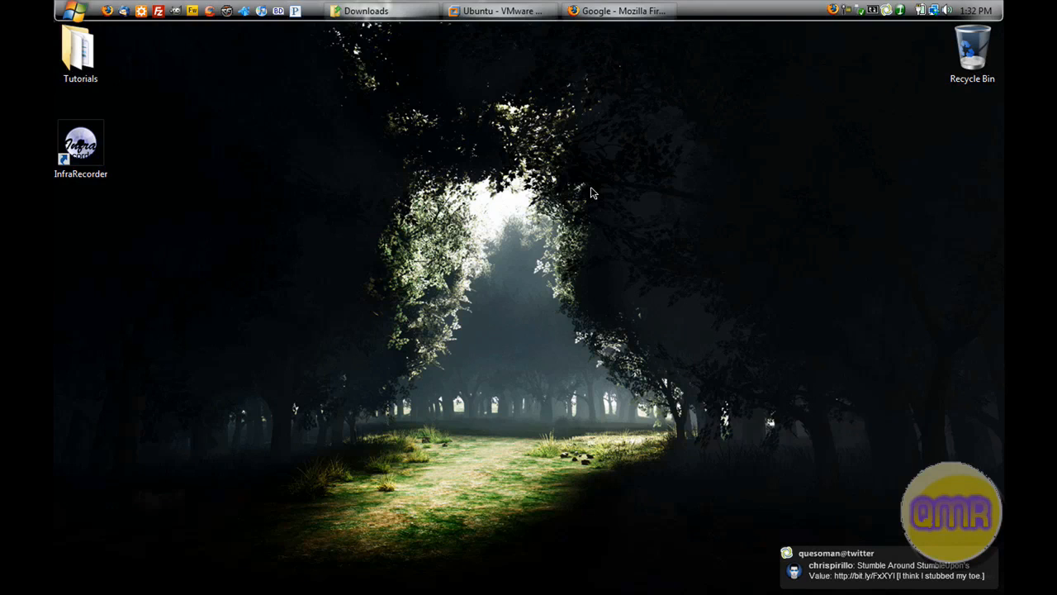
{"action": "mouse_move", "coordinate": [839, 25]}
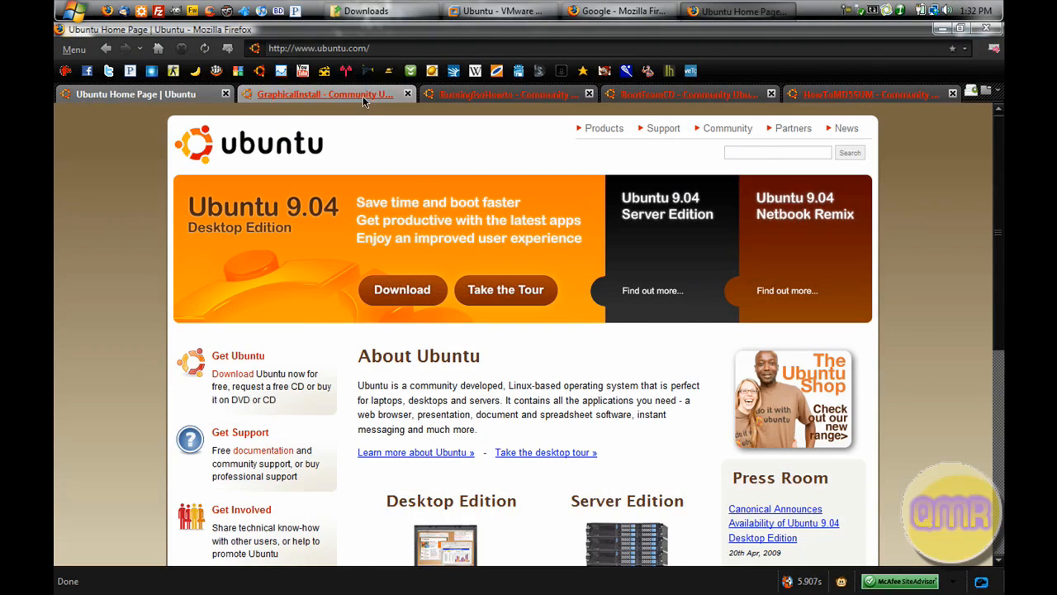
Browse the BurningIsoHowto, HowToMD5SUM and GraphicalInstall guides, then start a fresh page.
{"action": "left_click", "coordinate": [323, 93]}
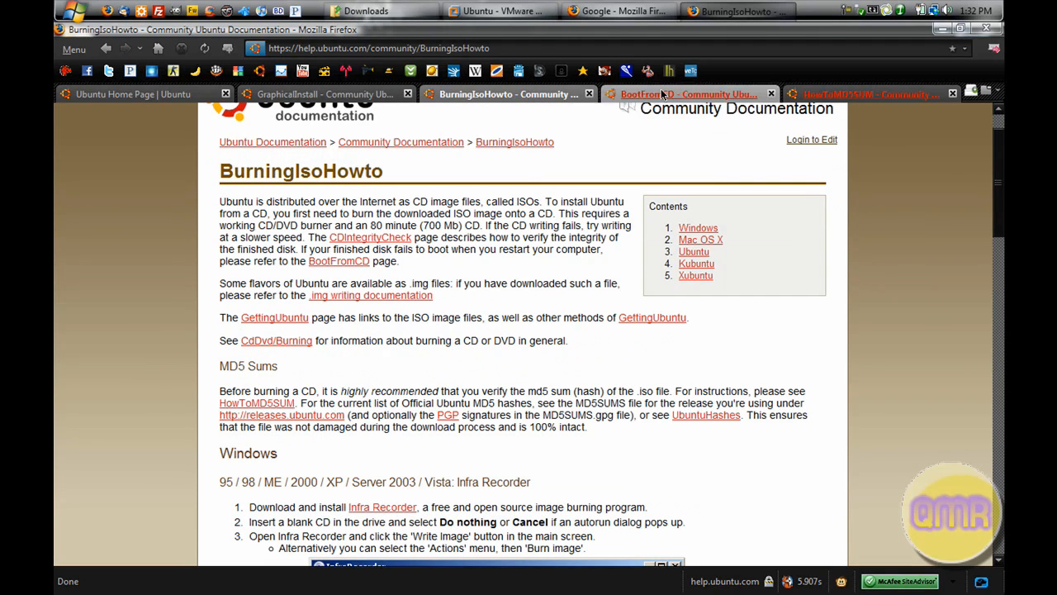
{"action": "left_click", "coordinate": [867, 92]}
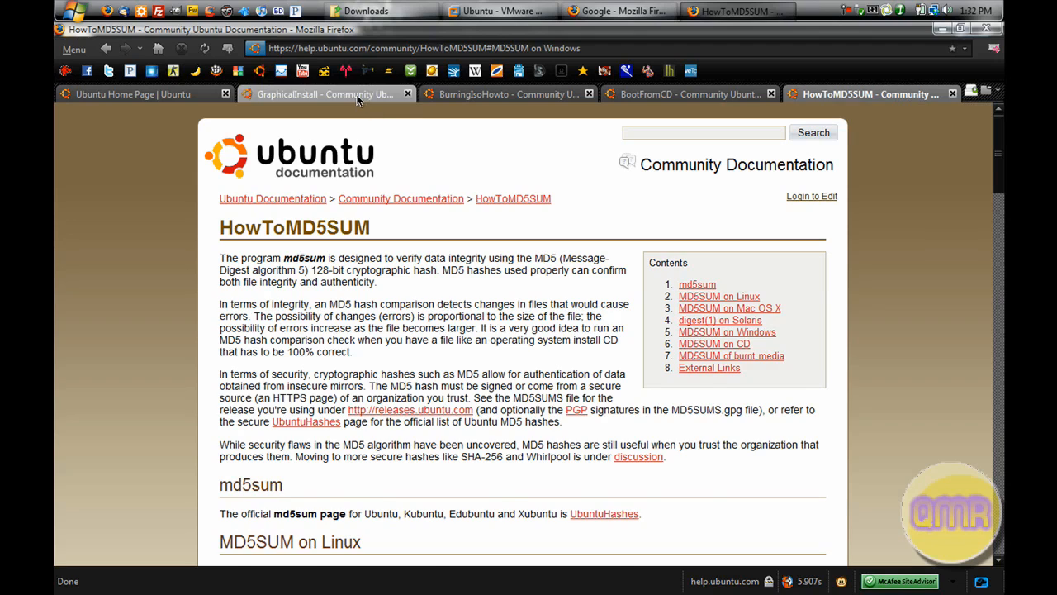
{"action": "left_click", "coordinate": [322, 93]}
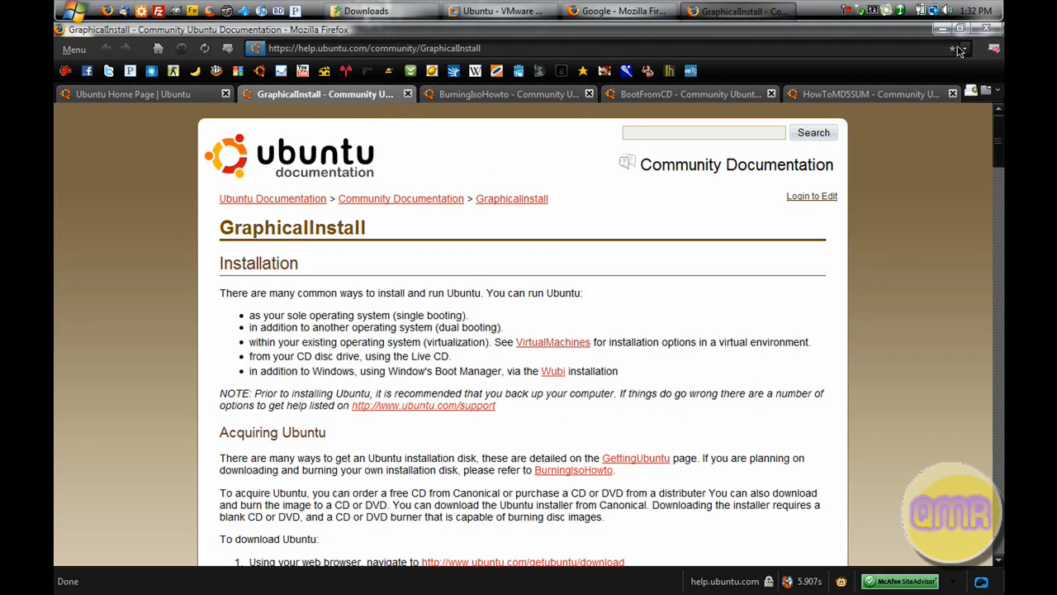
{"action": "left_click", "coordinate": [618, 10]}
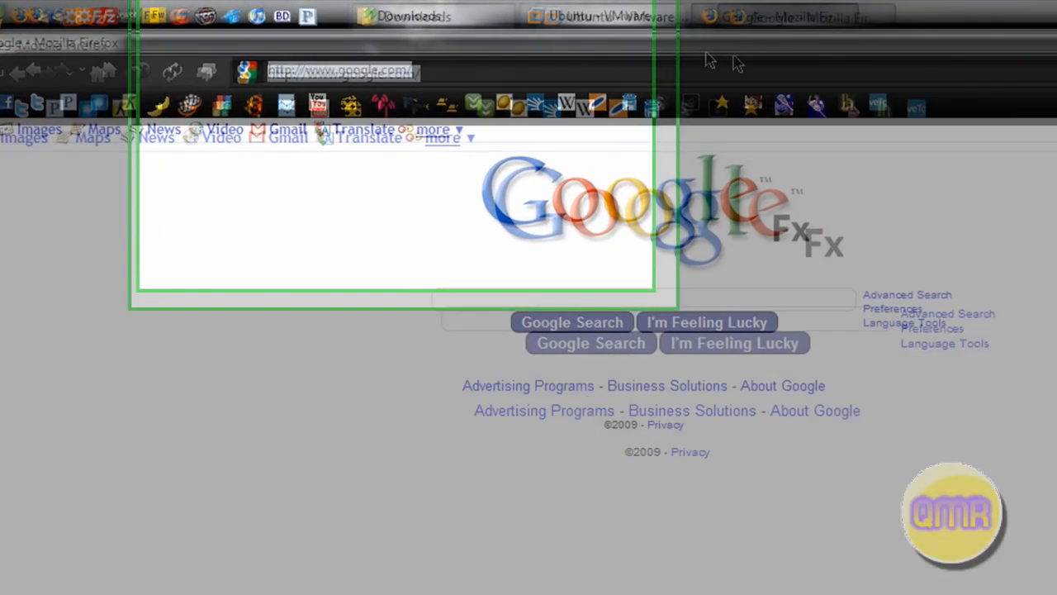
Go to ubuntu.com and reach the Ubuntu download page.
{"action": "type", "text": "ubuntu.co"}
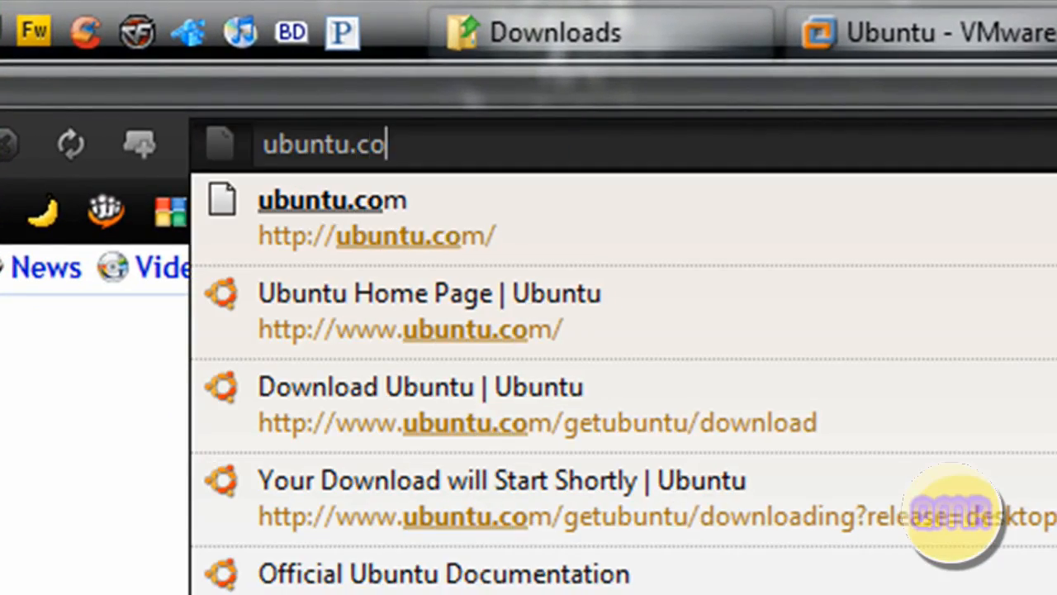
{"action": "left_click", "coordinate": [332, 200]}
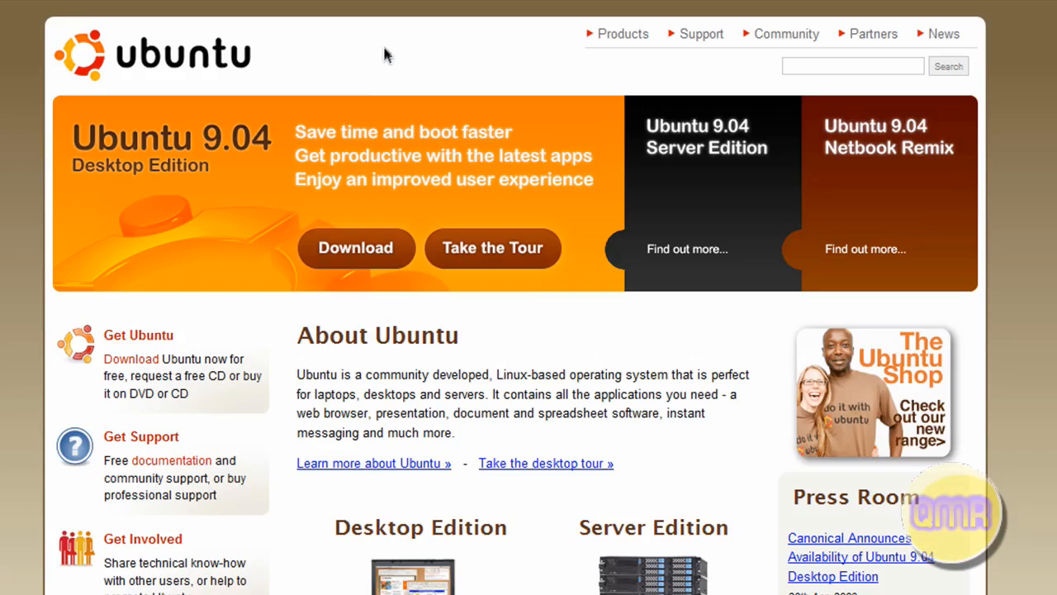
{"action": "mouse_move", "coordinate": [231, 152]}
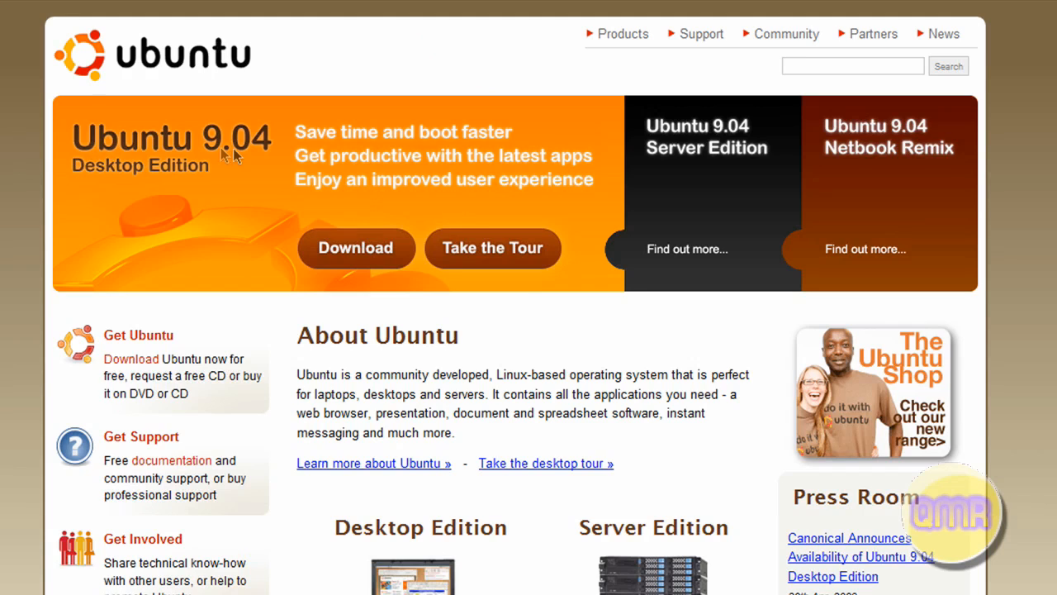
{"action": "mouse_move", "coordinate": [185, 179]}
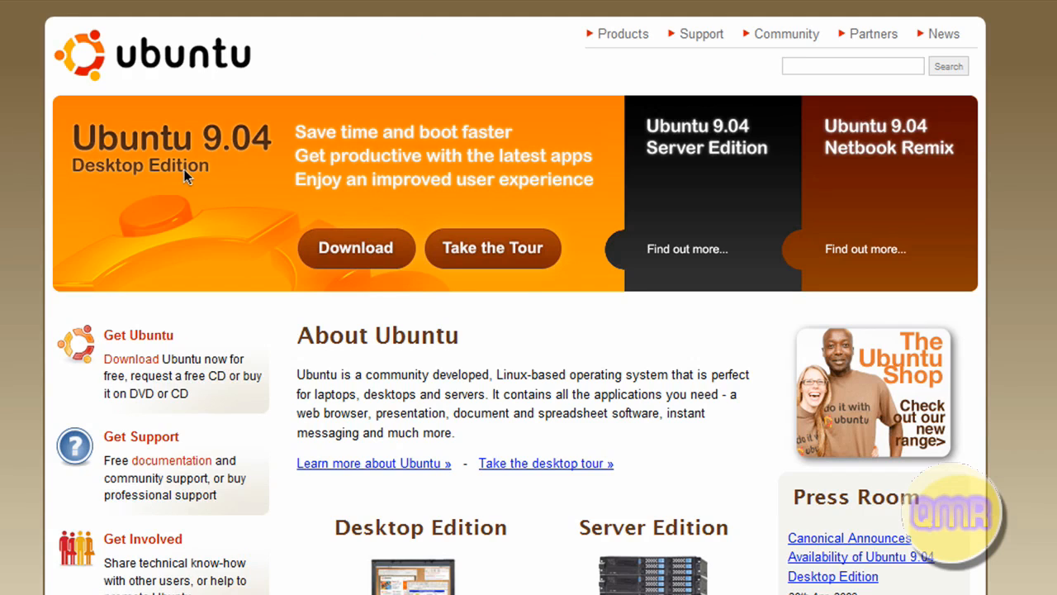
{"action": "mouse_move", "coordinate": [228, 195]}
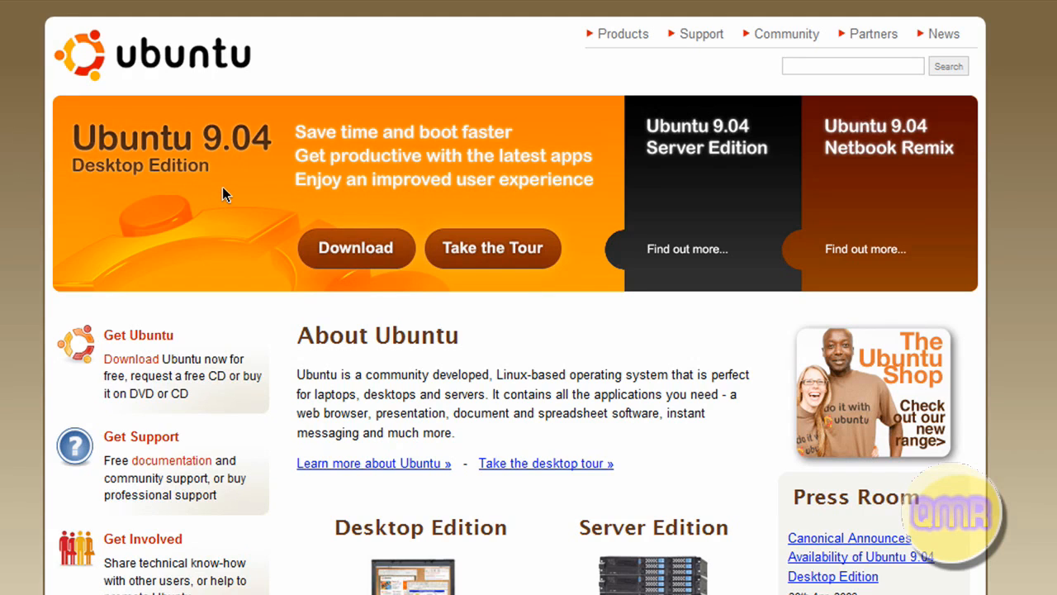
{"action": "mouse_move", "coordinate": [244, 199]}
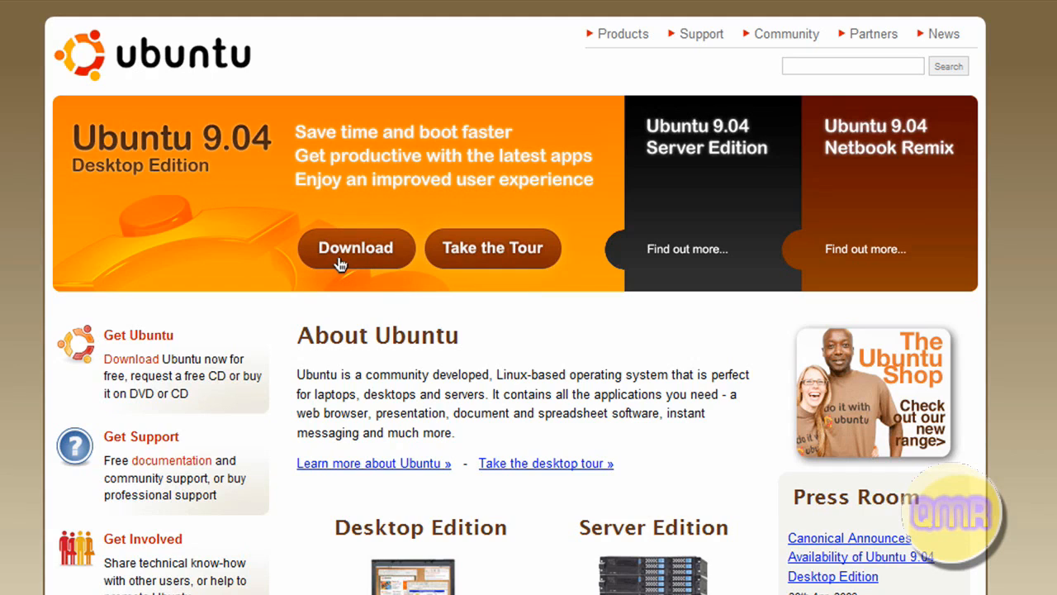
{"action": "left_click", "coordinate": [355, 248]}
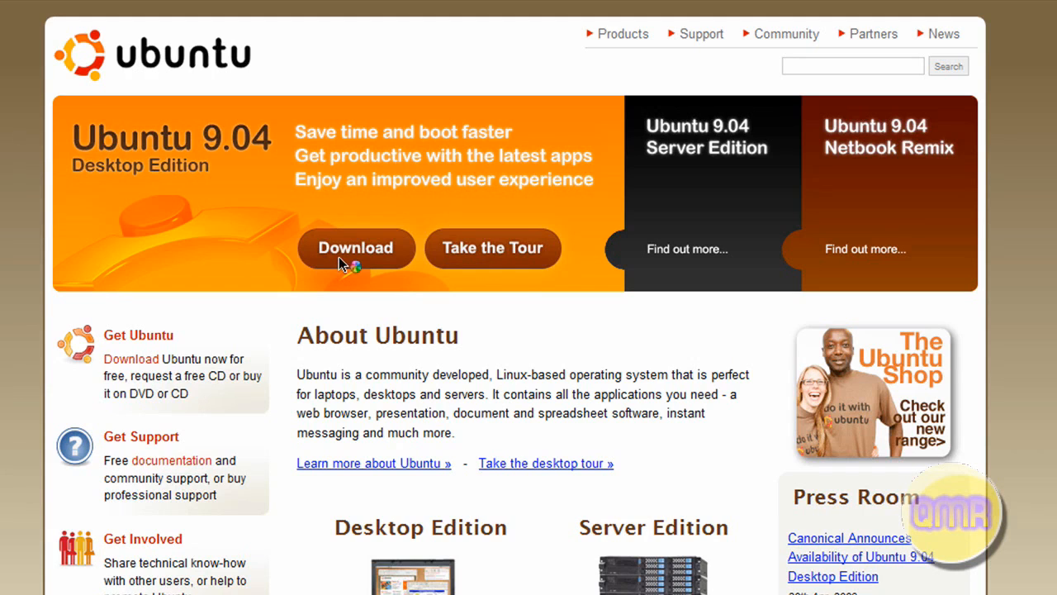
{"action": "mouse_move", "coordinate": [33, 223]}
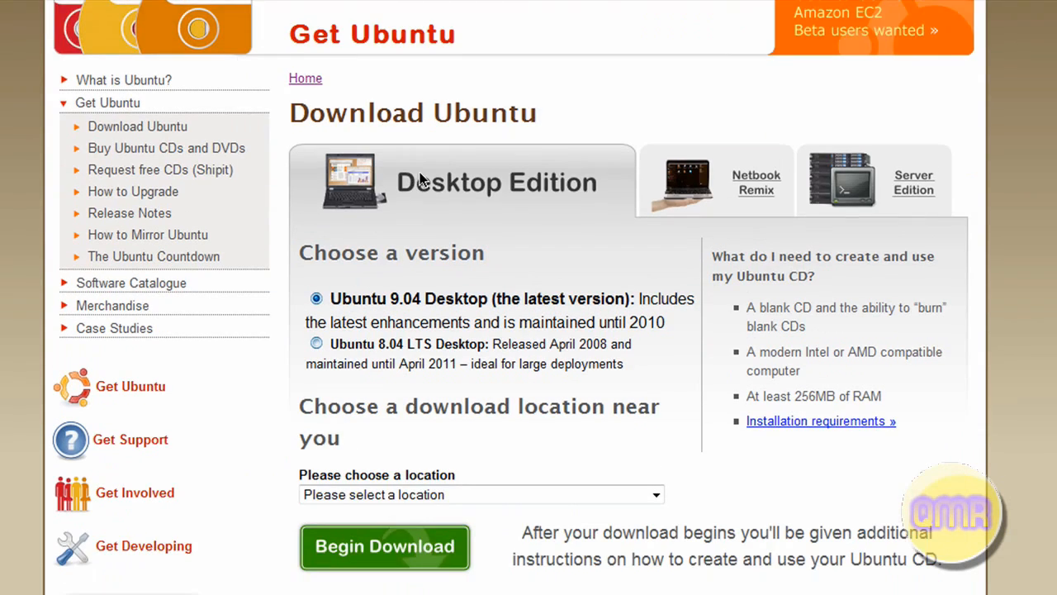
Choose the United States Georgia Tech Software Library mirror and begin the Ubuntu 9.04 Desktop download.
{"action": "scroll", "scroll_direction": "down", "scroll_amount": 3}
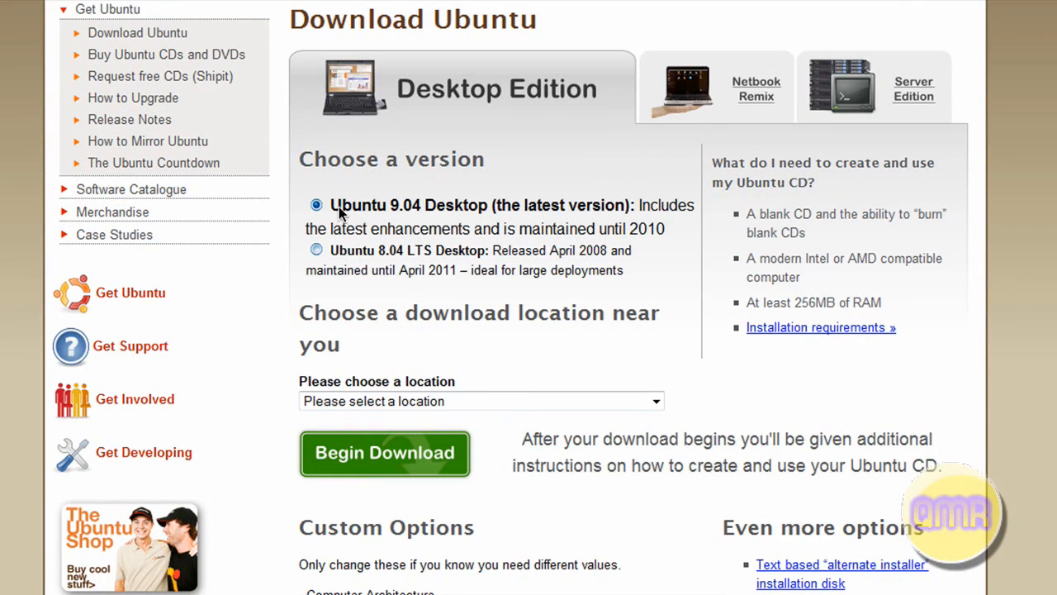
{"action": "mouse_move", "coordinate": [308, 322]}
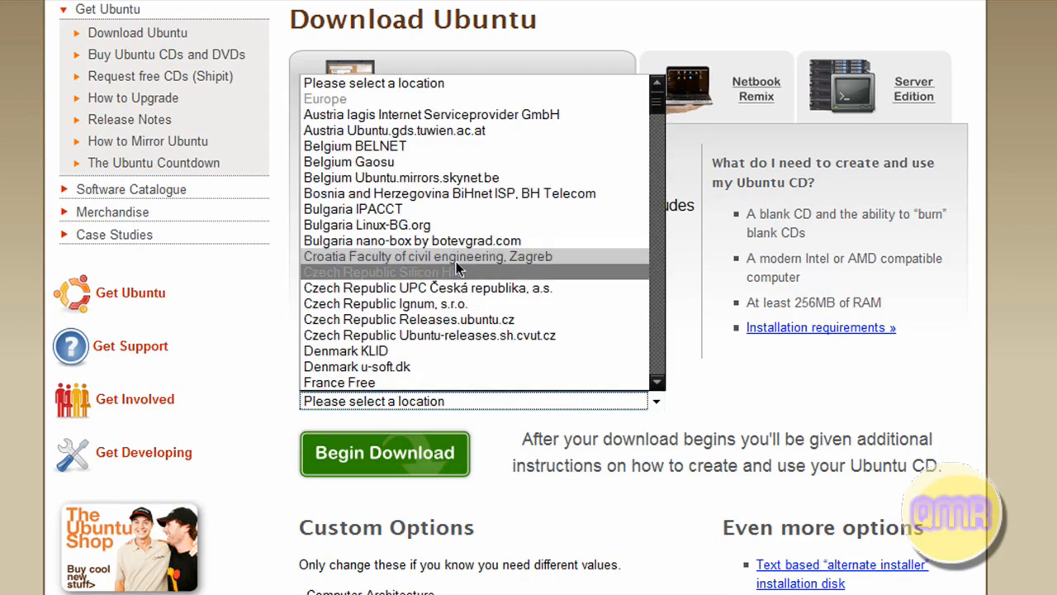
{"action": "scroll", "scroll_direction": "down", "scroll_amount": 3}
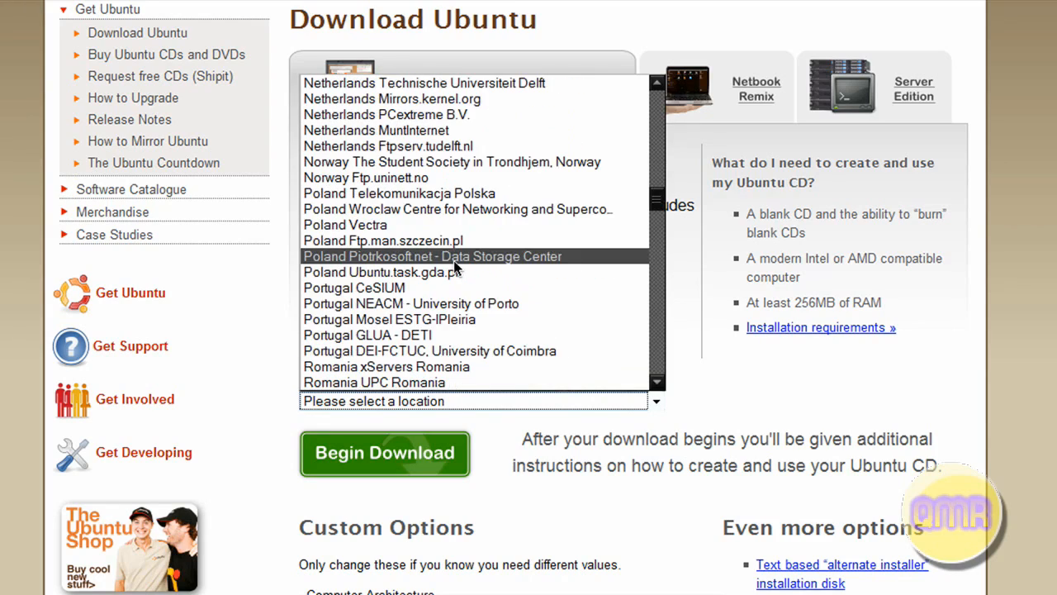
{"action": "scroll", "scroll_direction": "down", "scroll_amount": 3}
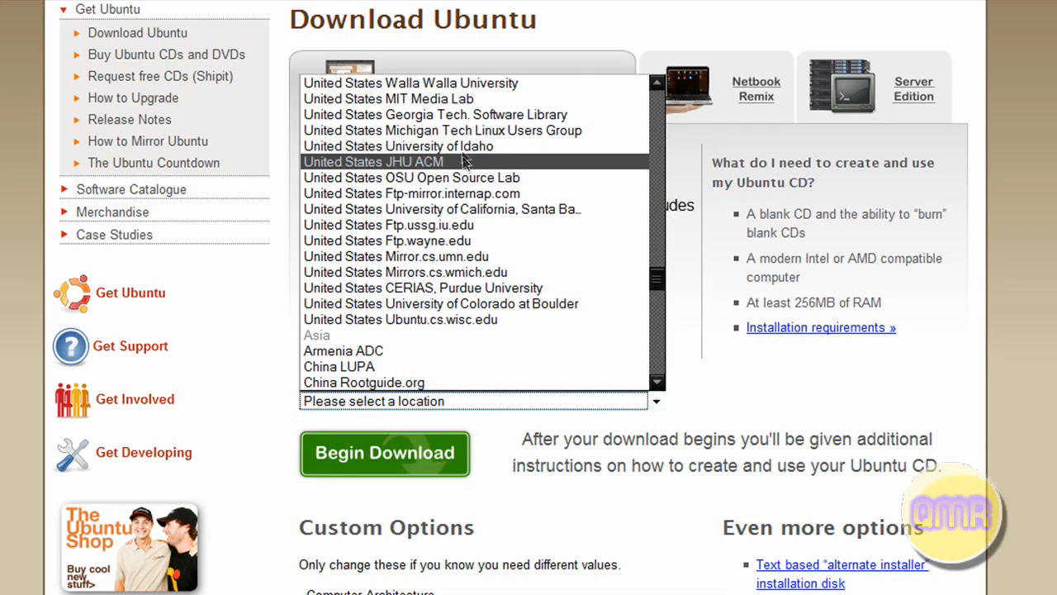
{"action": "left_click", "coordinate": [436, 114]}
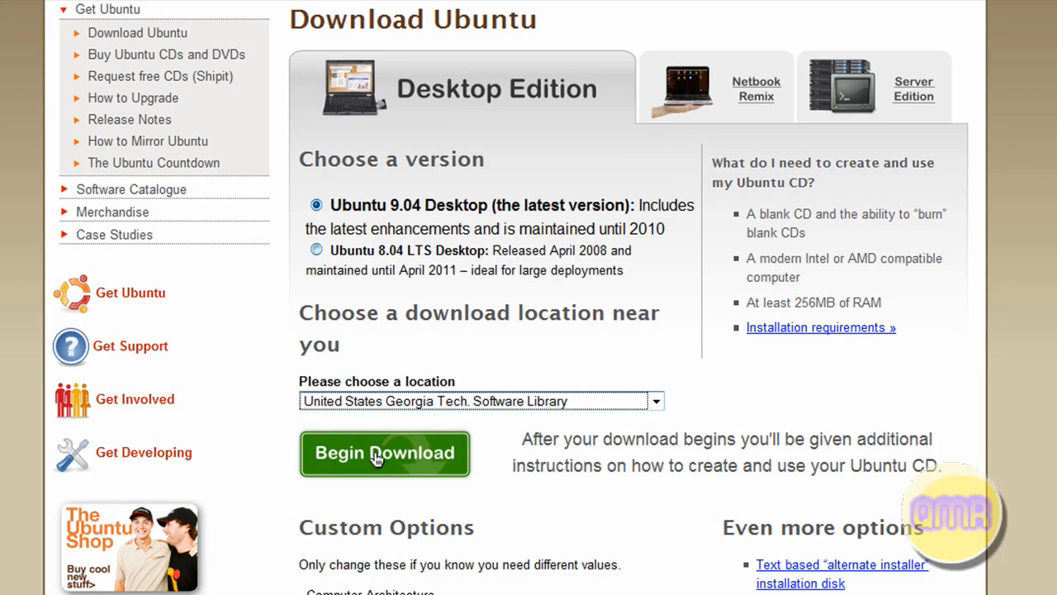
{"action": "scroll", "scroll_direction": "down", "scroll_amount": 3}
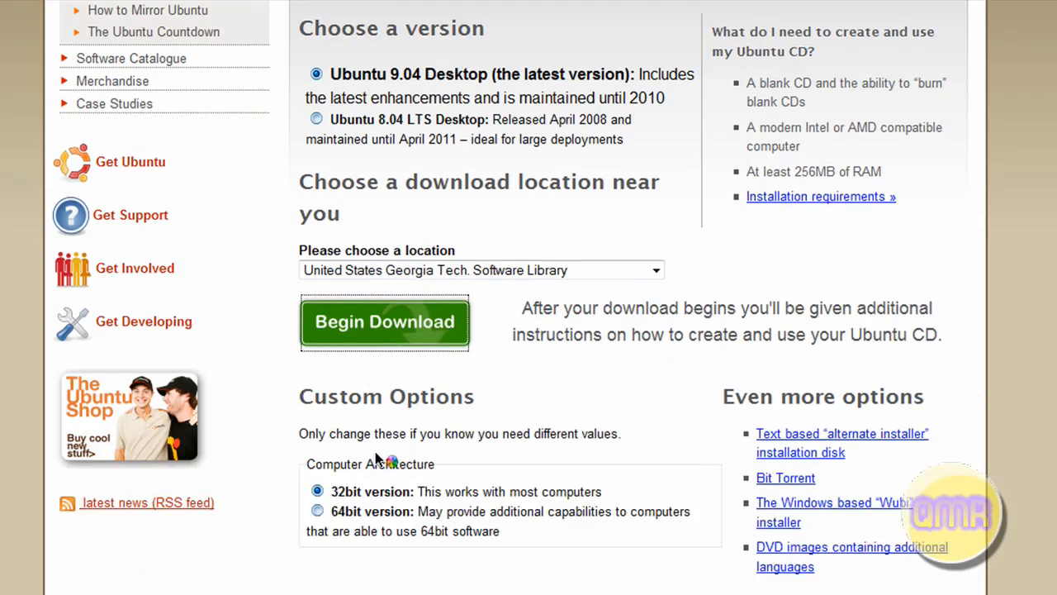
{"action": "left_click", "coordinate": [383, 321]}
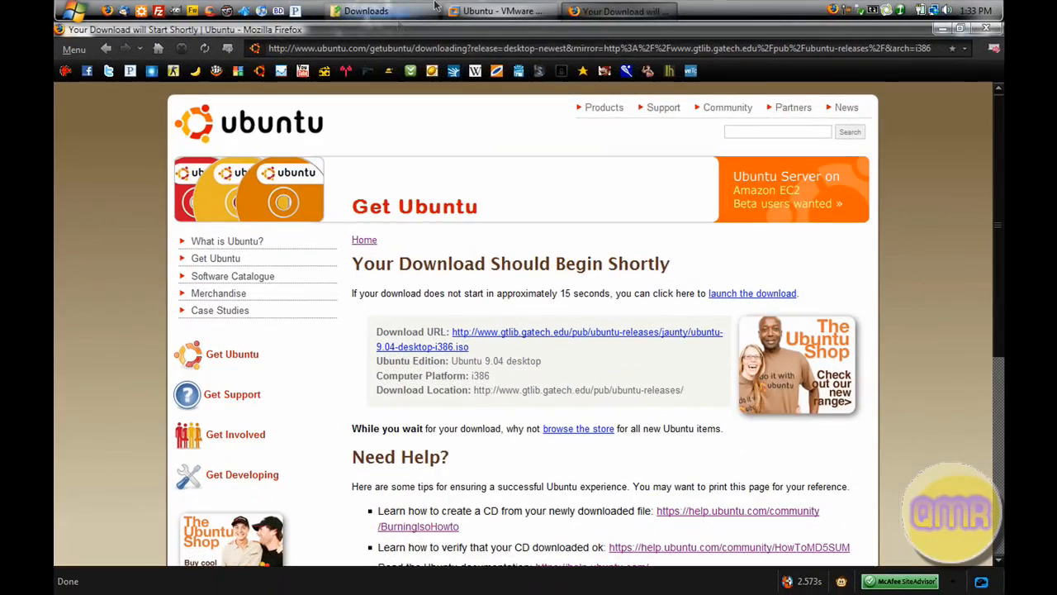
Switch to the Downloads folder window listing ubuntu-9.04-desktop-i386.iso.
{"action": "left_click", "coordinate": [366, 10]}
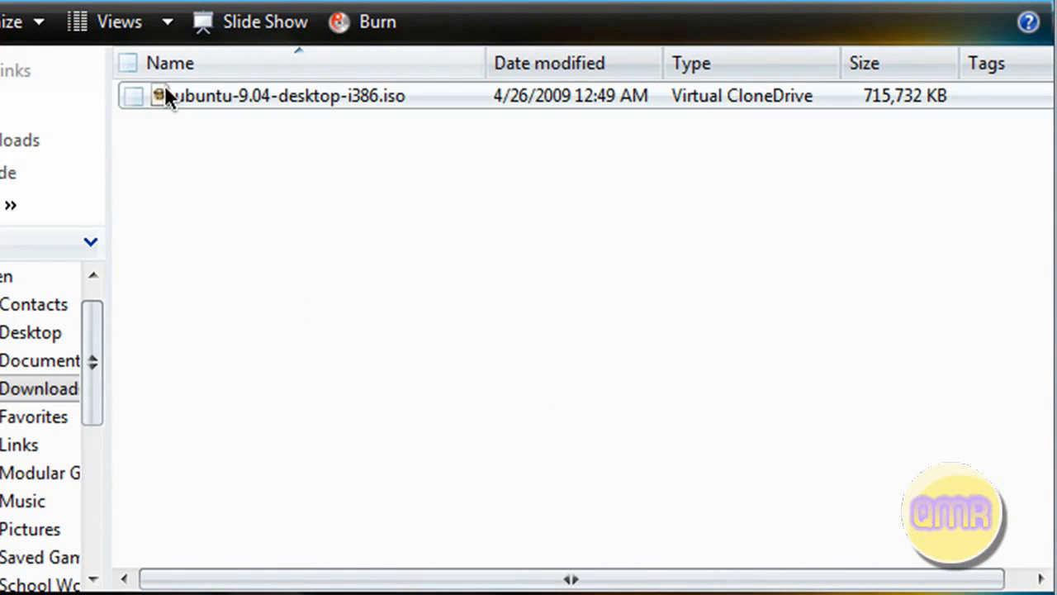
{"action": "mouse_move", "coordinate": [363, 112]}
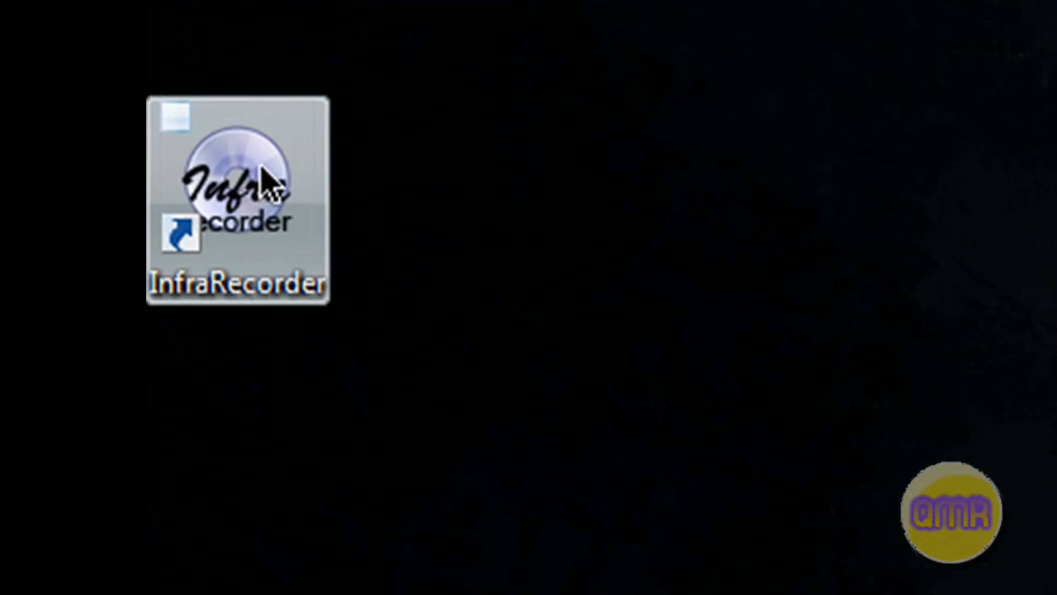
Launch InfraRecorder, write ubuntu-9.04-desktop-i386.iso to disc and dismiss the finished report.
{"action": "double_click", "coordinate": [238, 179]}
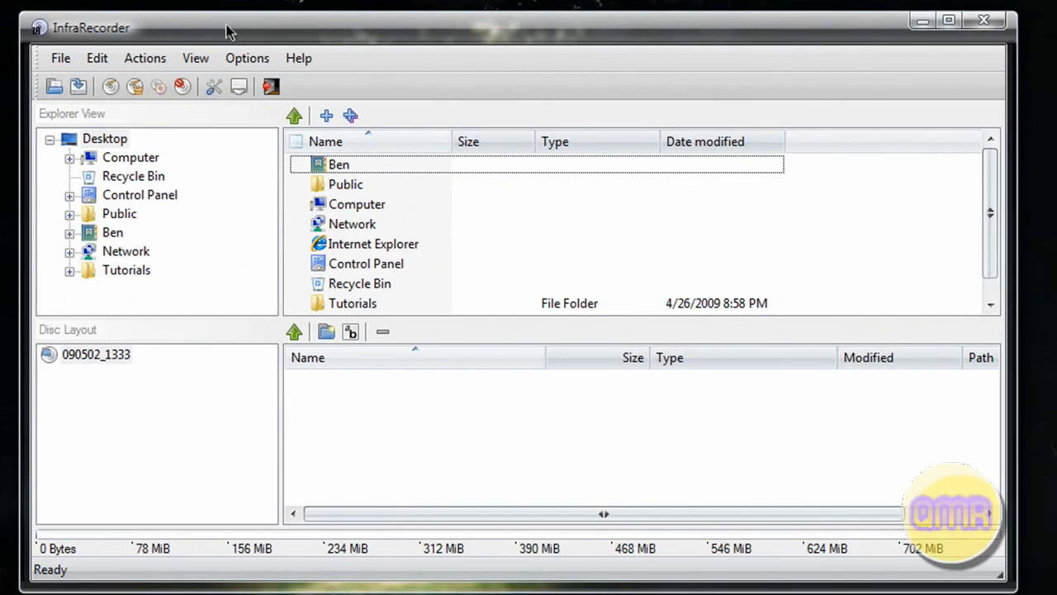
{"action": "mouse_move", "coordinate": [135, 86]}
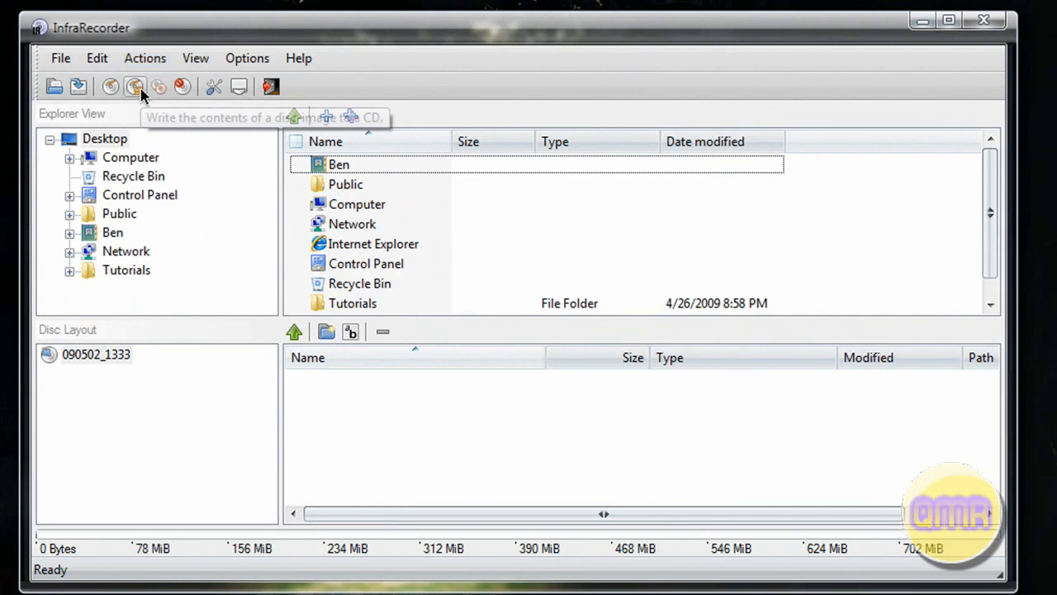
{"action": "left_click", "coordinate": [135, 86]}
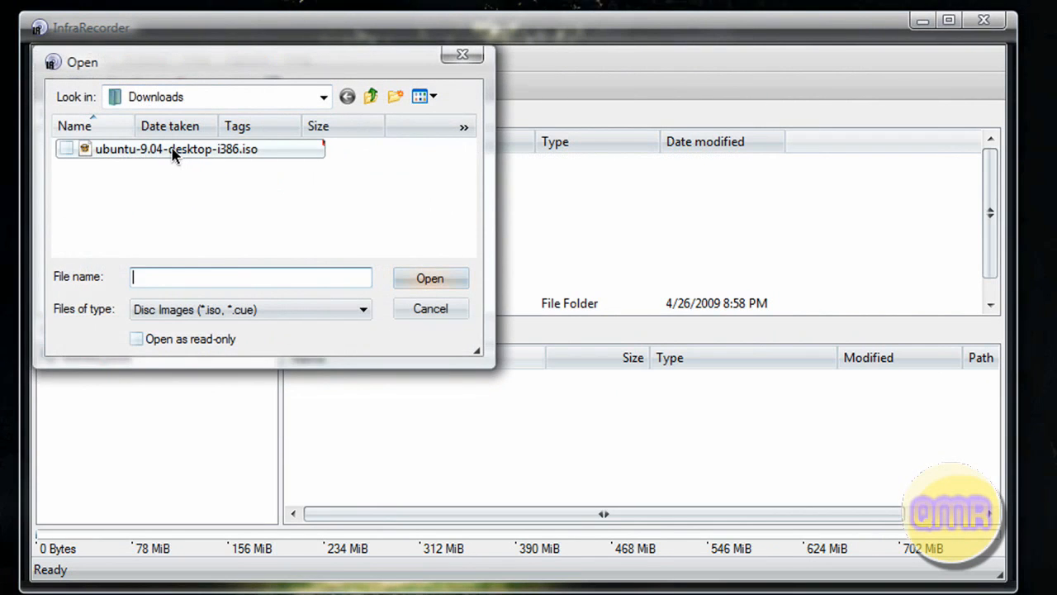
{"action": "double_click", "coordinate": [175, 148]}
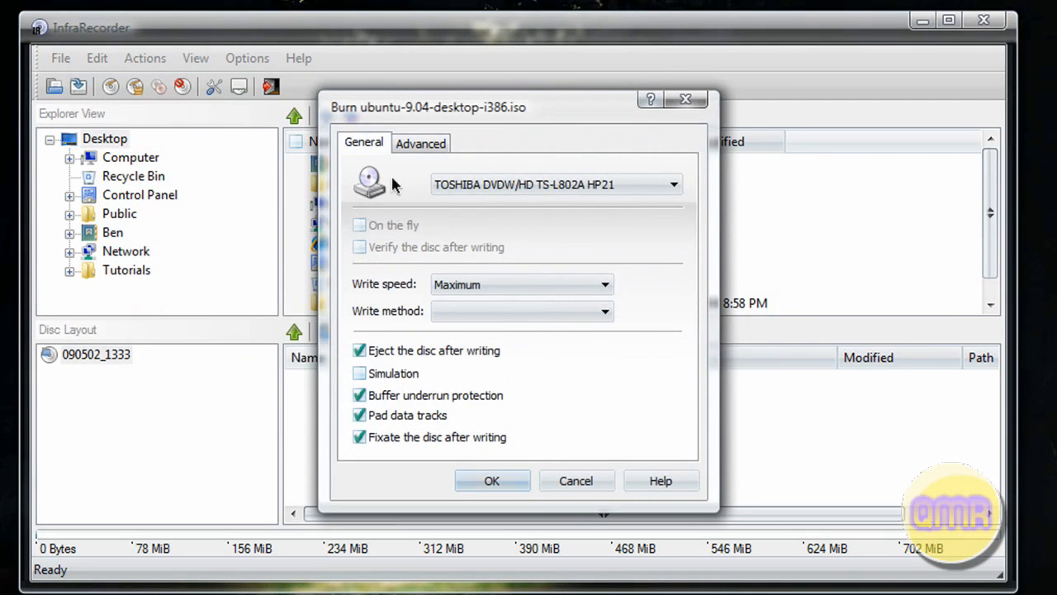
{"action": "left_click", "coordinate": [492, 481]}
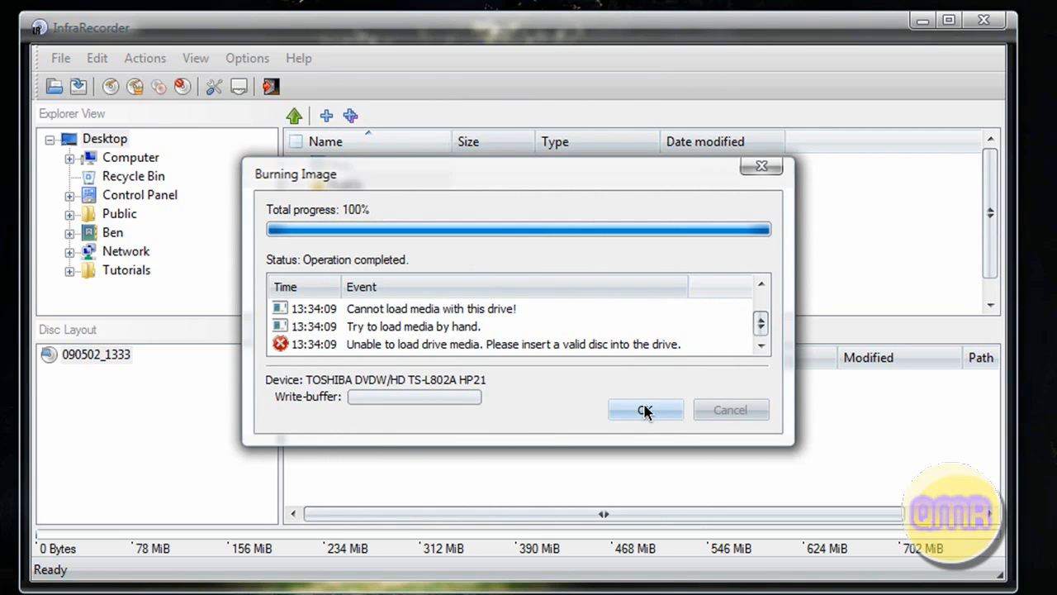
{"action": "left_click", "coordinate": [646, 409]}
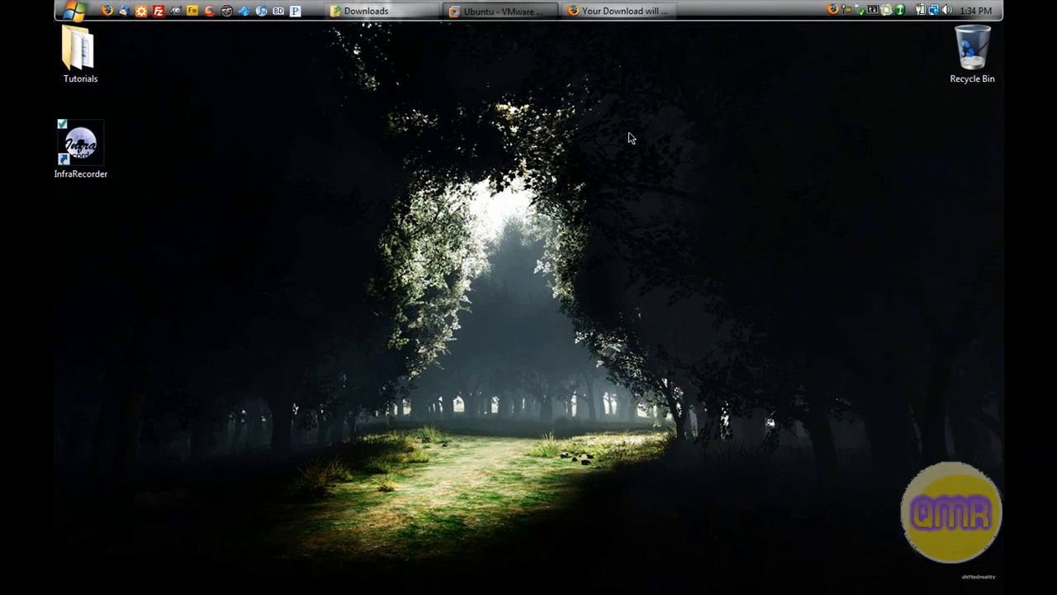
{"action": "mouse_move", "coordinate": [570, 131]}
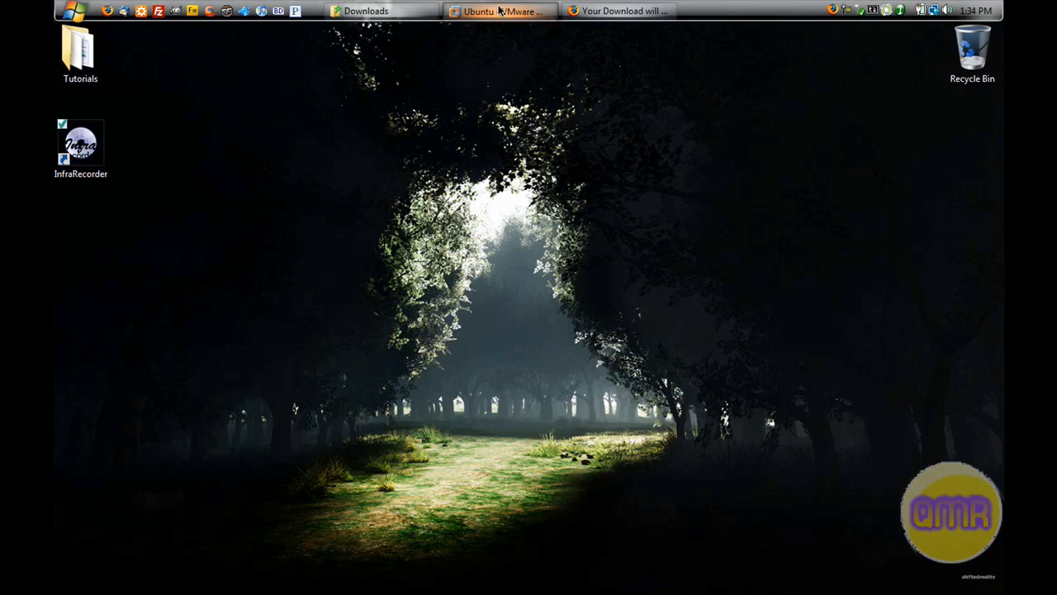
Switch to VMware Workstation and power on the Ubuntu virtual machine.
{"action": "left_click", "coordinate": [499, 10]}
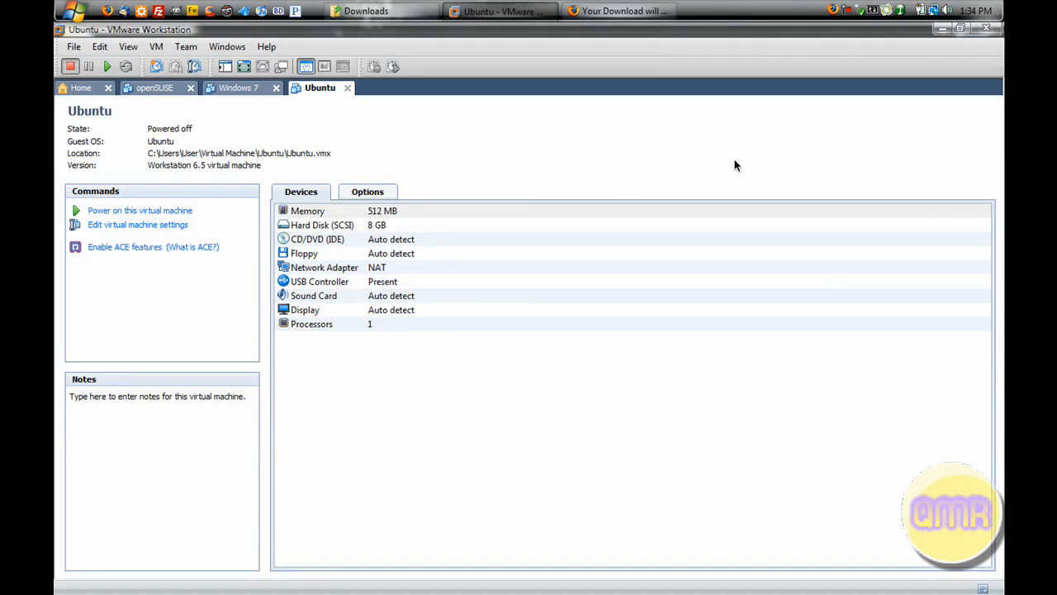
{"action": "mouse_move", "coordinate": [124, 74]}
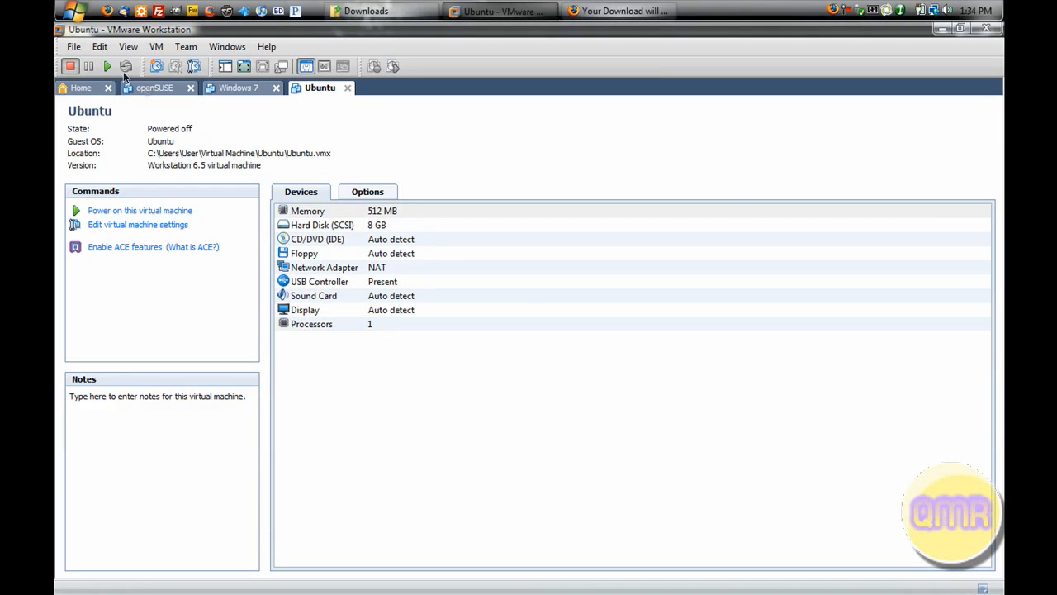
{"action": "left_click", "coordinate": [139, 210]}
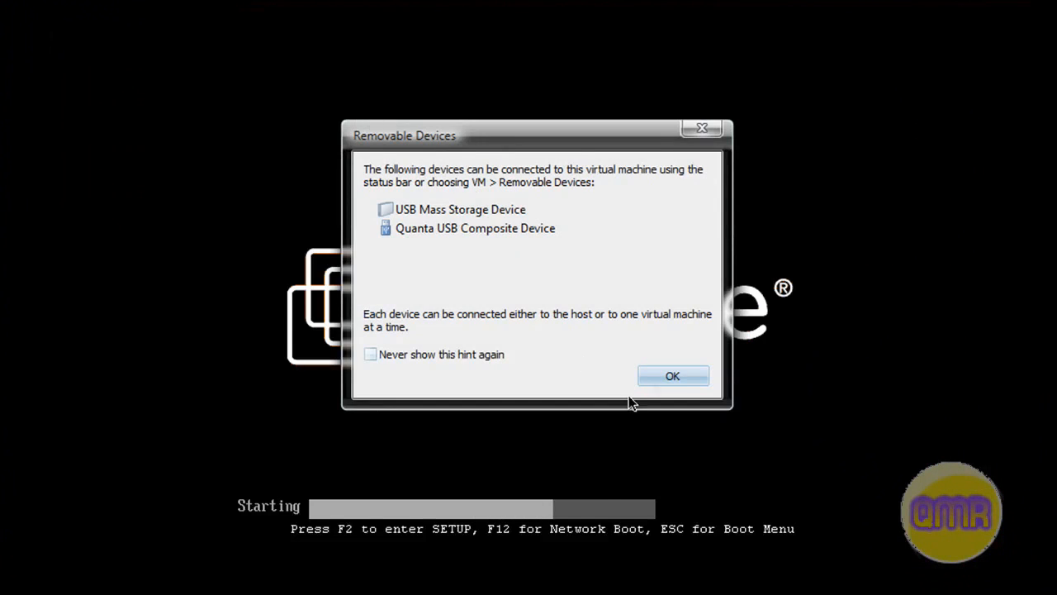
Dismiss the Removable Devices hint and power-cycle the virtual machine.
{"action": "left_click", "coordinate": [672, 376]}
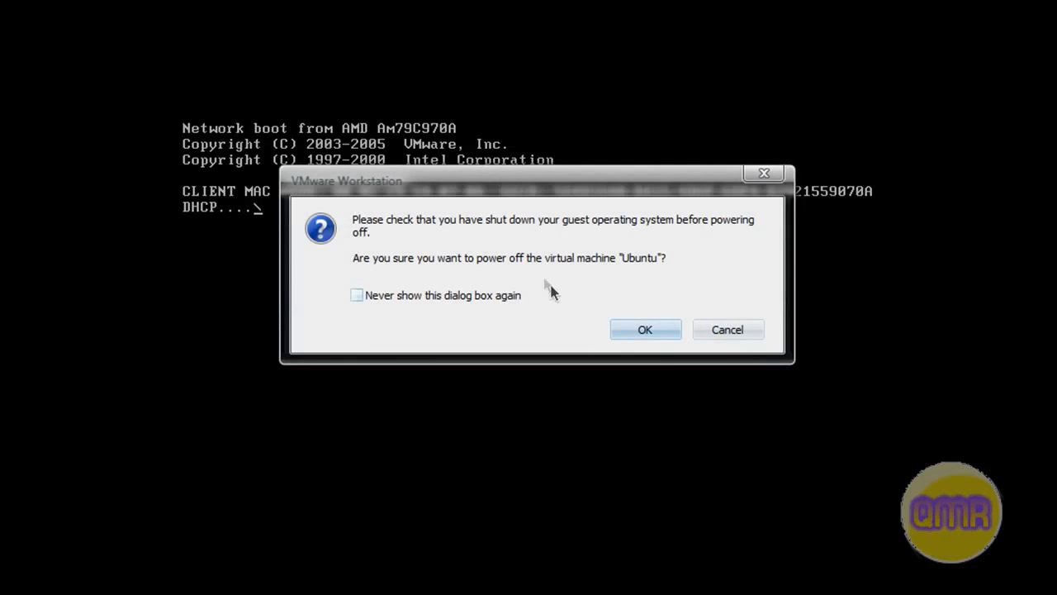
{"action": "left_click", "coordinate": [644, 331]}
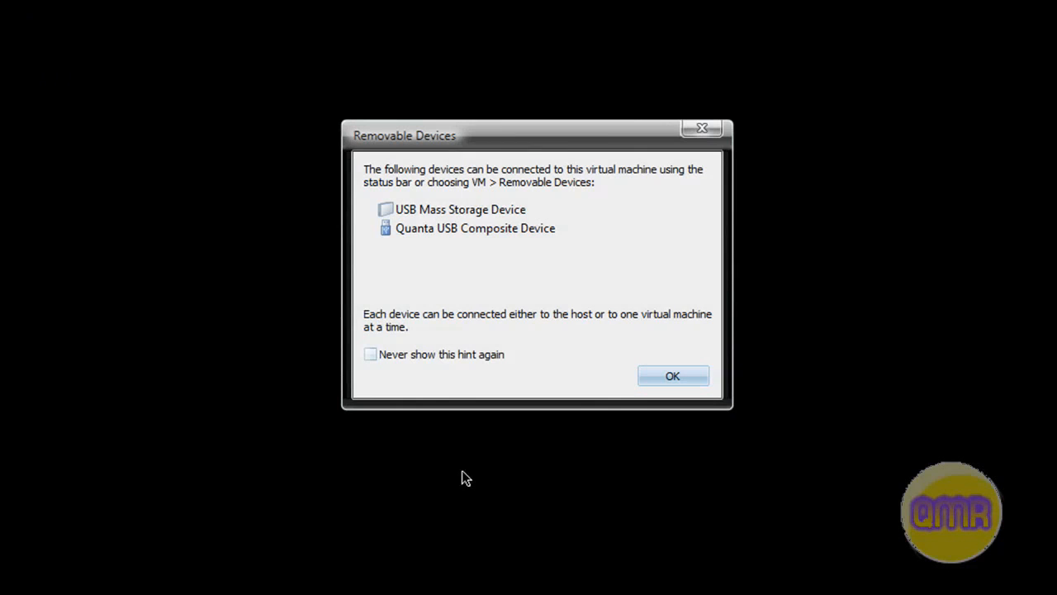
{"action": "left_click", "coordinate": [672, 377]}
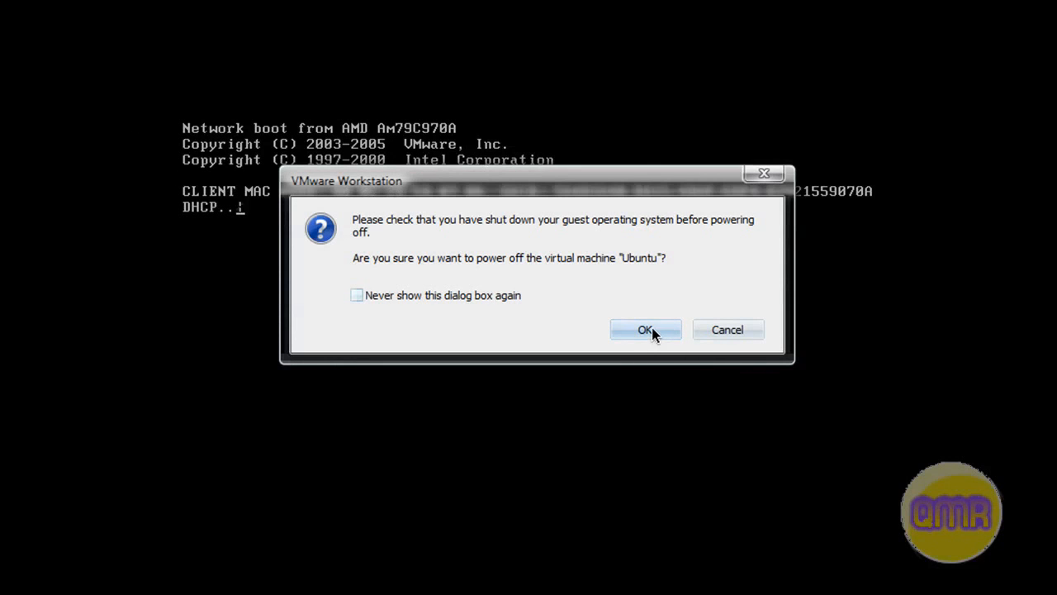
{"action": "left_click", "coordinate": [646, 330]}
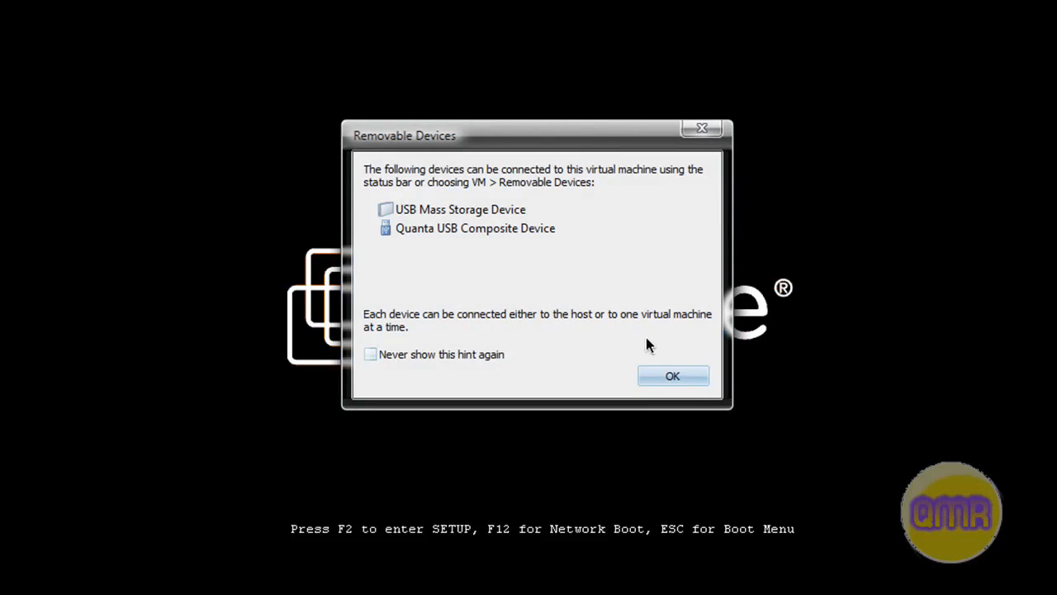
Restart the VM, dismiss the hint and pick CD-ROM Drive in the BIOS boot menu.
{"action": "left_click", "coordinate": [672, 377]}
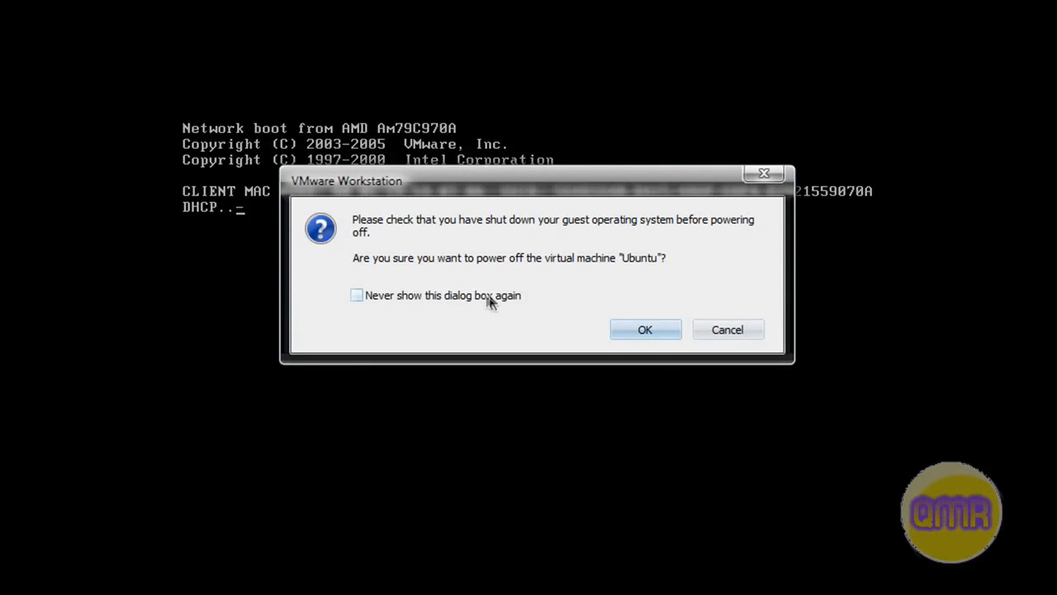
{"action": "left_click", "coordinate": [644, 330]}
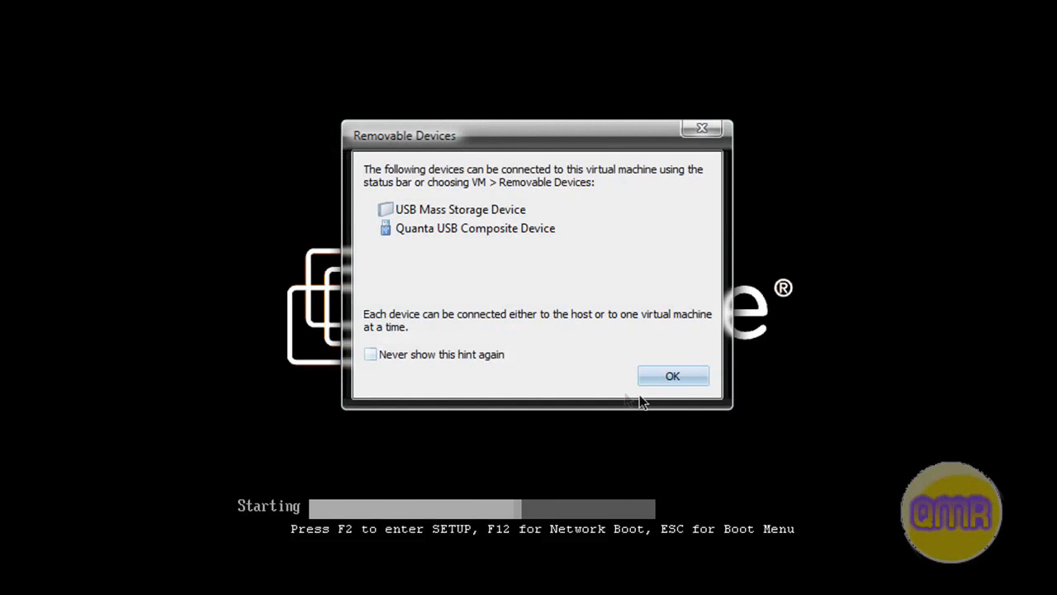
{"action": "left_click", "coordinate": [673, 377]}
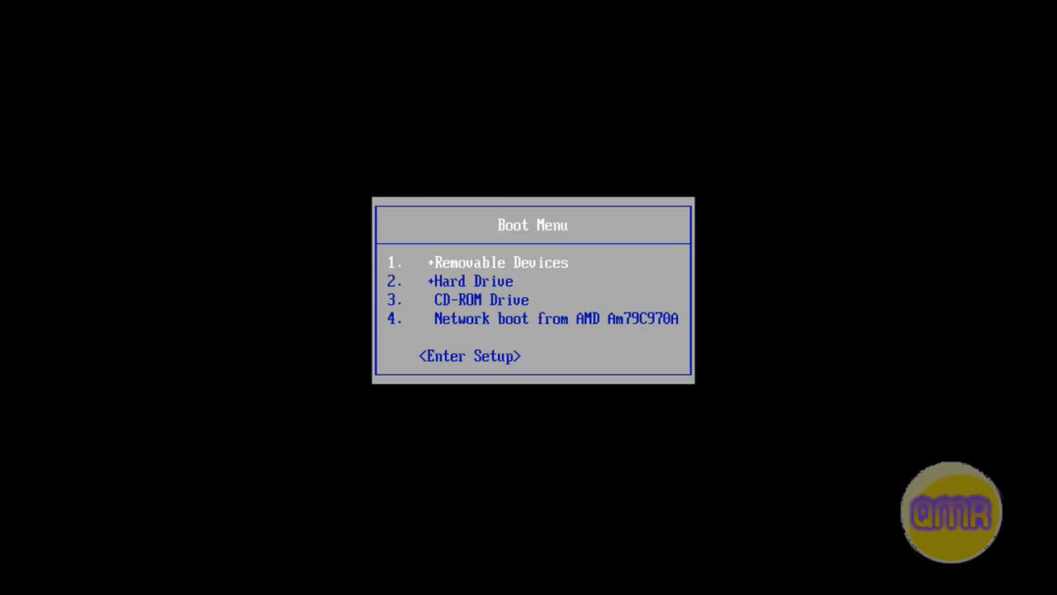
{"action": "key", "text": "down"}
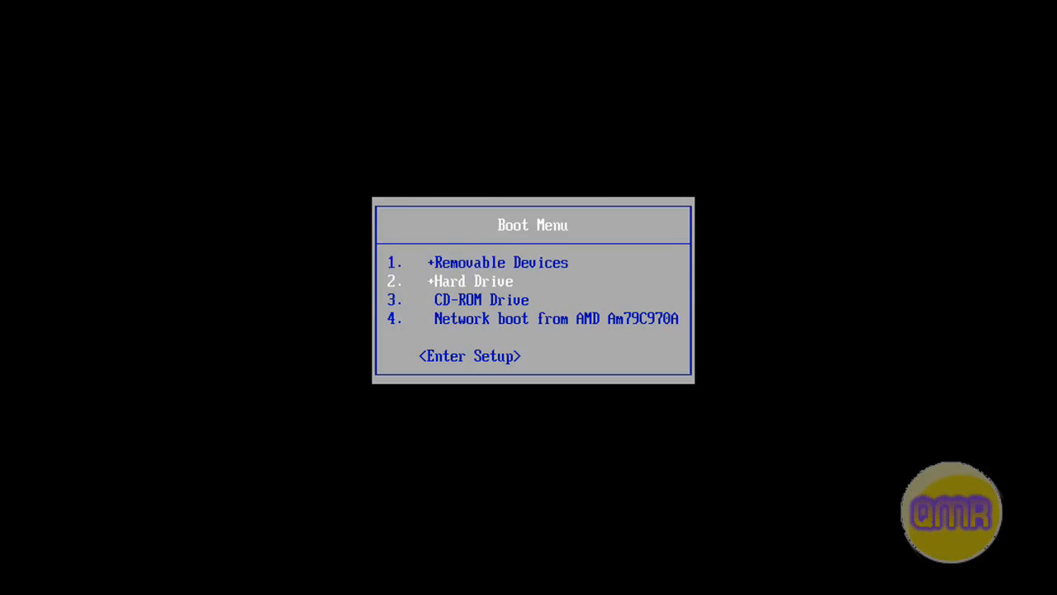
{"action": "key", "text": "down"}
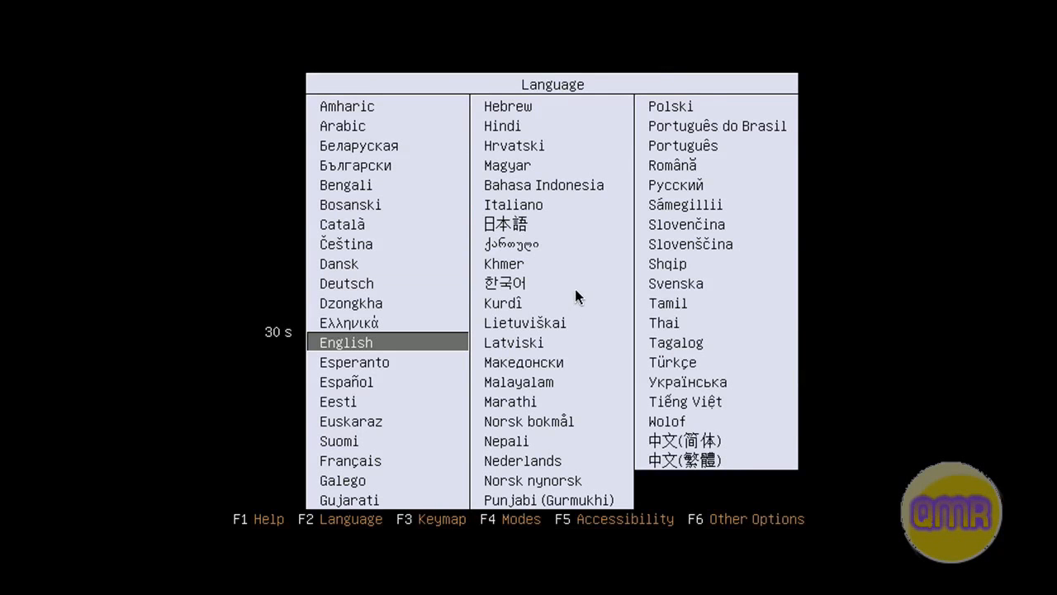
{"action": "mouse_move", "coordinate": [400, 299]}
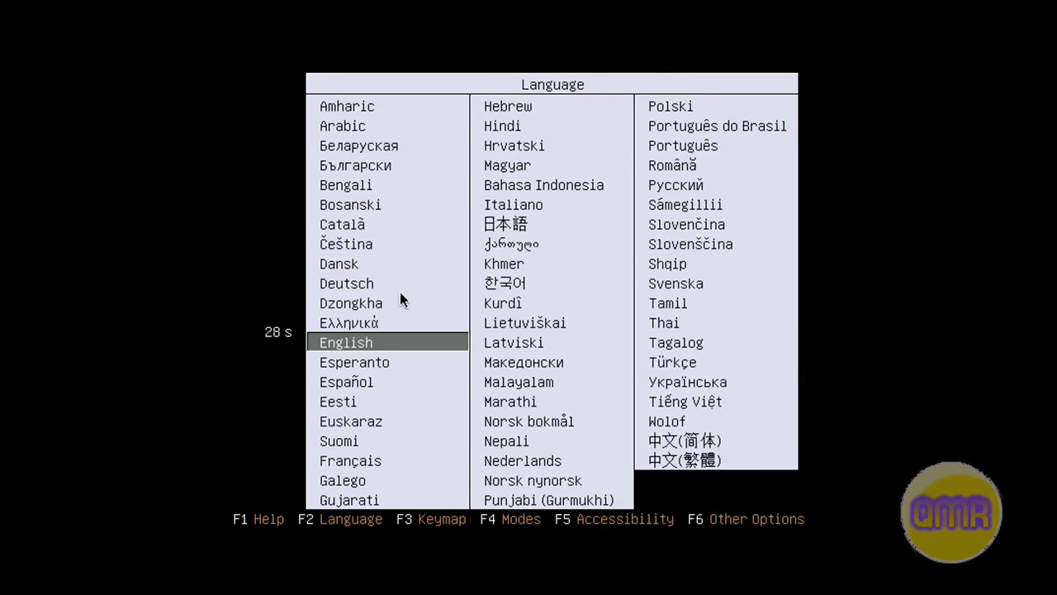
{"action": "mouse_move", "coordinate": [650, 354]}
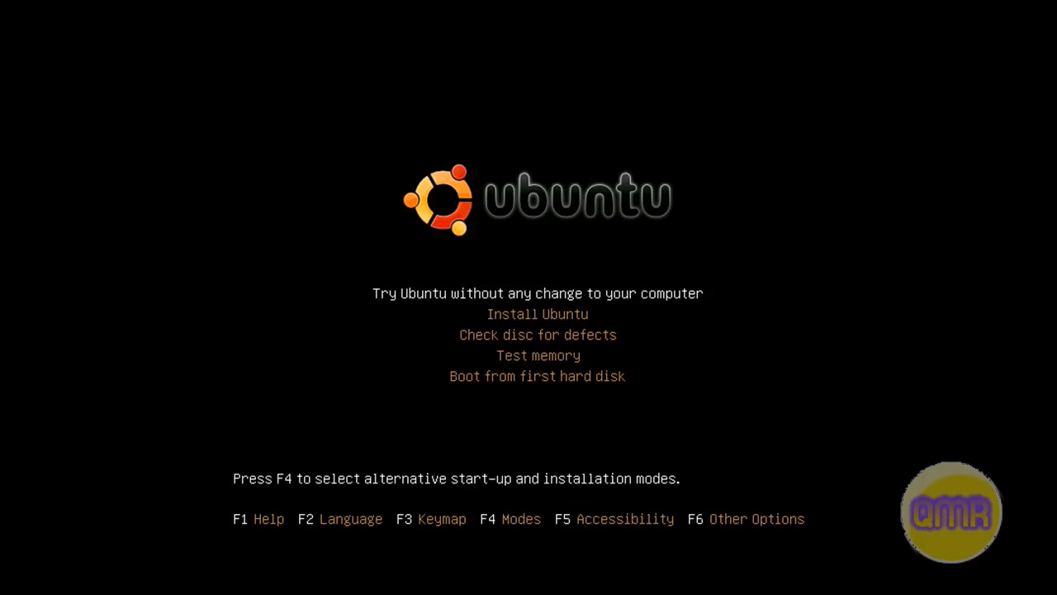
Select 'Try Ubuntu without any change to your computer' to start the live session.
{"action": "key", "text": "Down"}
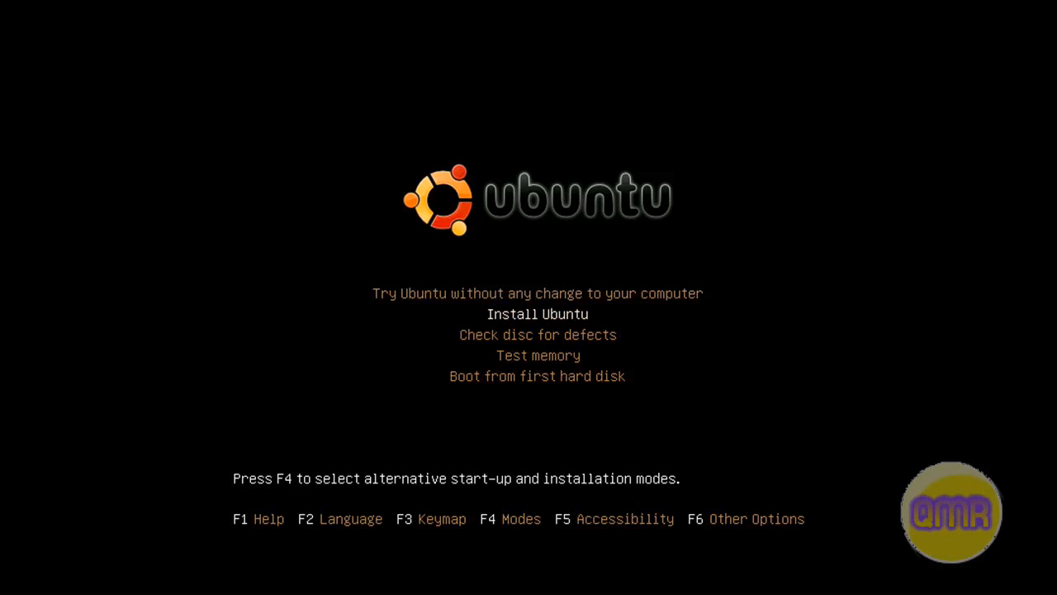
{"action": "key", "text": "Up"}
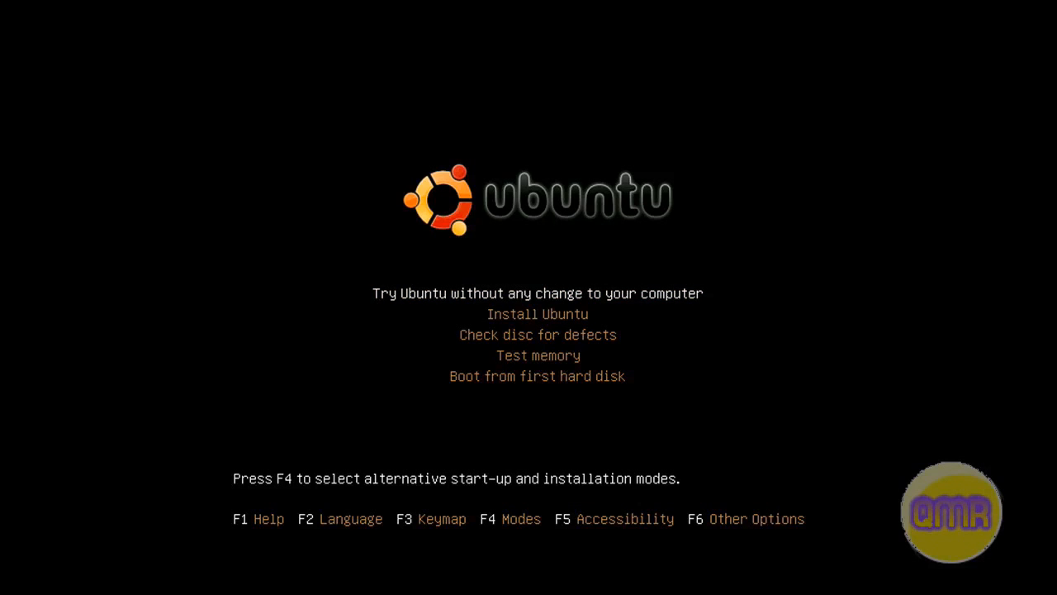
{"action": "key", "text": "Down"}
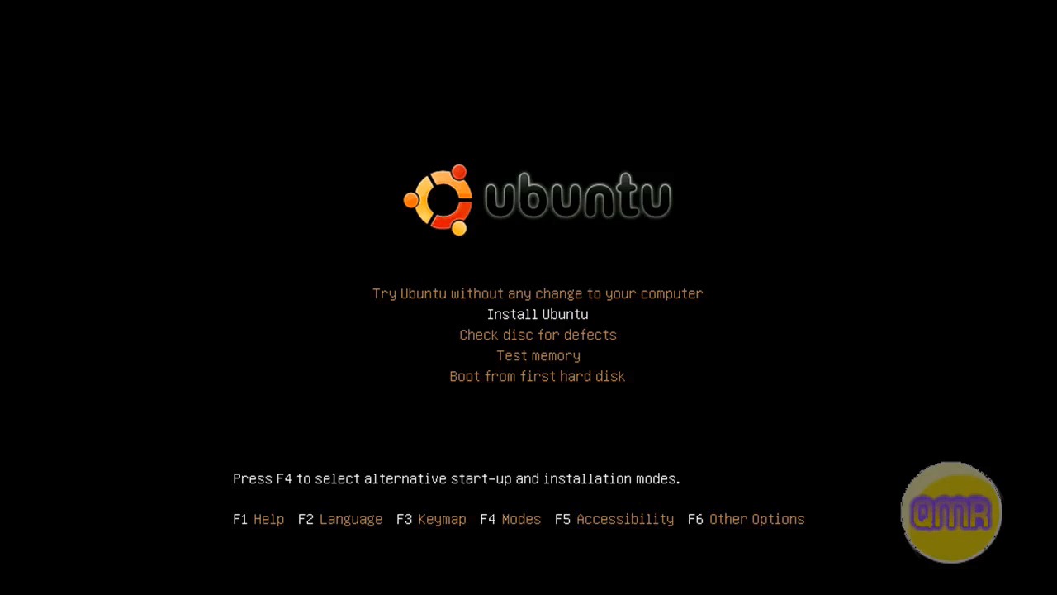
{"action": "key", "text": "Up"}
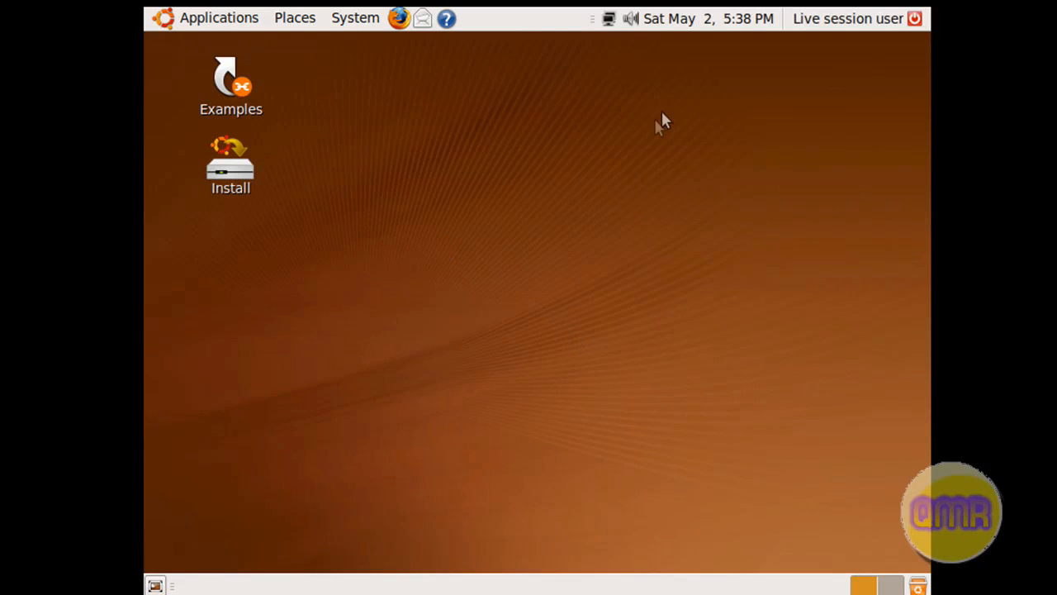
{"action": "mouse_move", "coordinate": [423, 152]}
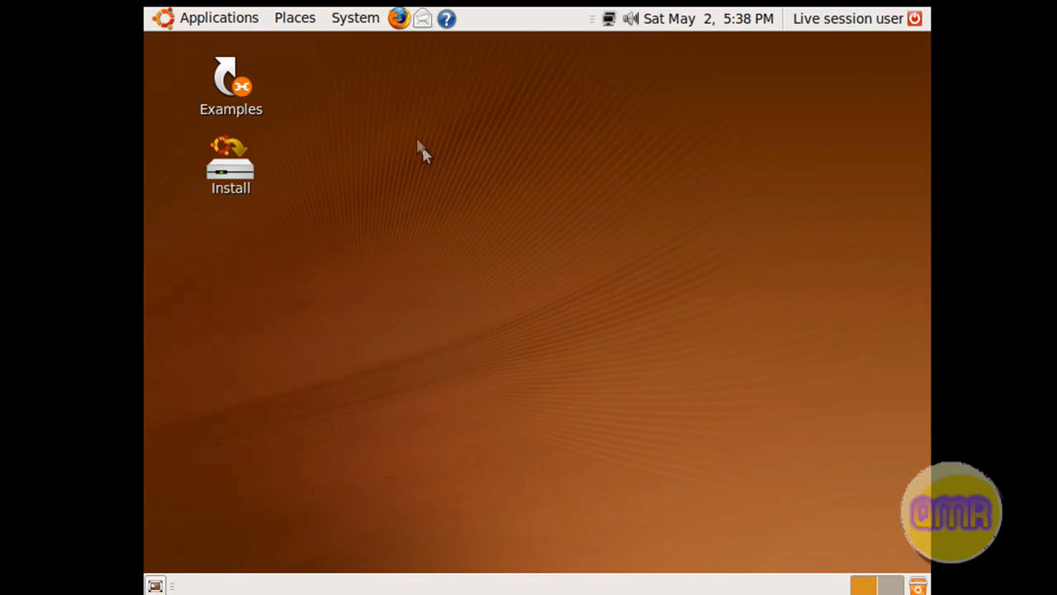
{"action": "mouse_move", "coordinate": [421, 96]}
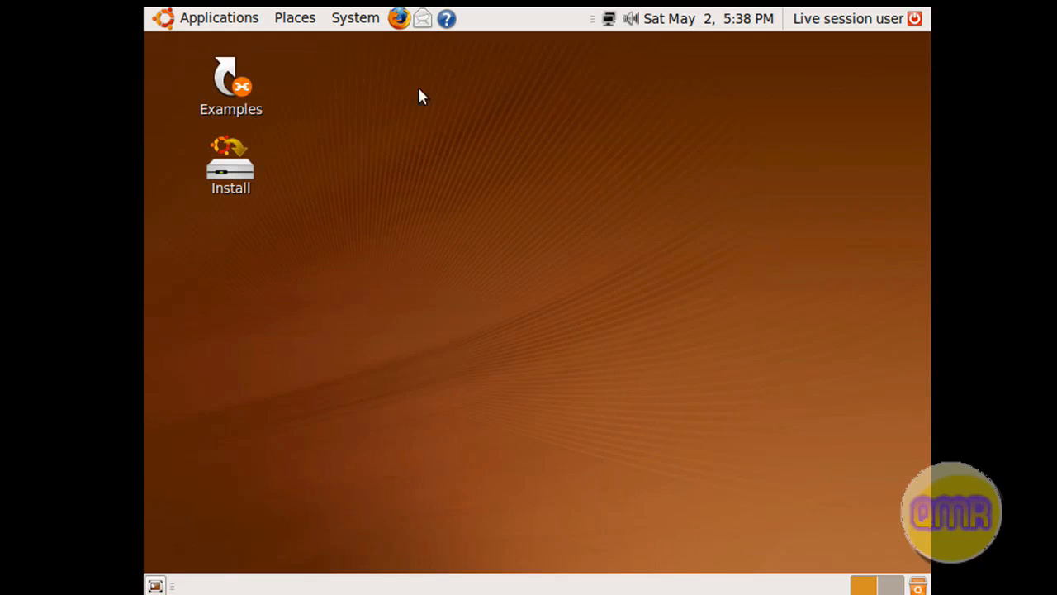
{"action": "left_click", "coordinate": [218, 16]}
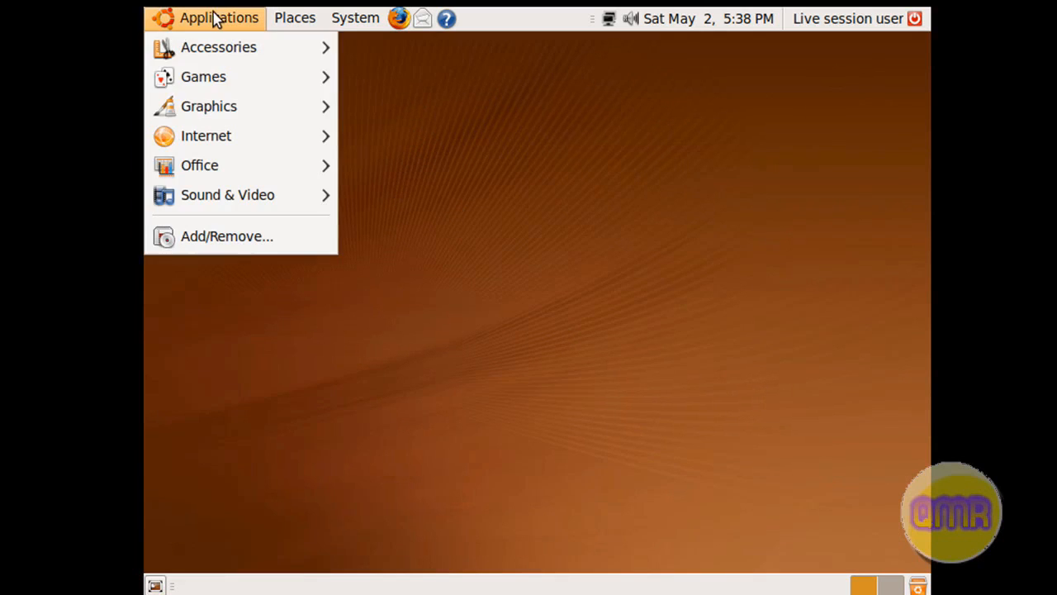
{"action": "left_click", "coordinate": [294, 16]}
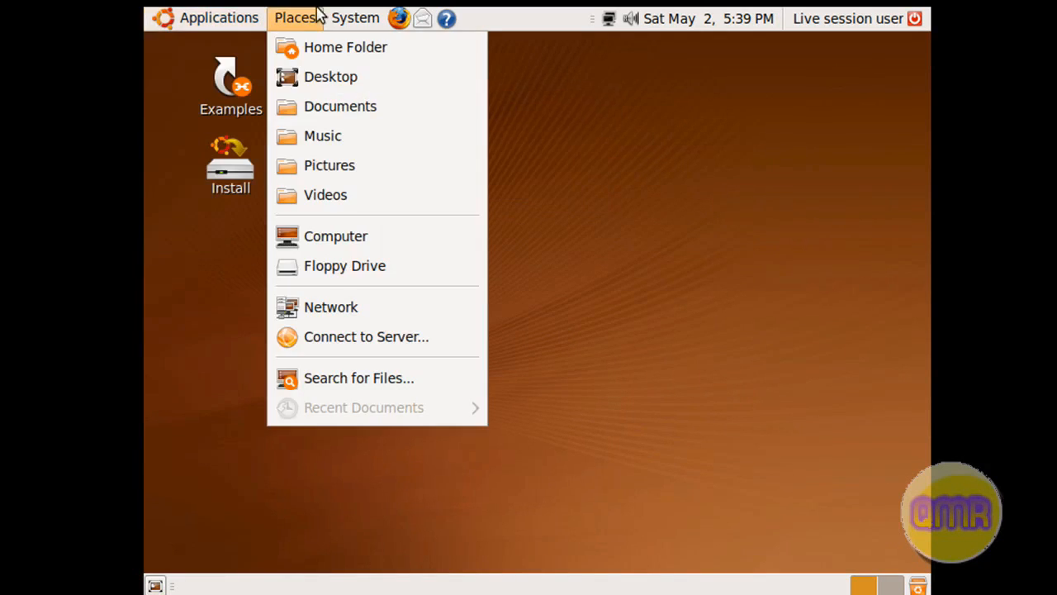
{"action": "mouse_move", "coordinate": [345, 46]}
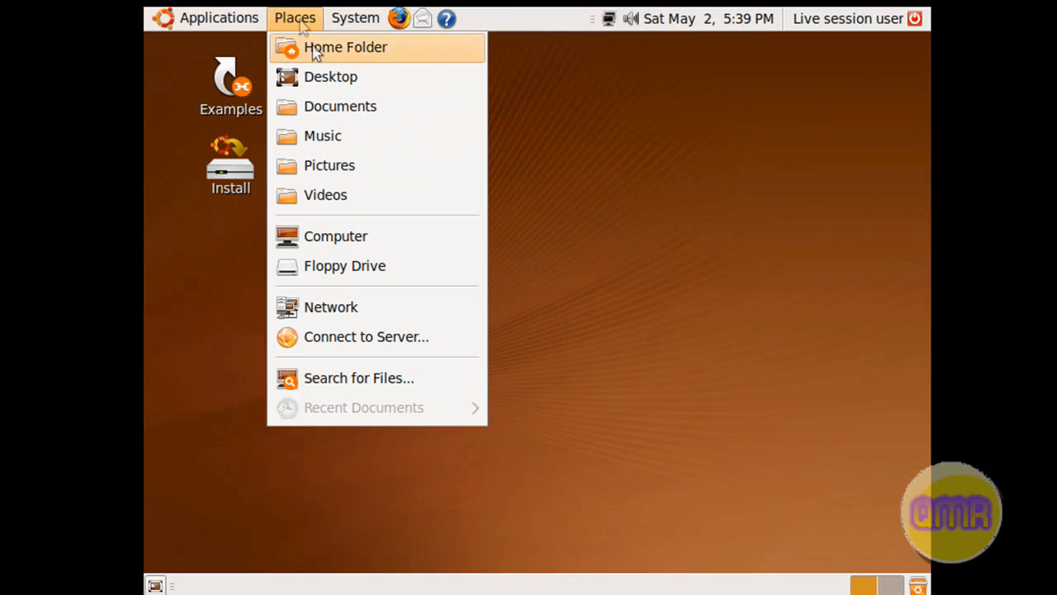
{"action": "left_click", "coordinate": [436, 370]}
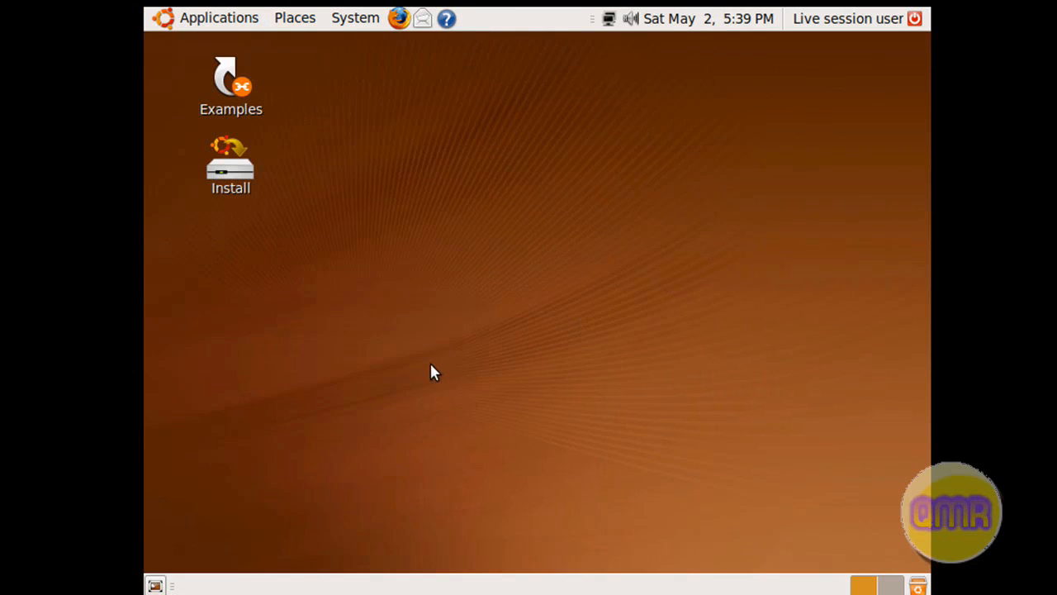
{"action": "mouse_move", "coordinate": [258, 283]}
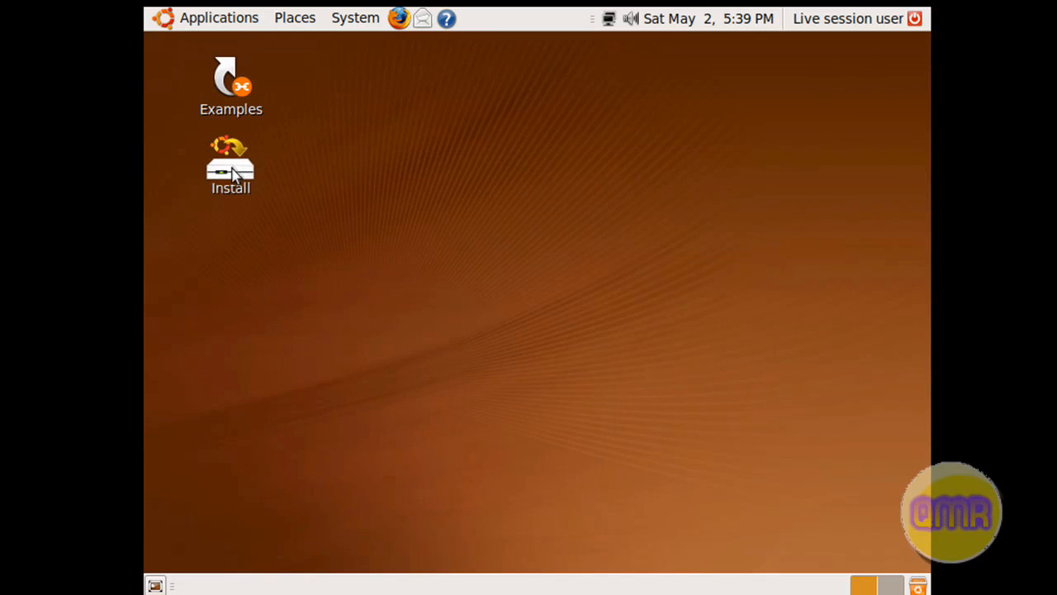
Launch the installer, set the time zone to America, Kentucky/Monticello on the map and go Forward.
{"action": "double_click", "coordinate": [232, 165]}
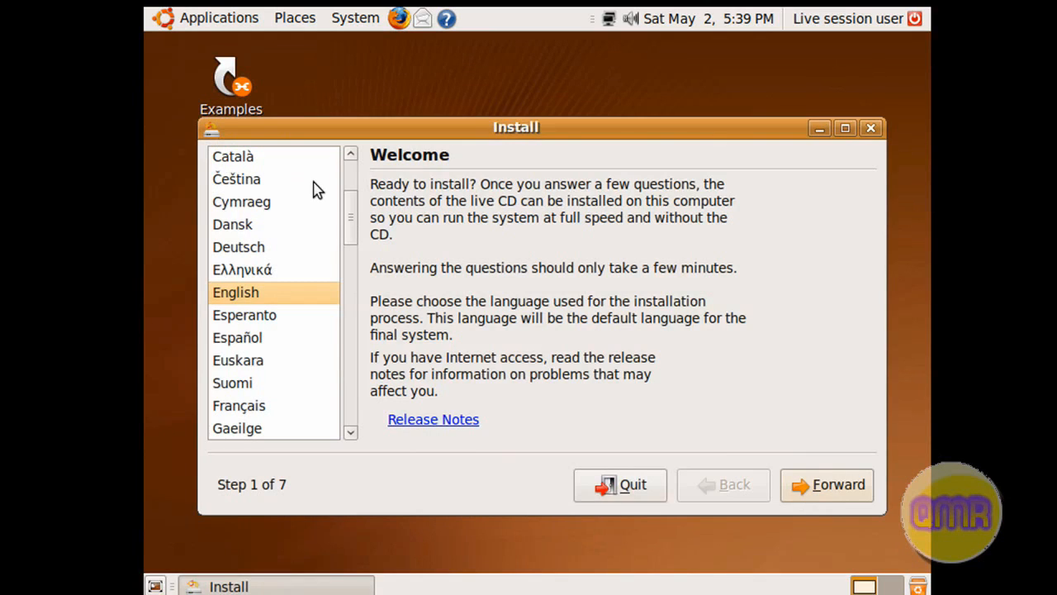
{"action": "mouse_move", "coordinate": [324, 205]}
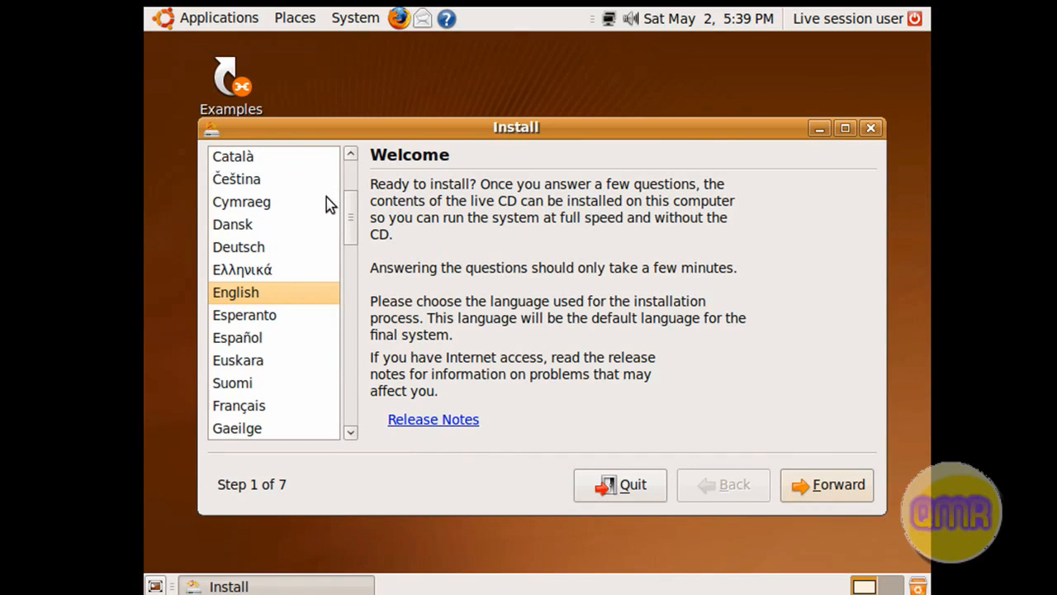
{"action": "mouse_move", "coordinate": [908, 481]}
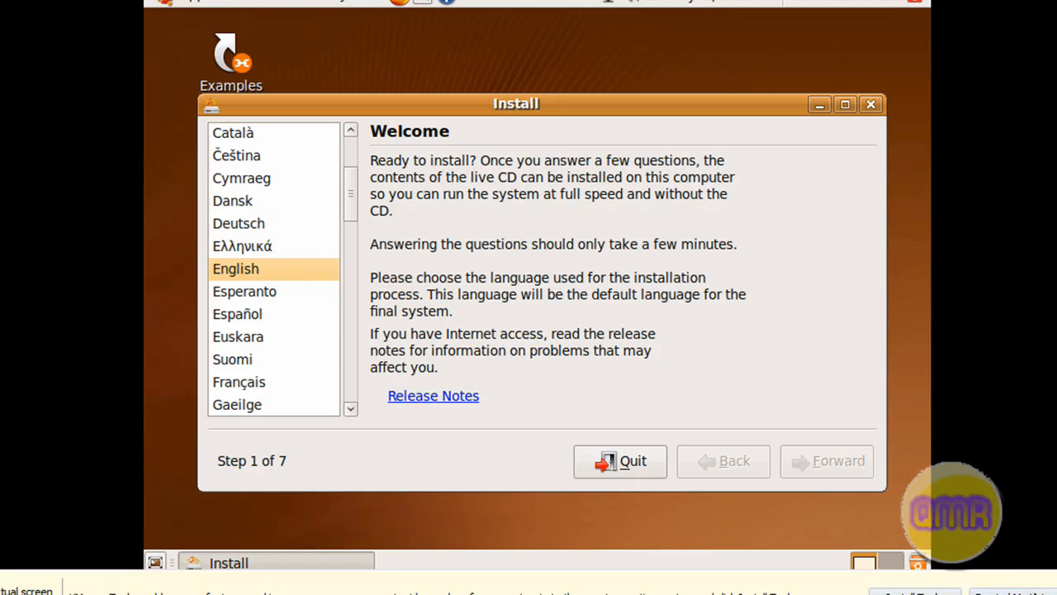
{"action": "left_click", "coordinate": [825, 461]}
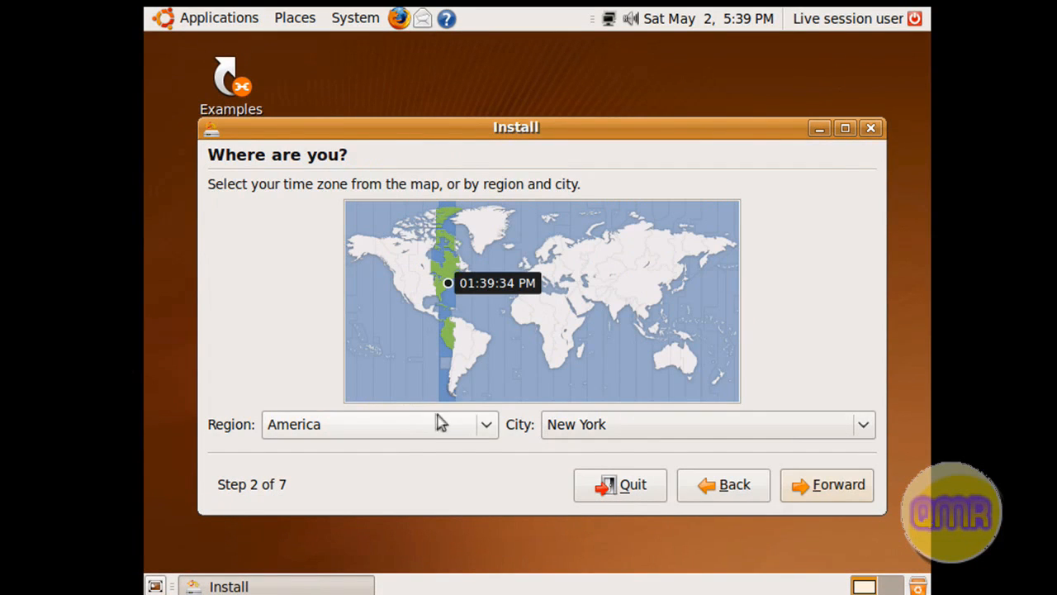
{"action": "left_click", "coordinate": [417, 284]}
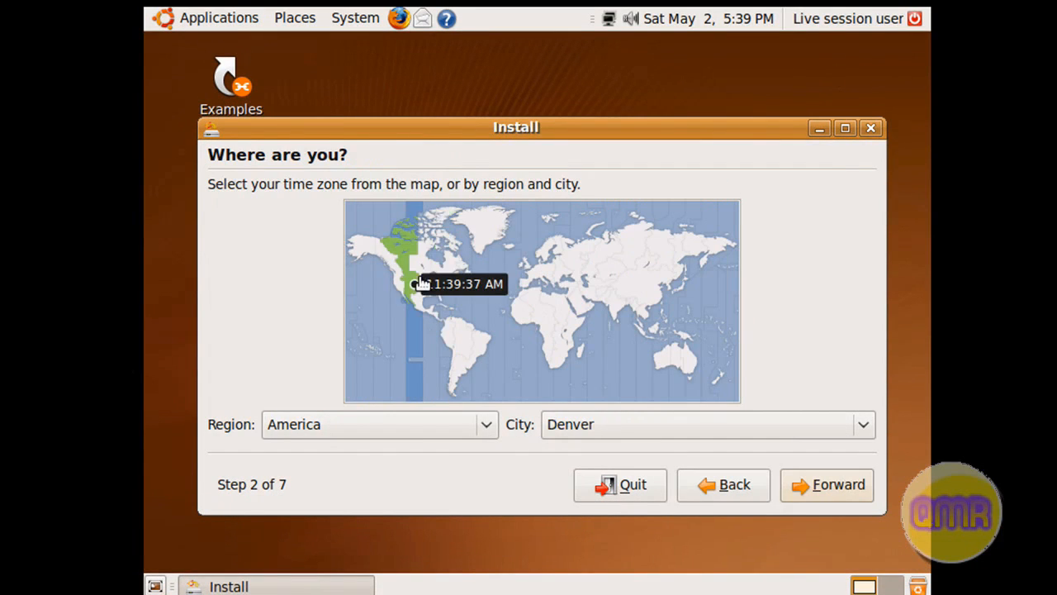
{"action": "left_click", "coordinate": [382, 254]}
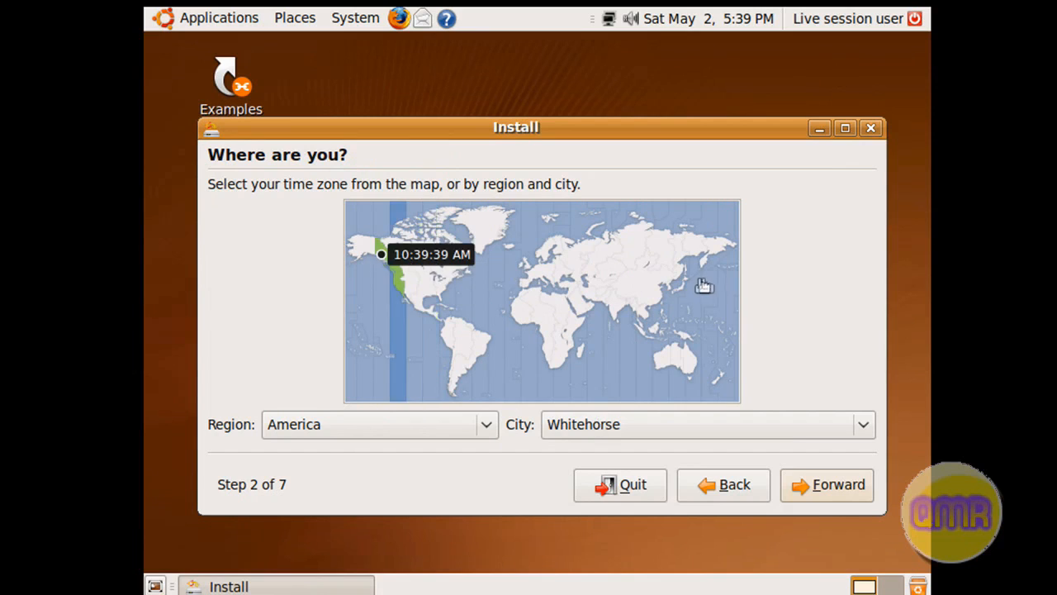
{"action": "left_click", "coordinate": [436, 287]}
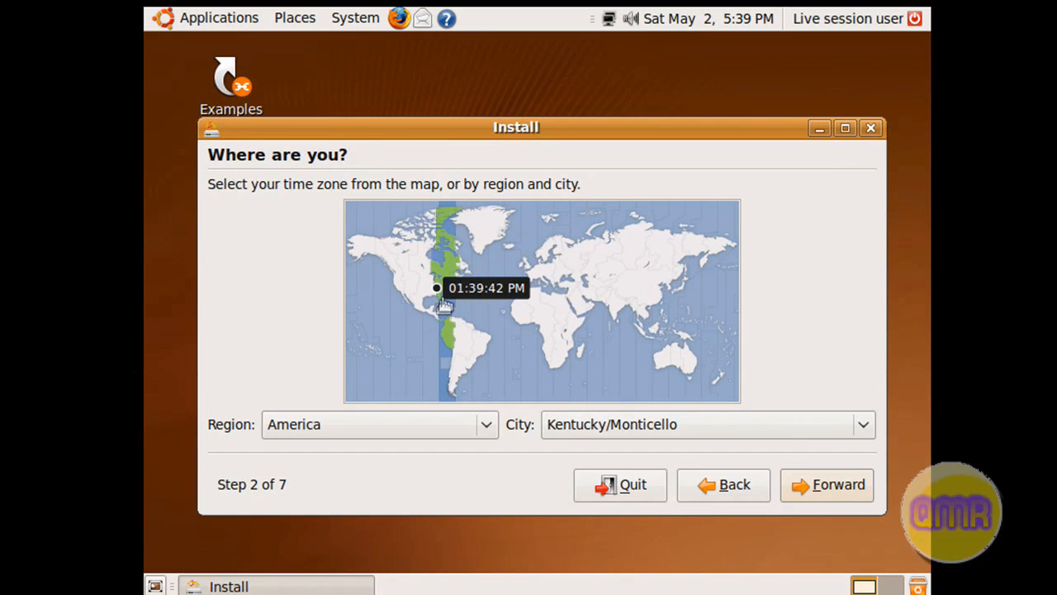
{"action": "mouse_move", "coordinate": [449, 272]}
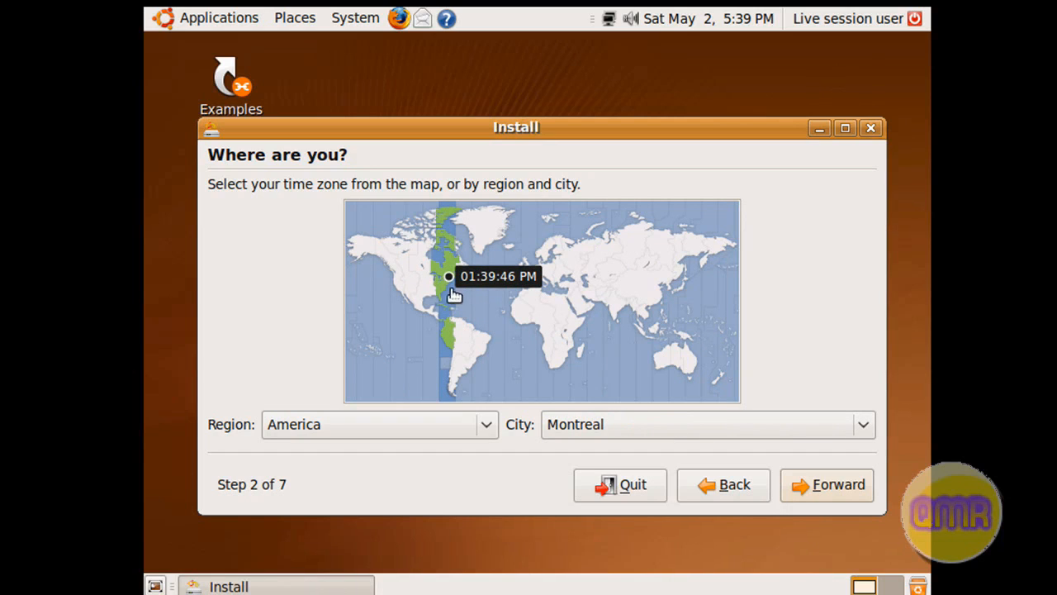
{"action": "left_click", "coordinate": [436, 288]}
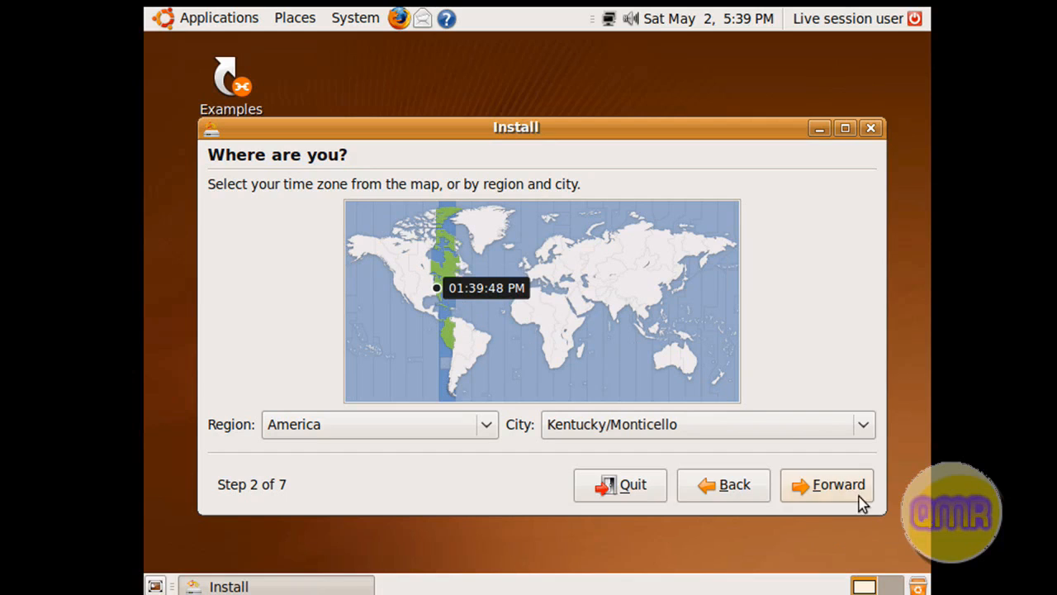
{"action": "left_click", "coordinate": [838, 483]}
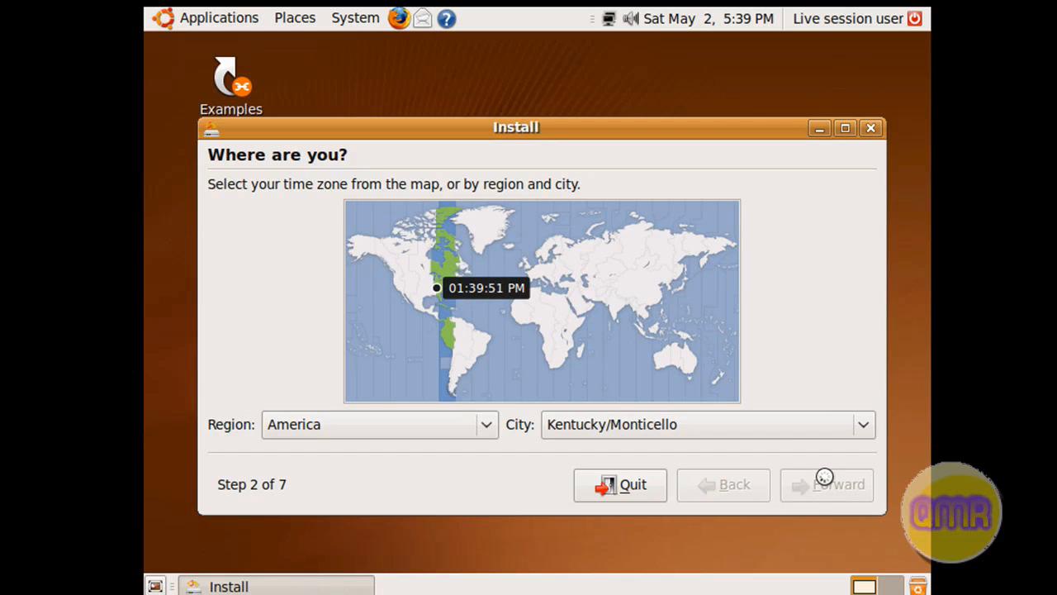
Keep the suggested USA keyboard layout, test it with 'asds123' and go Forward.
{"action": "left_click", "coordinate": [826, 484]}
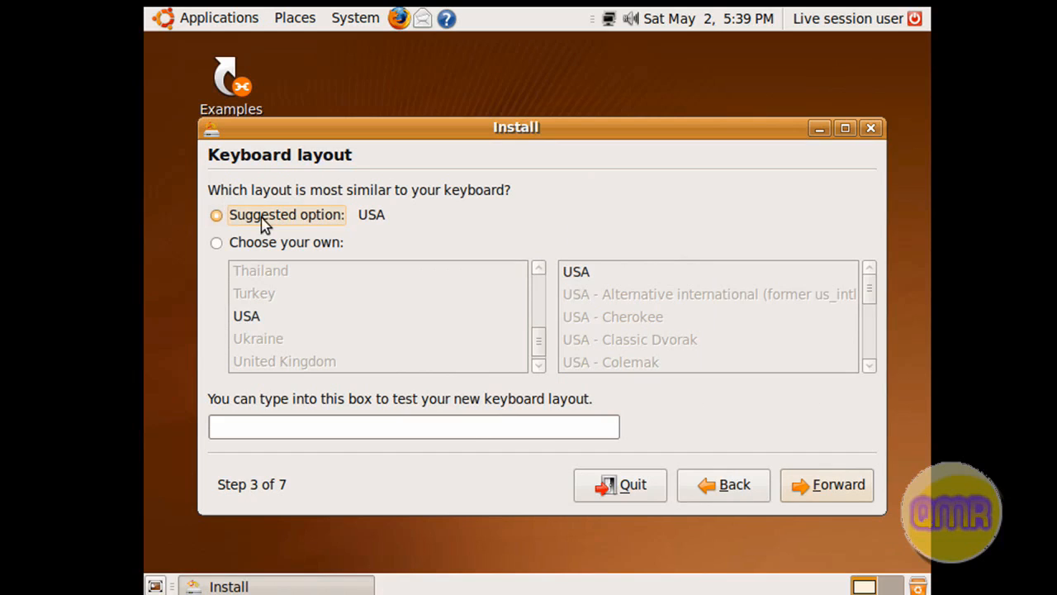
{"action": "left_click", "coordinate": [215, 214]}
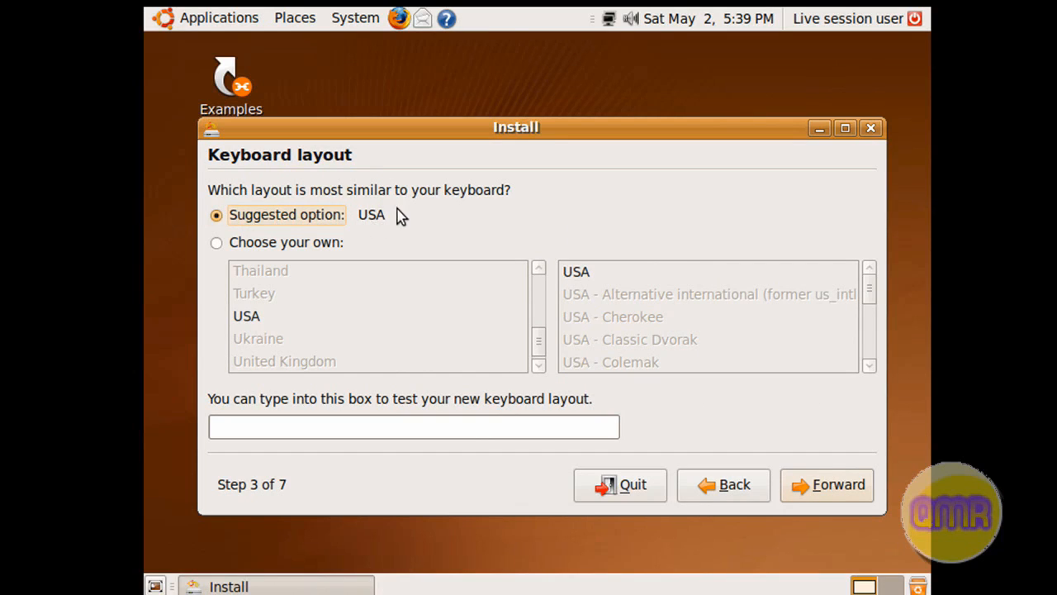
{"action": "mouse_move", "coordinate": [598, 337]}
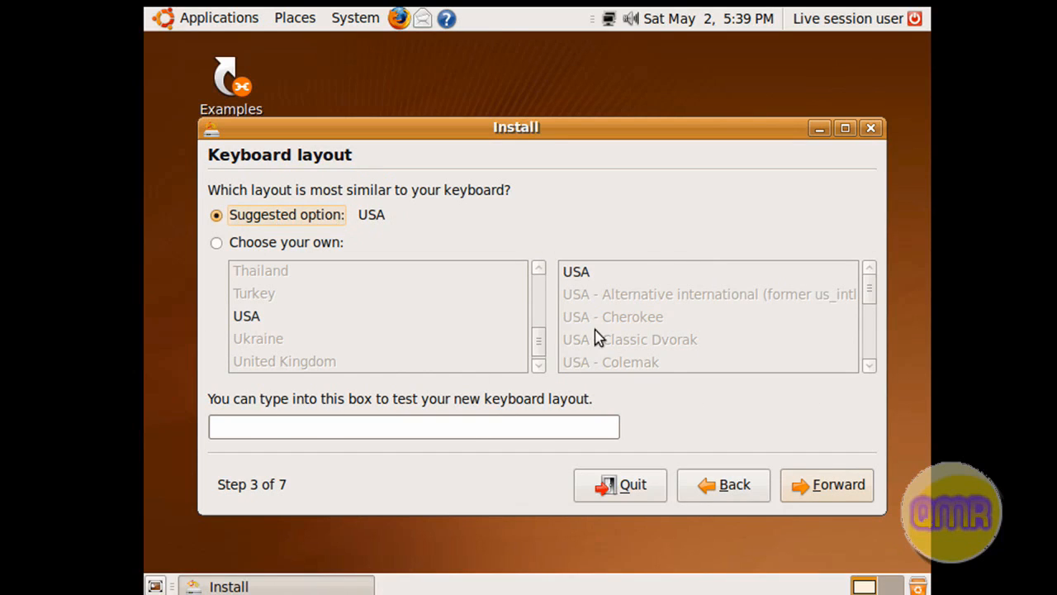
{"action": "mouse_move", "coordinate": [393, 366]}
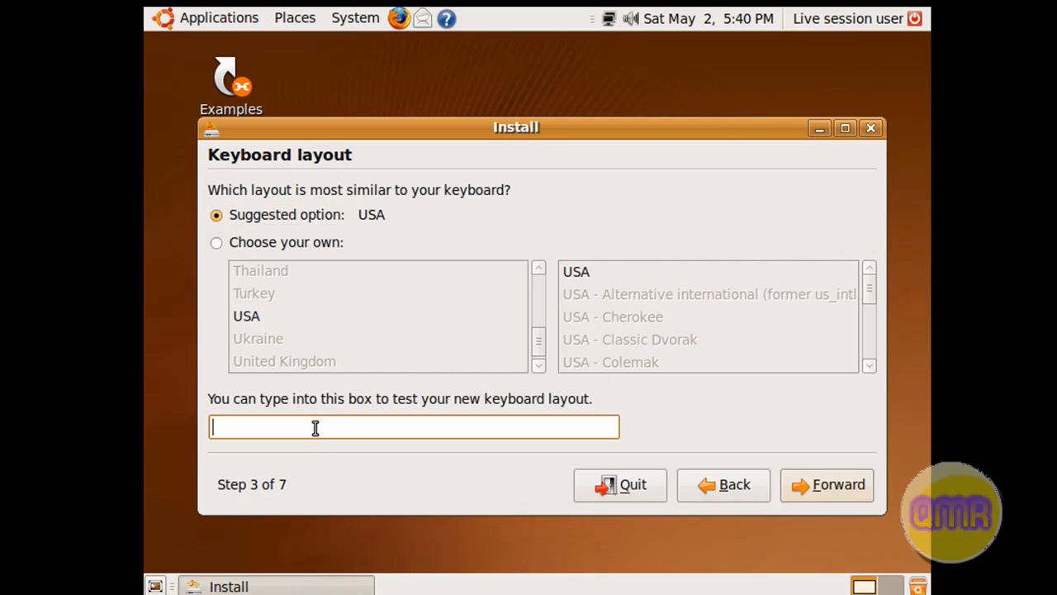
{"action": "type", "text": "asds123a"}
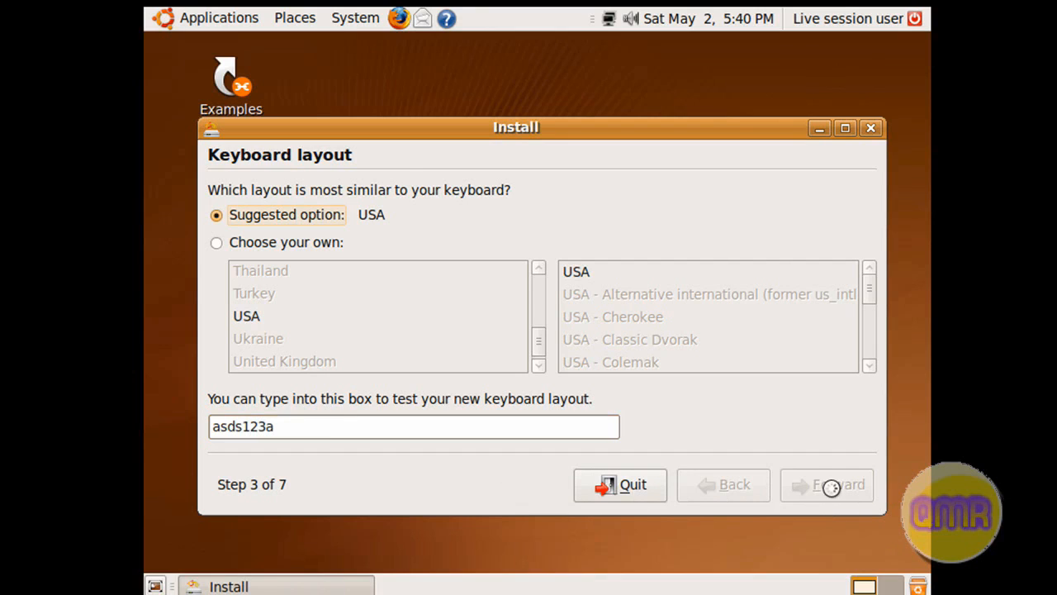
{"action": "left_click", "coordinate": [826, 484]}
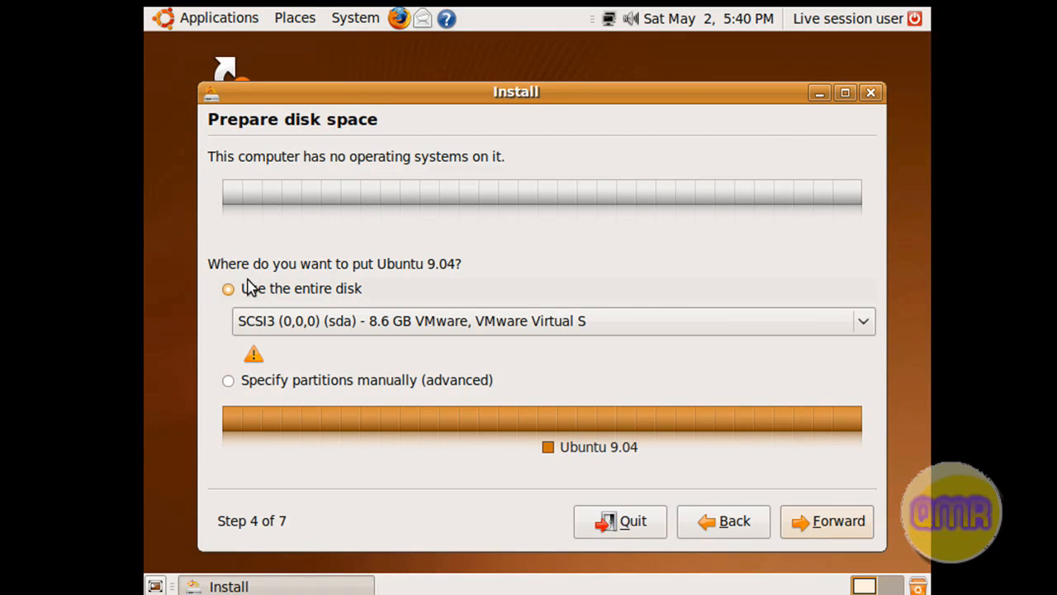
Choose to specify partitions manually and continue to the Prepare partitions step.
{"action": "left_click", "coordinate": [228, 287]}
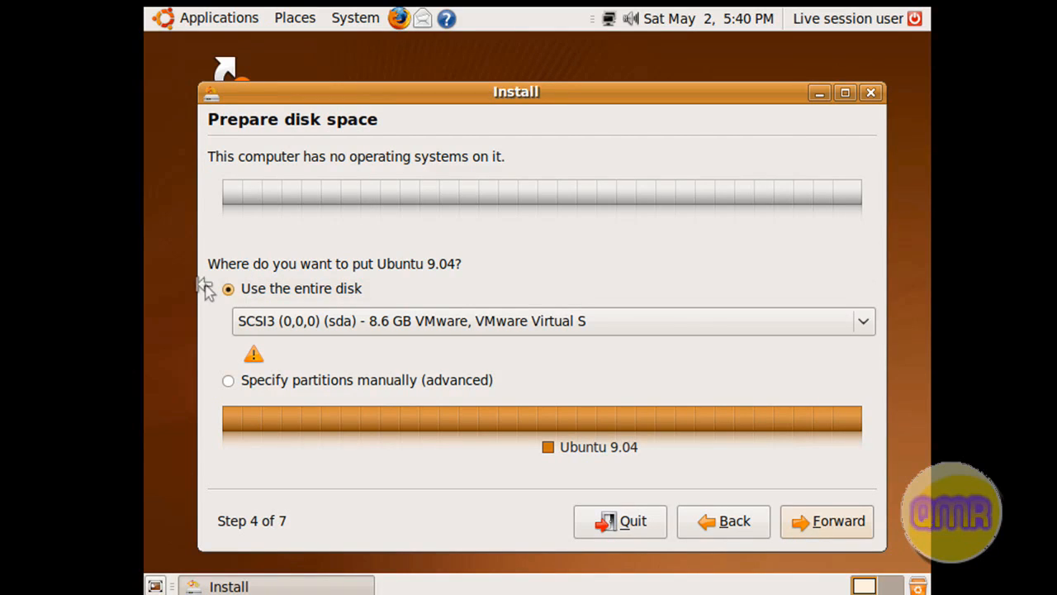
{"action": "mouse_move", "coordinate": [261, 255]}
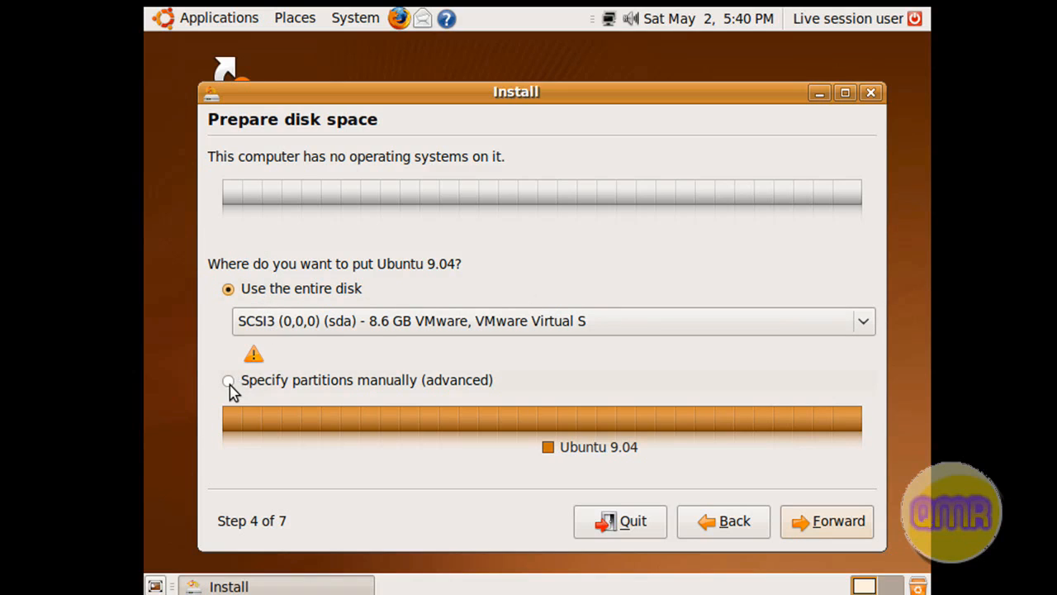
{"action": "left_click", "coordinate": [228, 379]}
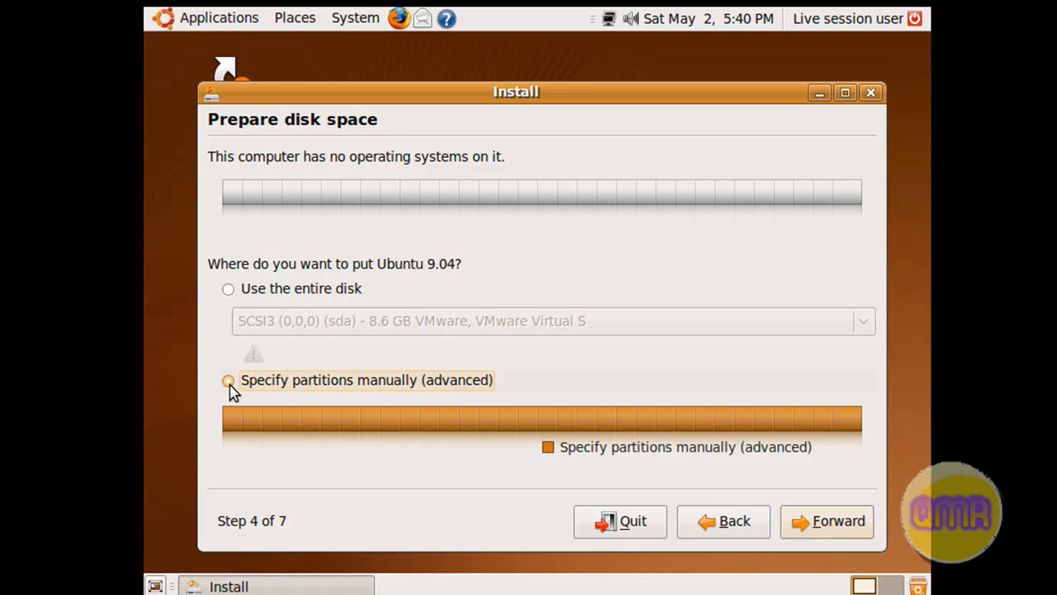
{"action": "left_click", "coordinate": [228, 380]}
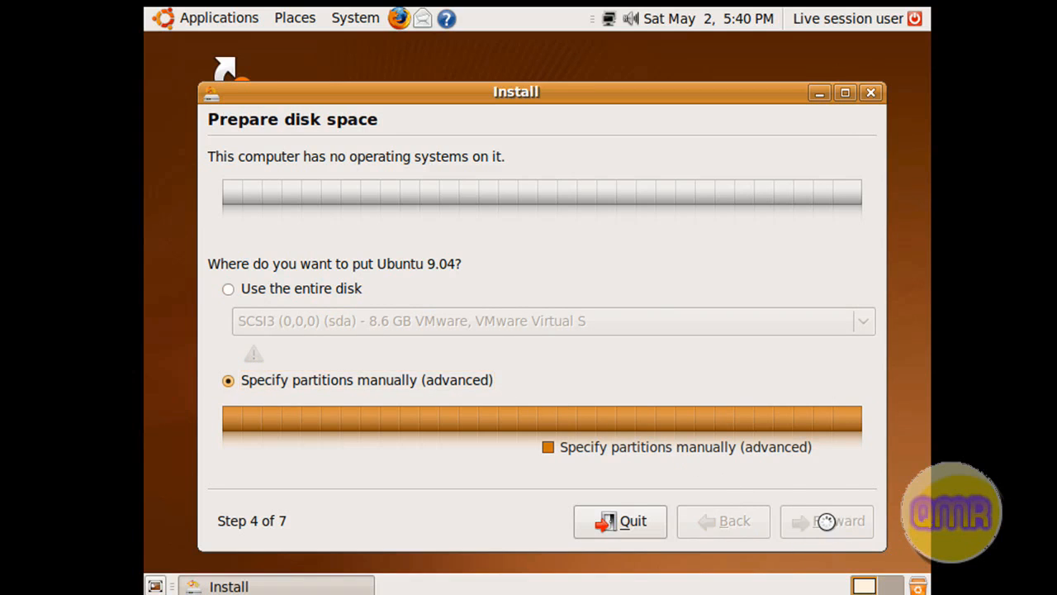
{"action": "left_click", "coordinate": [826, 521]}
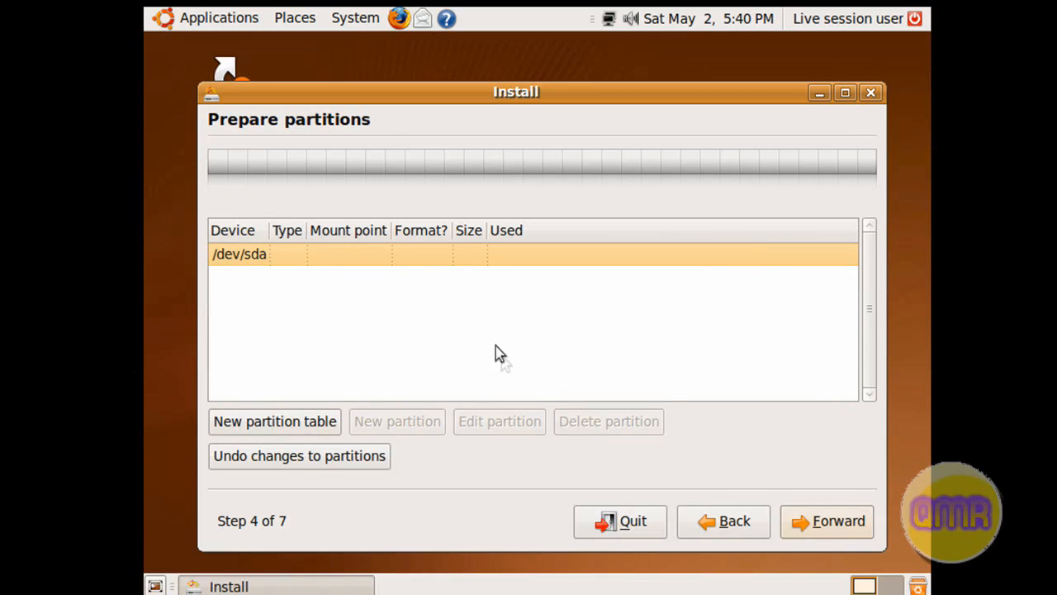
{"action": "mouse_move", "coordinate": [251, 261]}
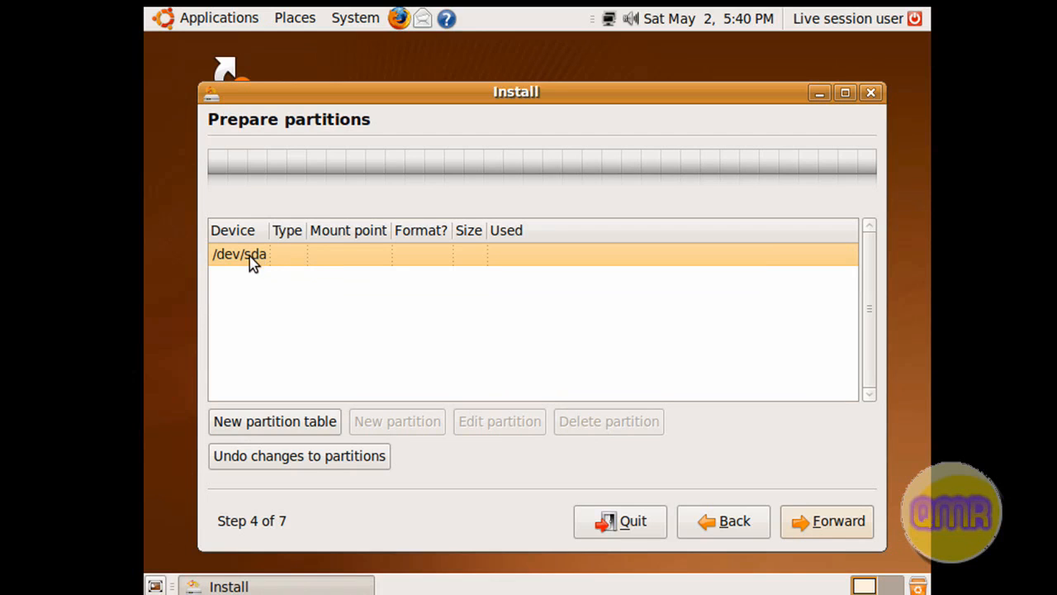
Create a new empty partition table on /dev/sda, leaving 8589 MB of free space.
{"action": "left_click", "coordinate": [274, 421]}
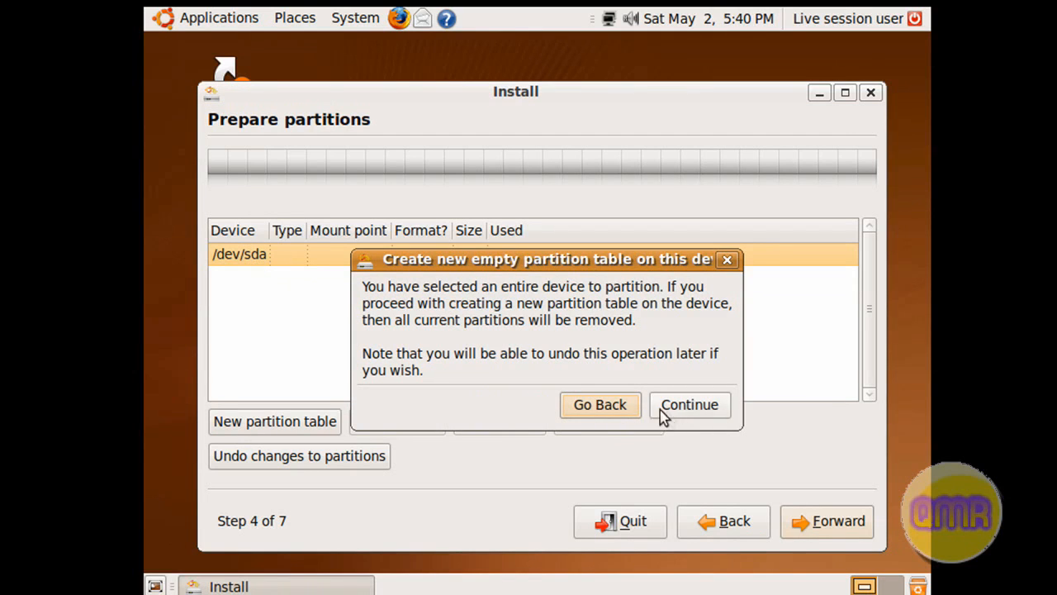
{"action": "left_click", "coordinate": [689, 403]}
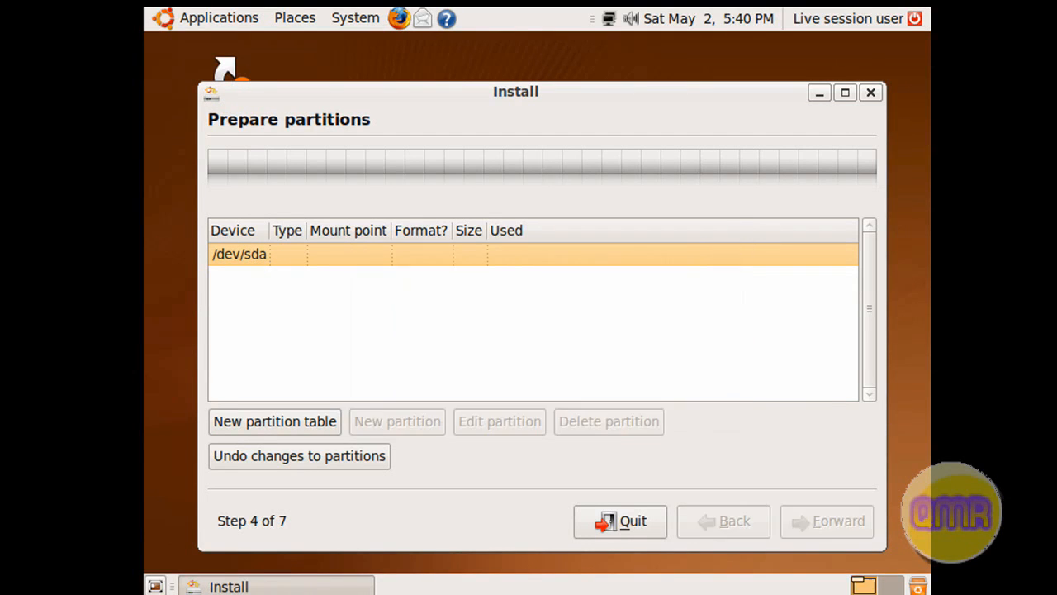
{"action": "left_click", "coordinate": [274, 421]}
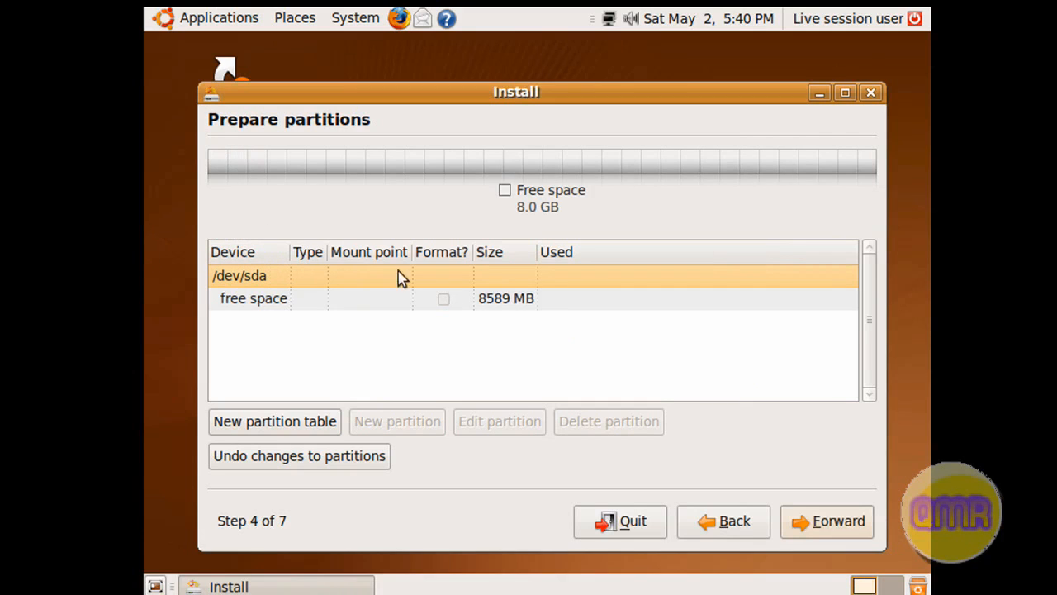
{"action": "mouse_move", "coordinate": [536, 185]}
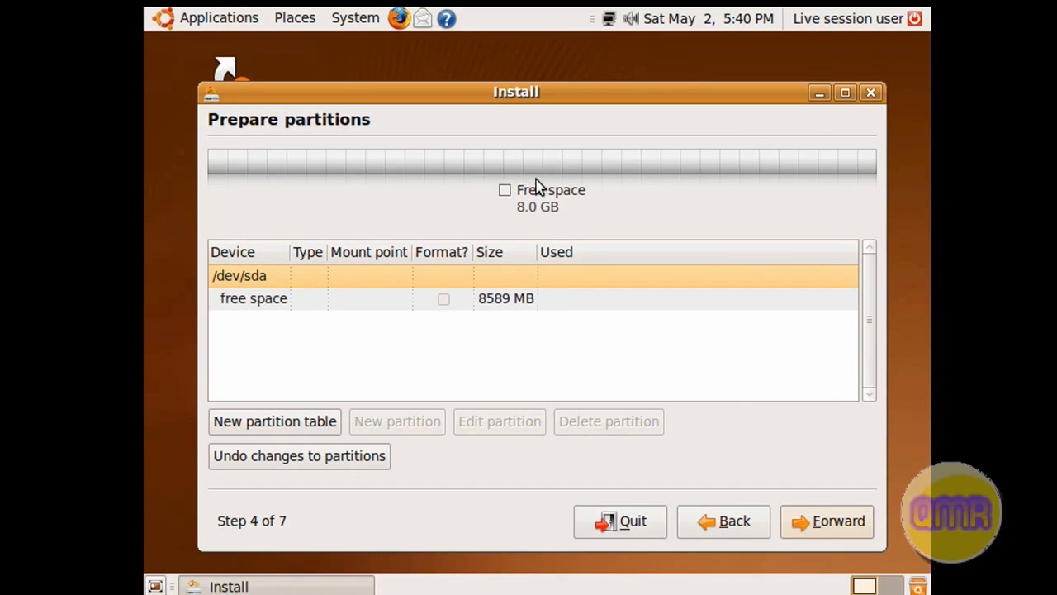
{"action": "mouse_move", "coordinate": [263, 317]}
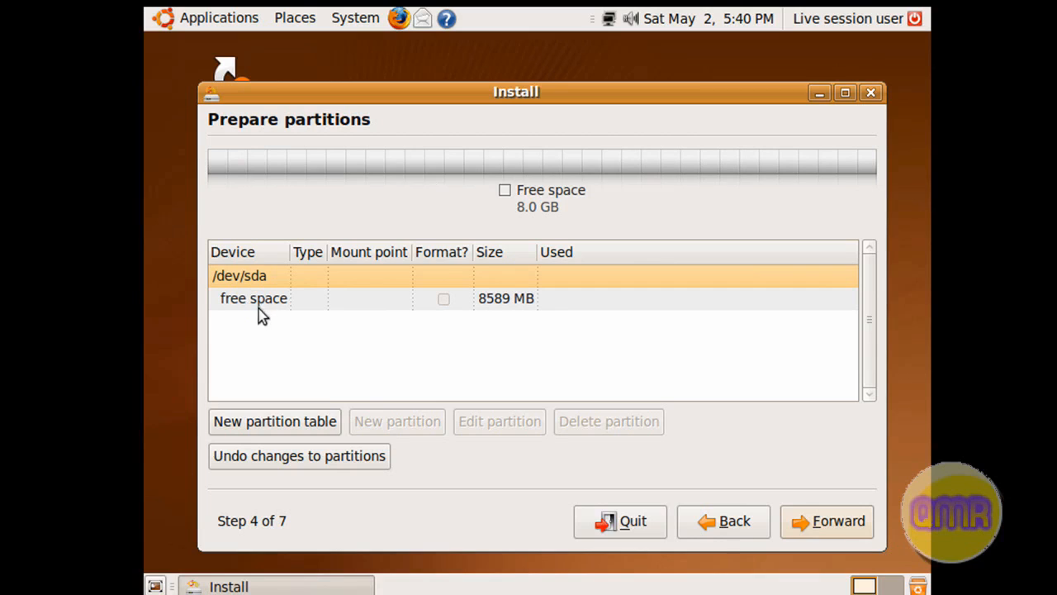
{"action": "mouse_move", "coordinate": [483, 224]}
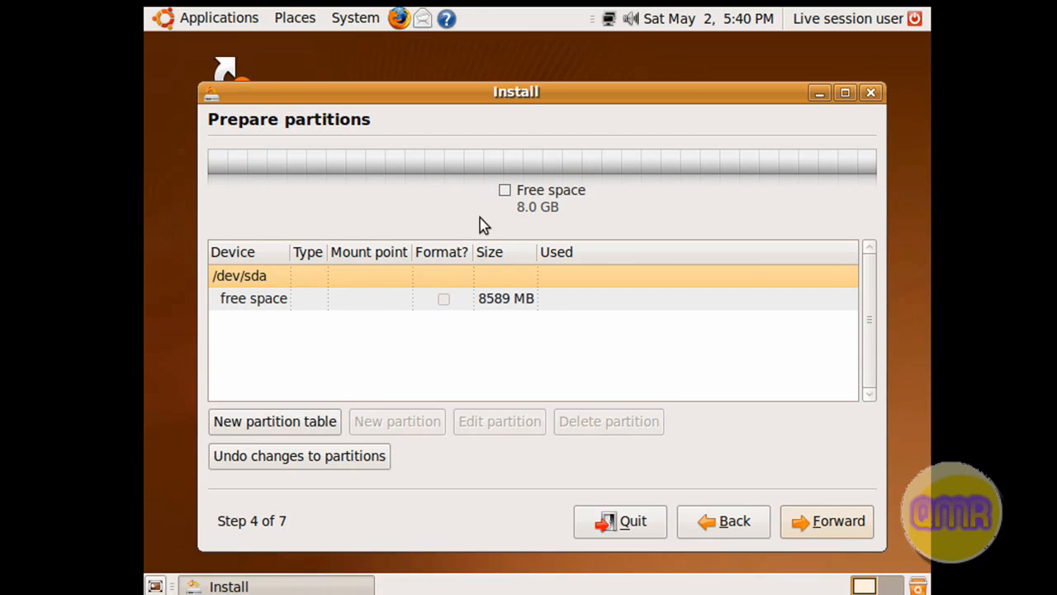
{"action": "mouse_move", "coordinate": [601, 208]}
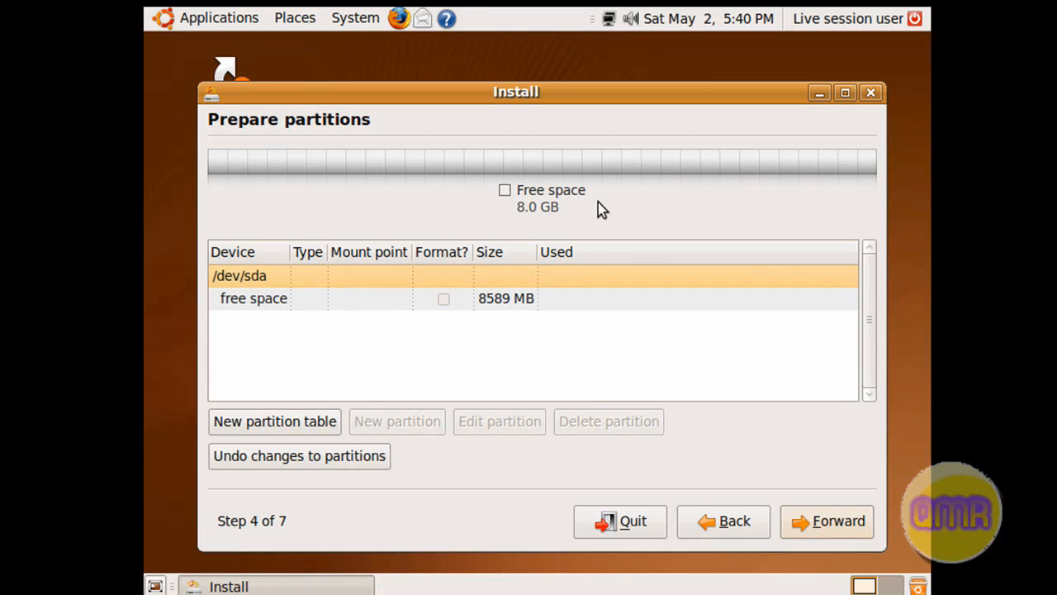
{"action": "mouse_move", "coordinate": [518, 244]}
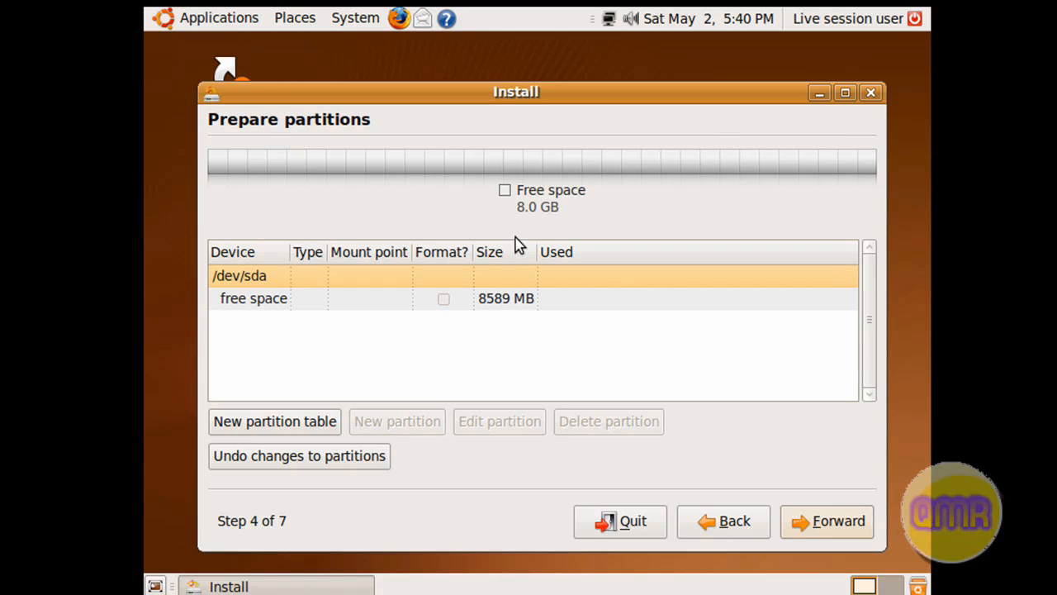
{"action": "mouse_move", "coordinate": [438, 234]}
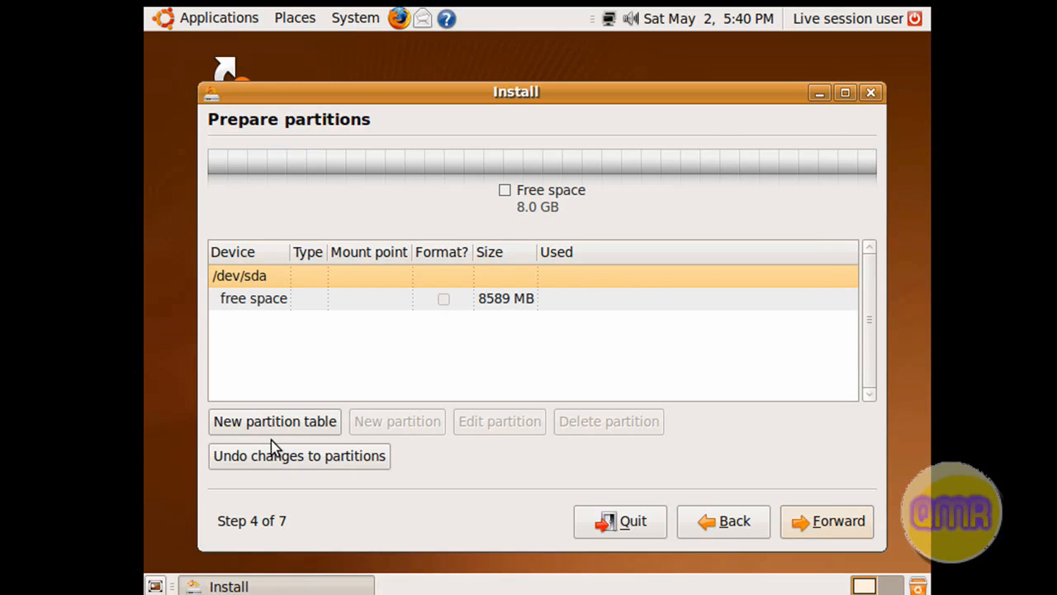
{"action": "left_click", "coordinate": [274, 422]}
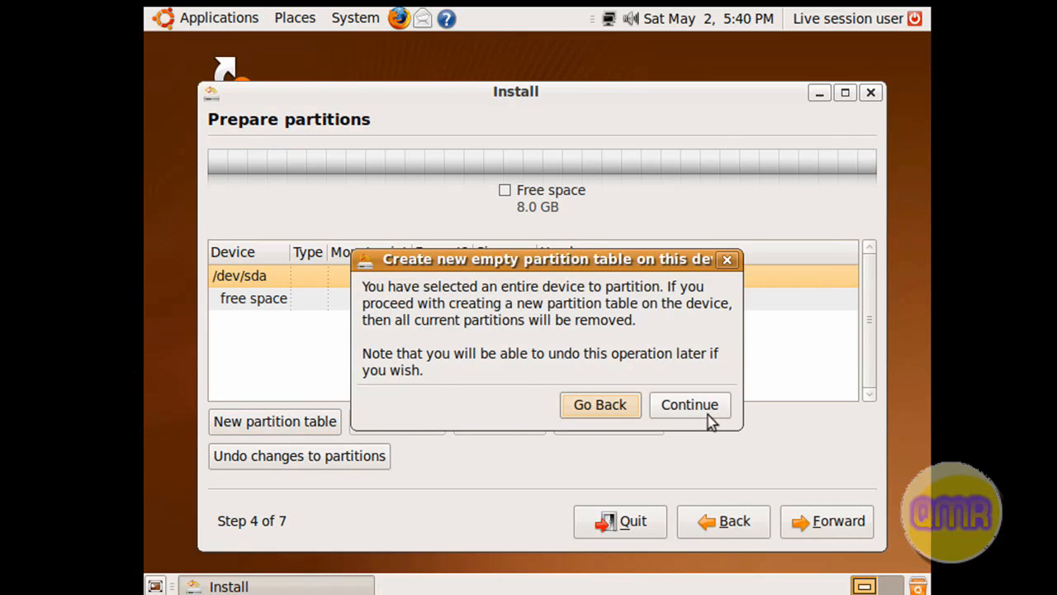
{"action": "left_click", "coordinate": [689, 404]}
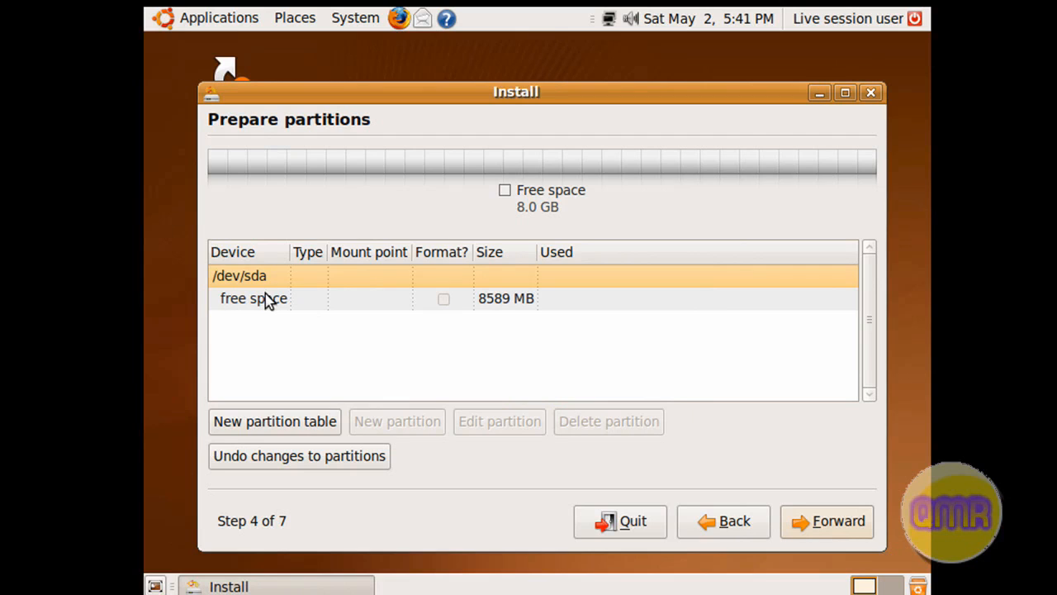
Create a primary 8587 MB Ext4 journaling partition from the free space, mounted at /.
{"action": "left_click", "coordinate": [397, 422]}
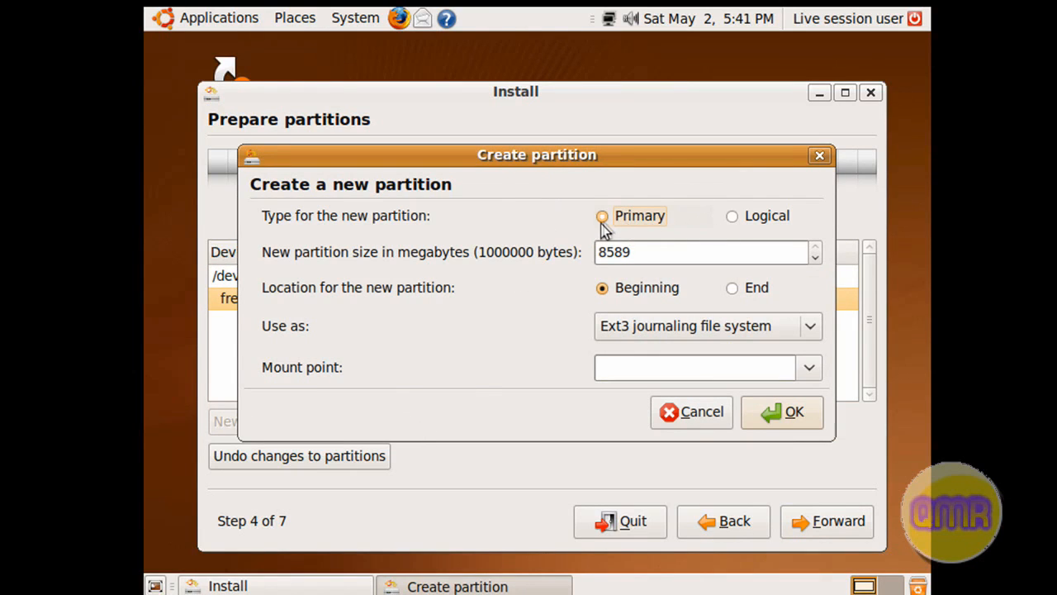
{"action": "left_click", "coordinate": [602, 215]}
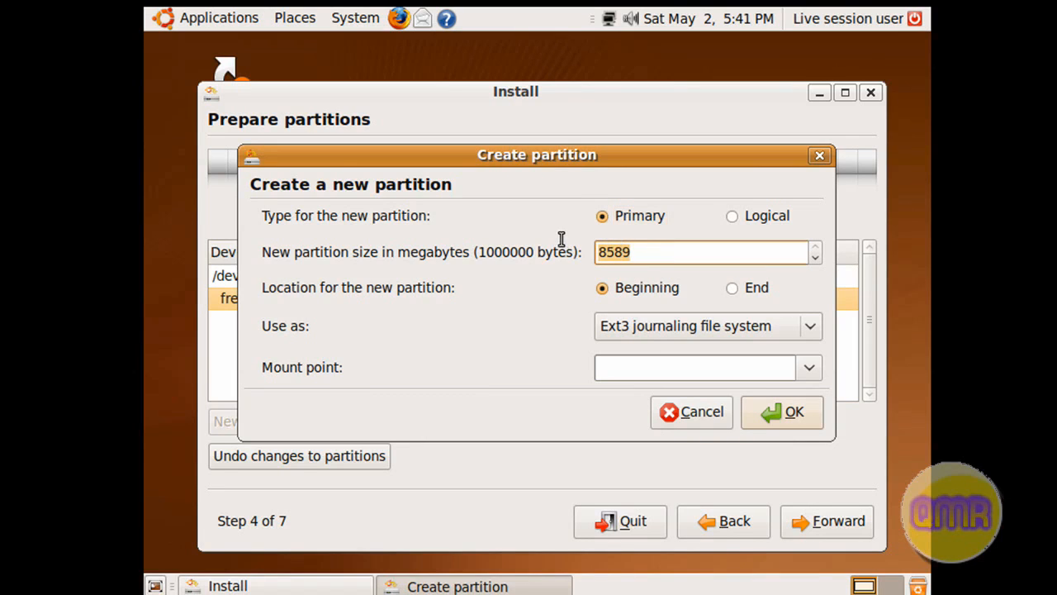
{"action": "left_click", "coordinate": [702, 251]}
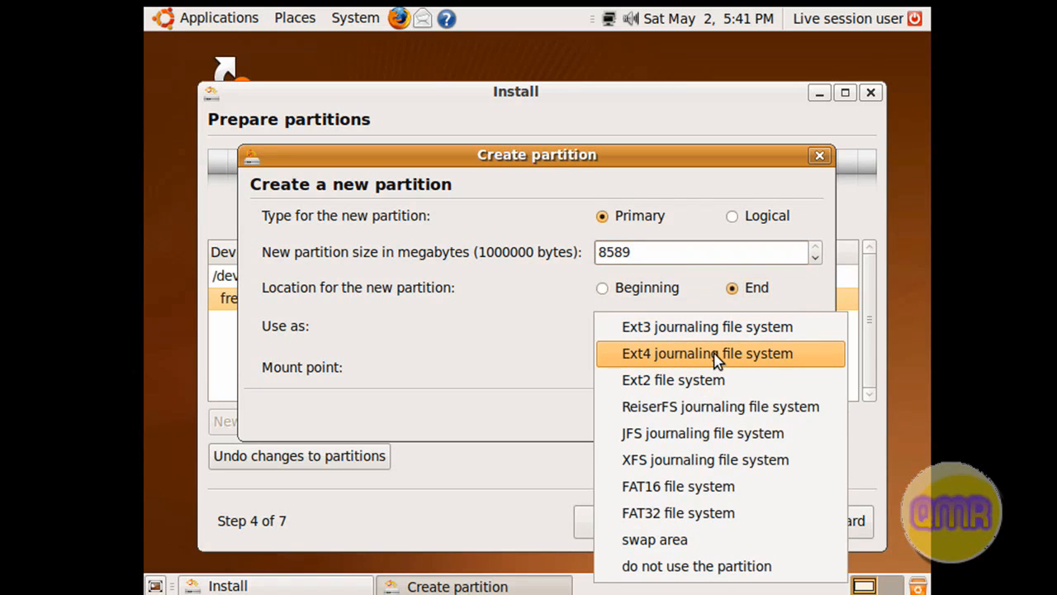
{"action": "left_click", "coordinate": [707, 354]}
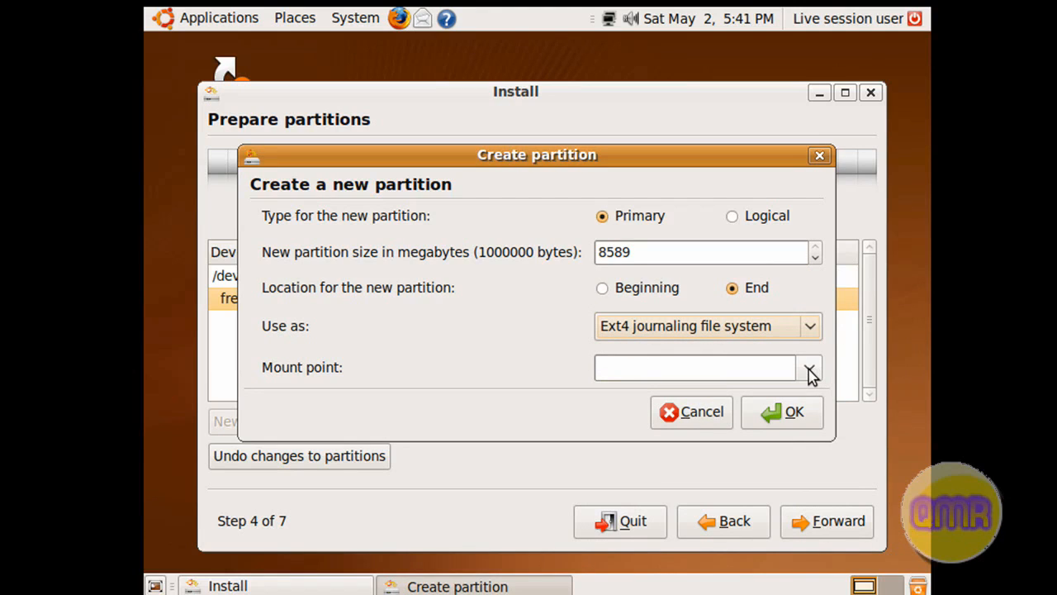
{"action": "left_click", "coordinate": [810, 366]}
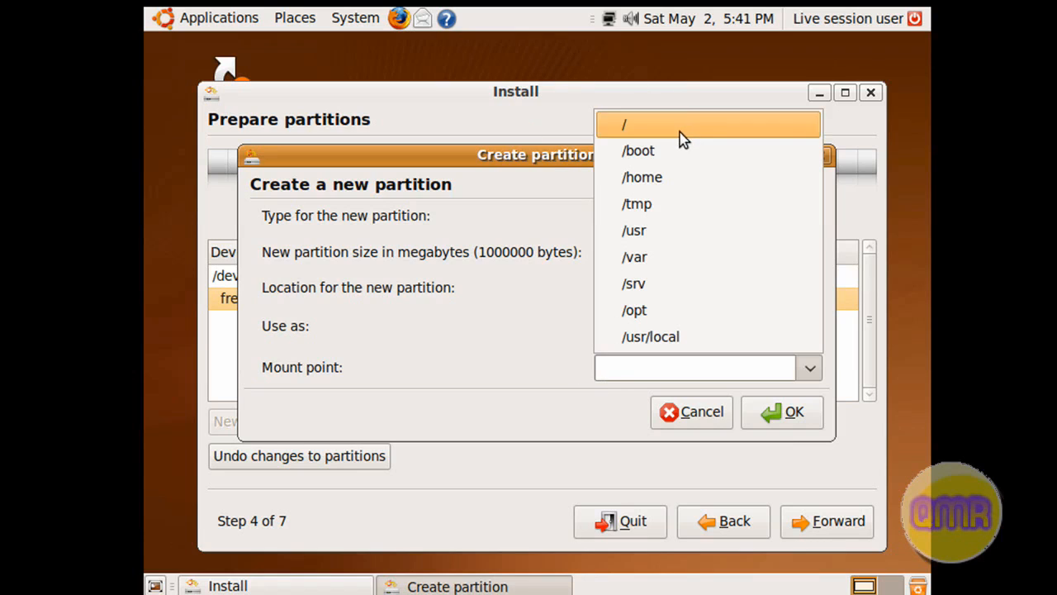
{"action": "left_click", "coordinate": [690, 412]}
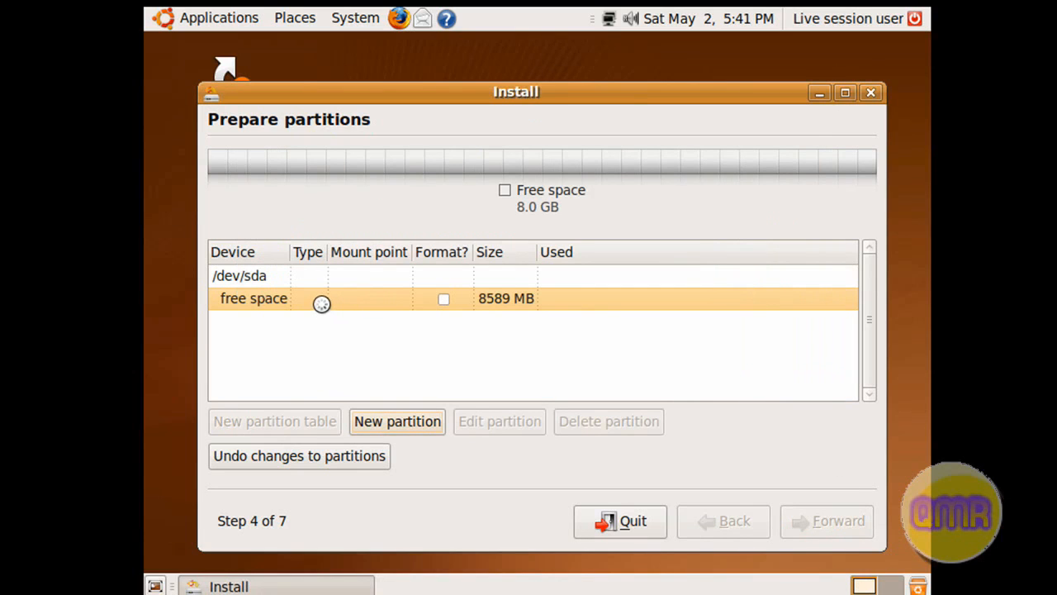
{"action": "mouse_move", "coordinate": [297, 142]}
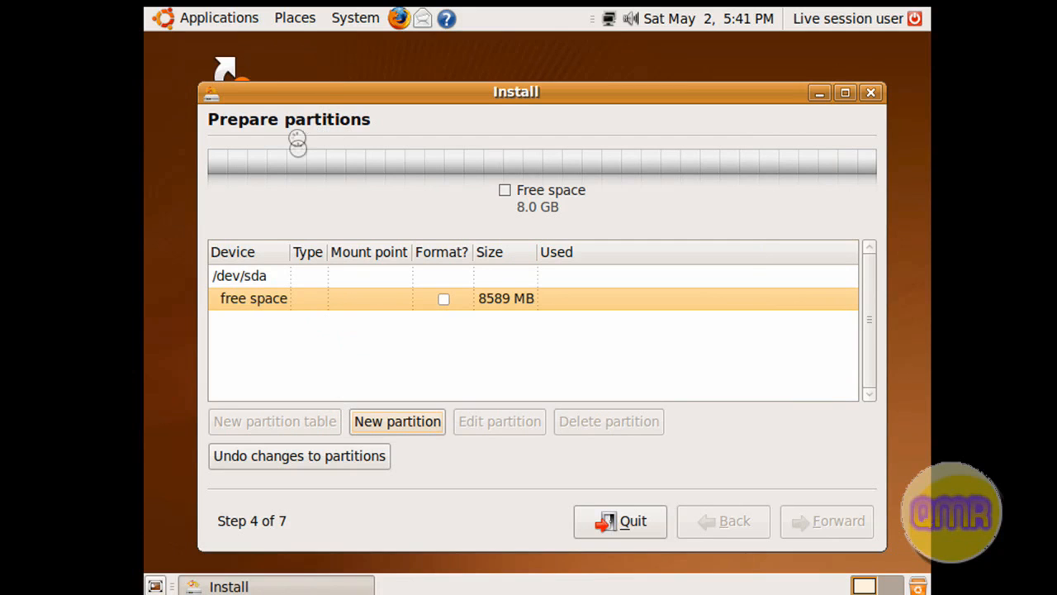
{"action": "left_click", "coordinate": [397, 422]}
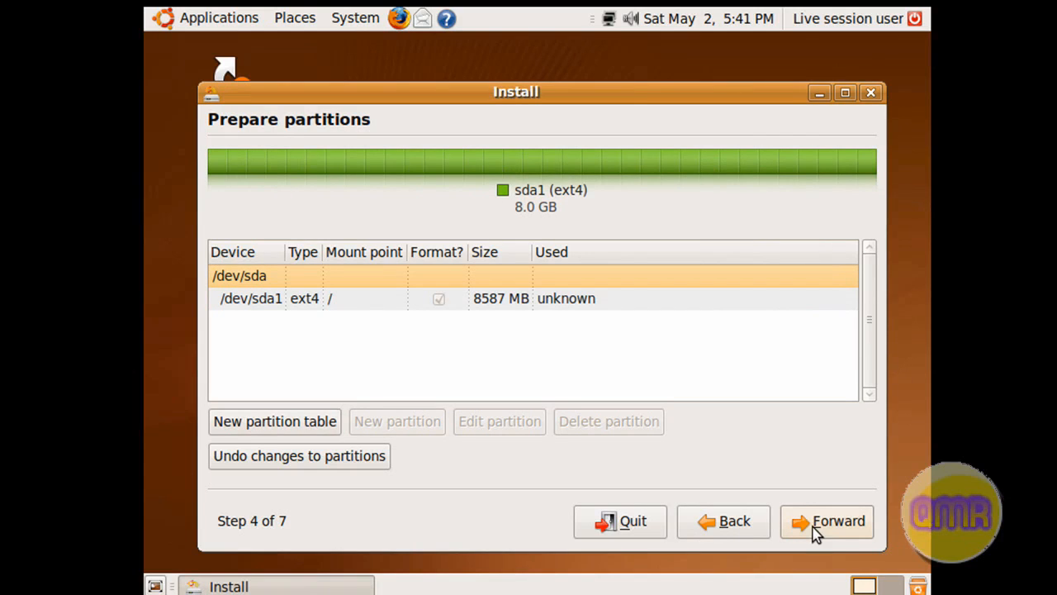
Continue past the no-swap-space warning to the Who are you? step.
{"action": "left_click", "coordinate": [826, 520]}
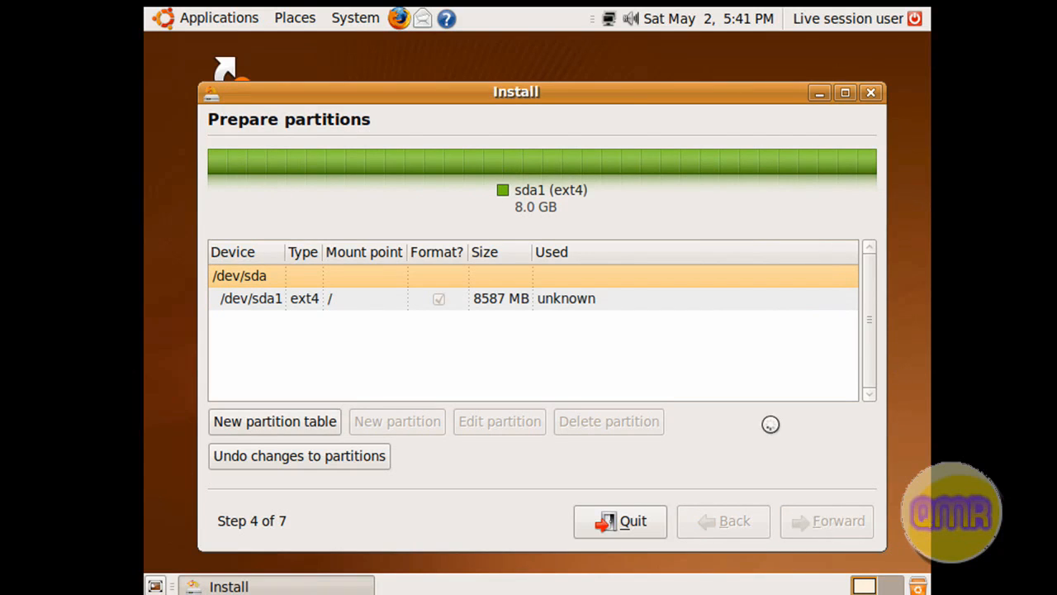
{"action": "mouse_move", "coordinate": [681, 333]}
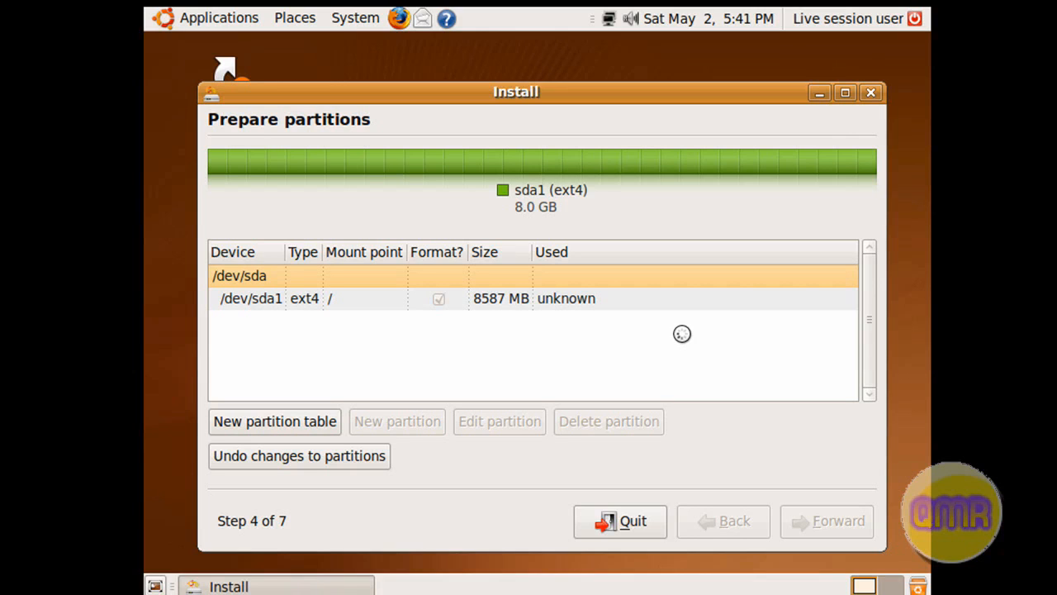
{"action": "left_click", "coordinate": [826, 520]}
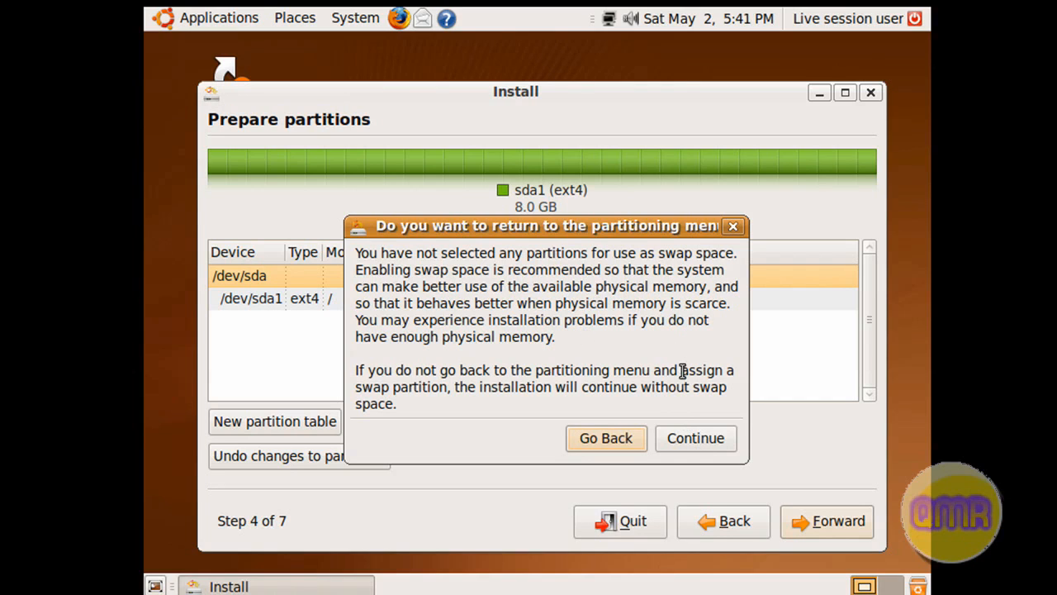
{"action": "left_click", "coordinate": [696, 438]}
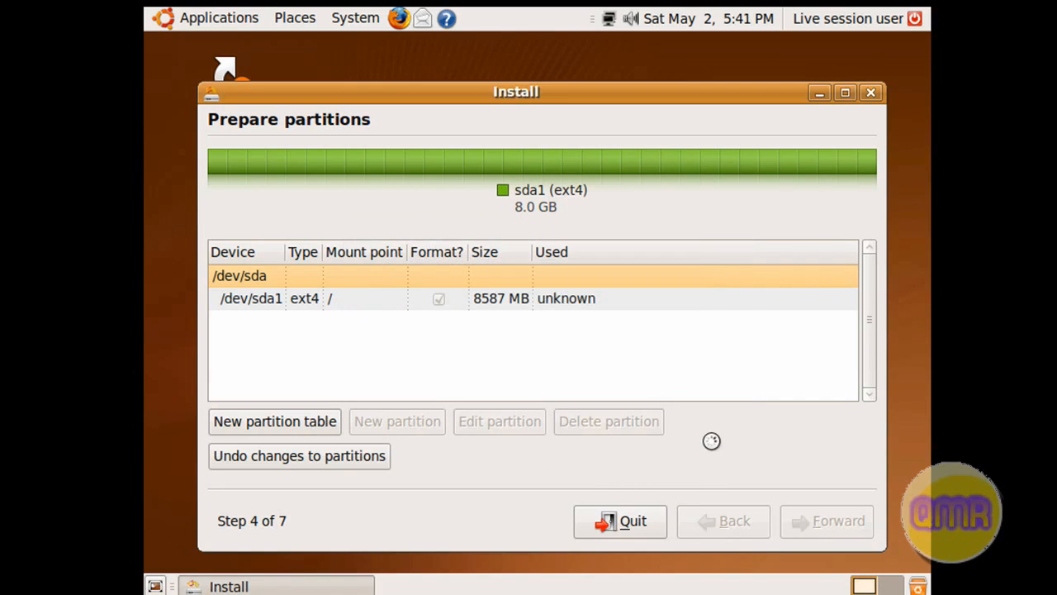
{"action": "left_click", "coordinate": [826, 521]}
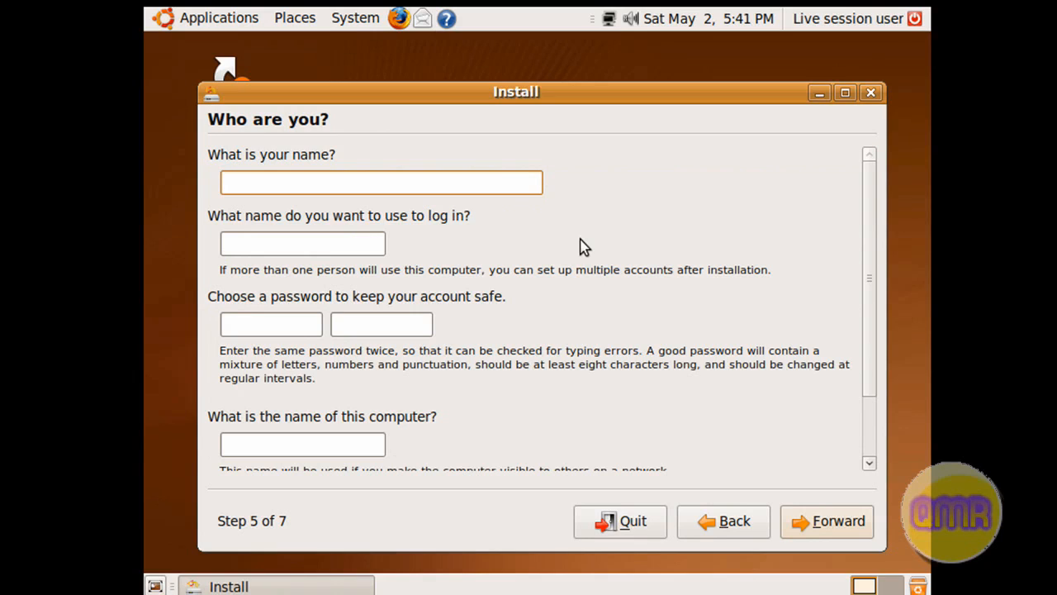
Enter full name 'BE', login, password and computer name, keeping password login required, and proceed to the summary.
{"action": "left_click", "coordinate": [380, 181]}
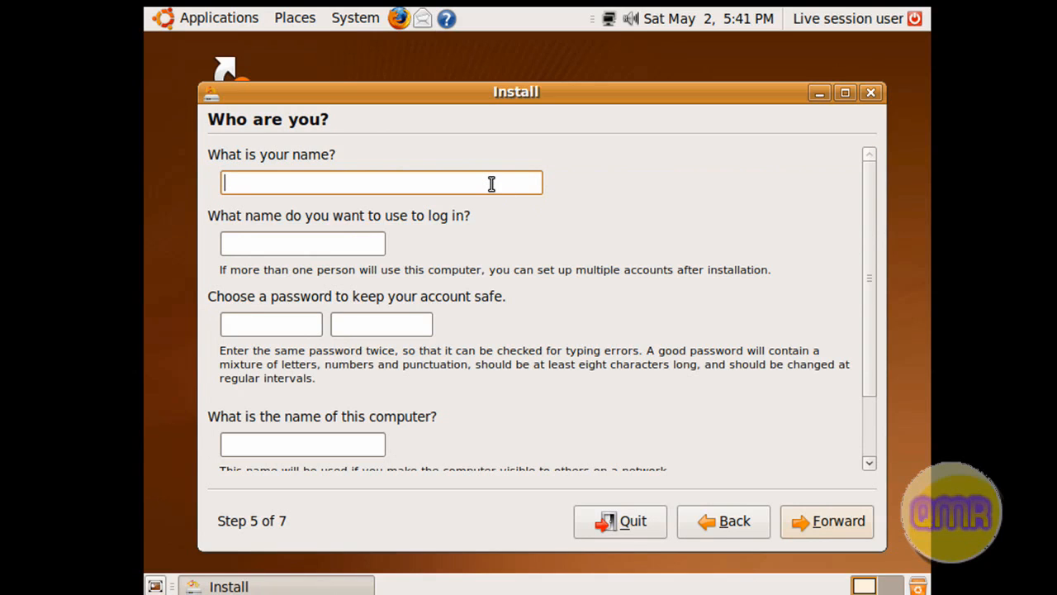
{"action": "type", "text": "BE"}
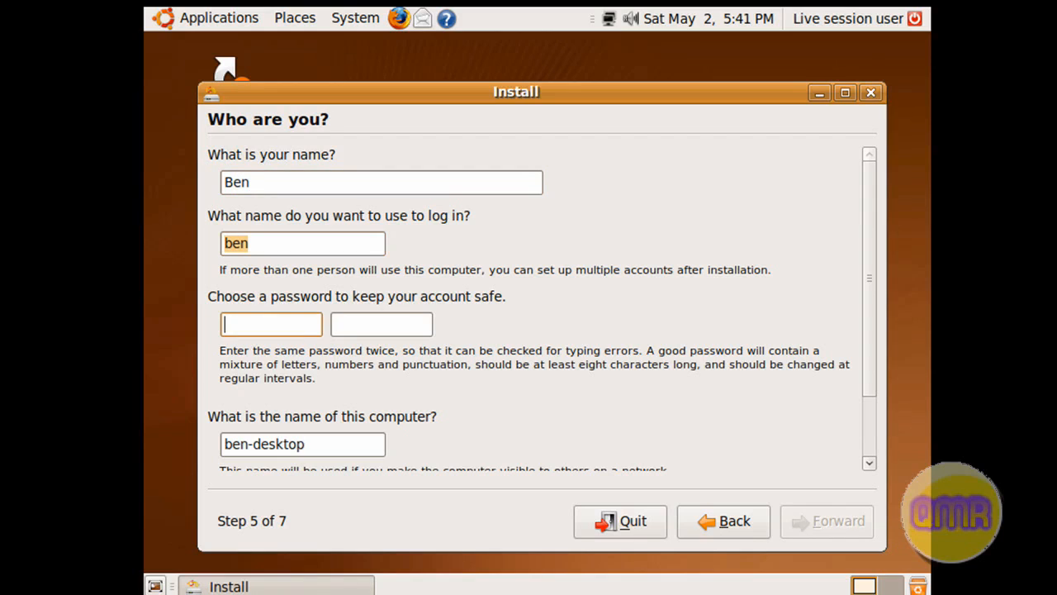
{"action": "type", "text": "••"}
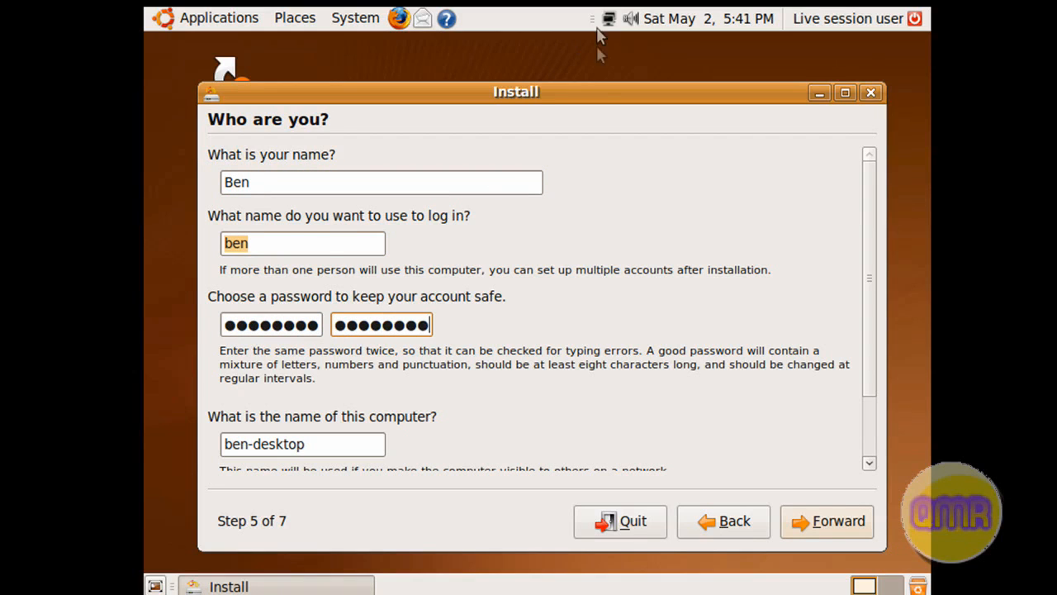
{"action": "scroll", "scroll_direction": "down", "scroll_amount": 3}
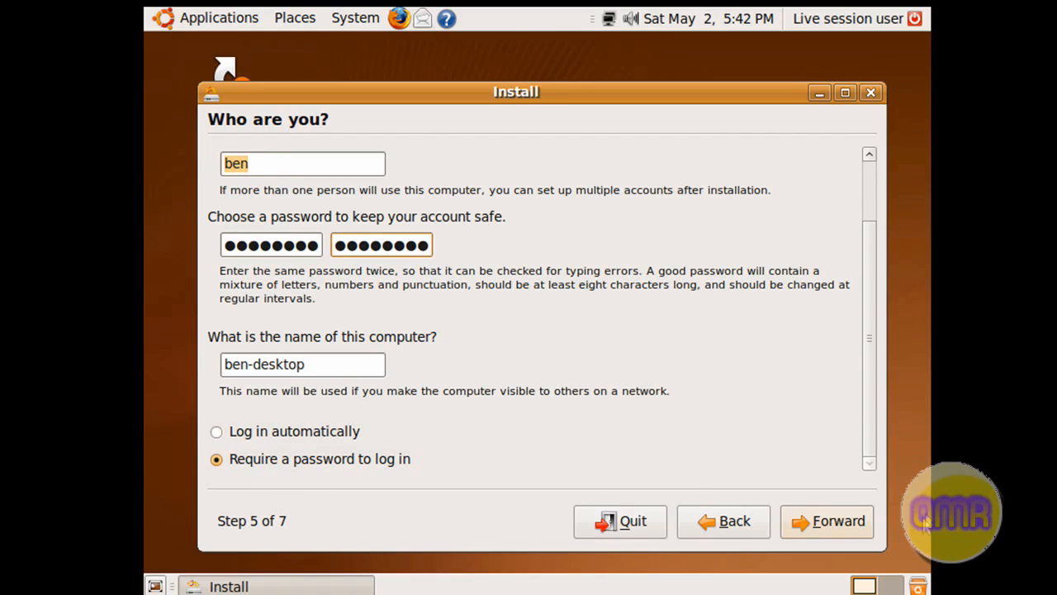
{"action": "left_click", "coordinate": [826, 521]}
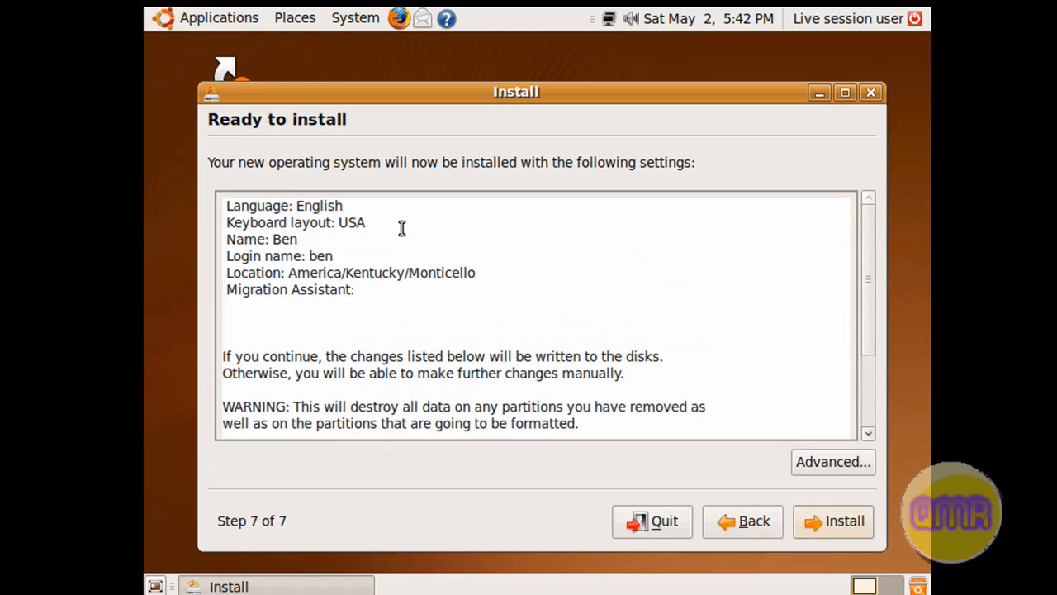
Begin installation from the Ready to install summary, formatting the ext4 root partition.
{"action": "scroll", "scroll_direction": "down", "scroll_amount": 3}
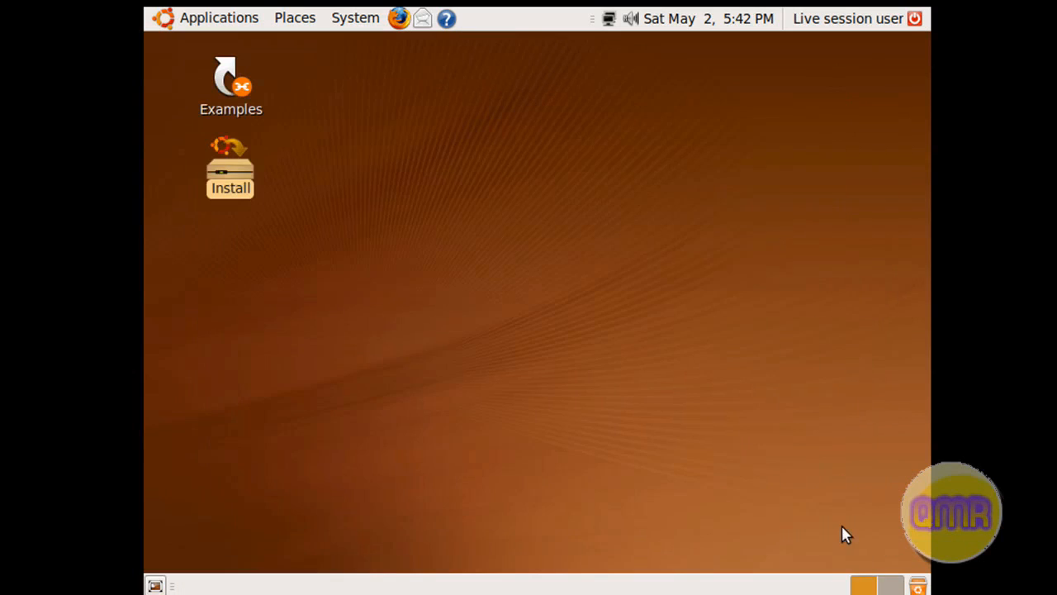
{"action": "double_click", "coordinate": [231, 161]}
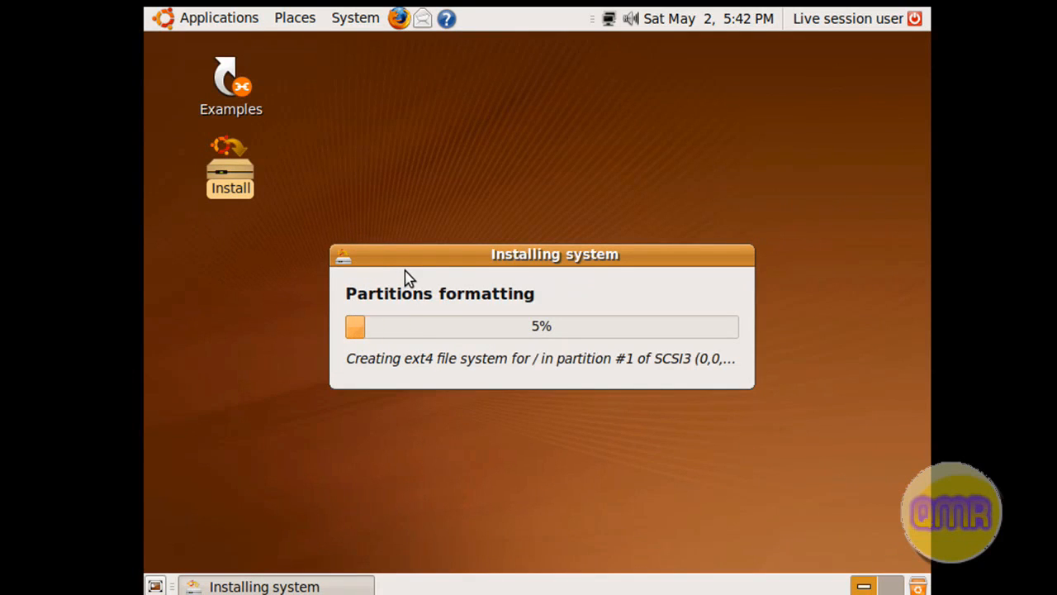
{"action": "mouse_move", "coordinate": [397, 268]}
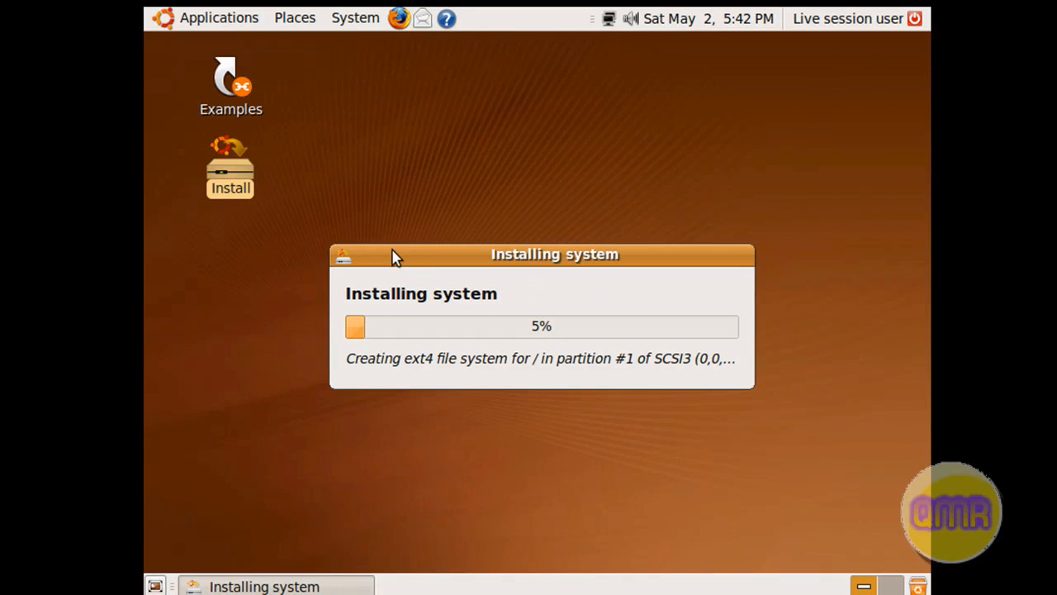
{"action": "mouse_move", "coordinate": [399, 256]}
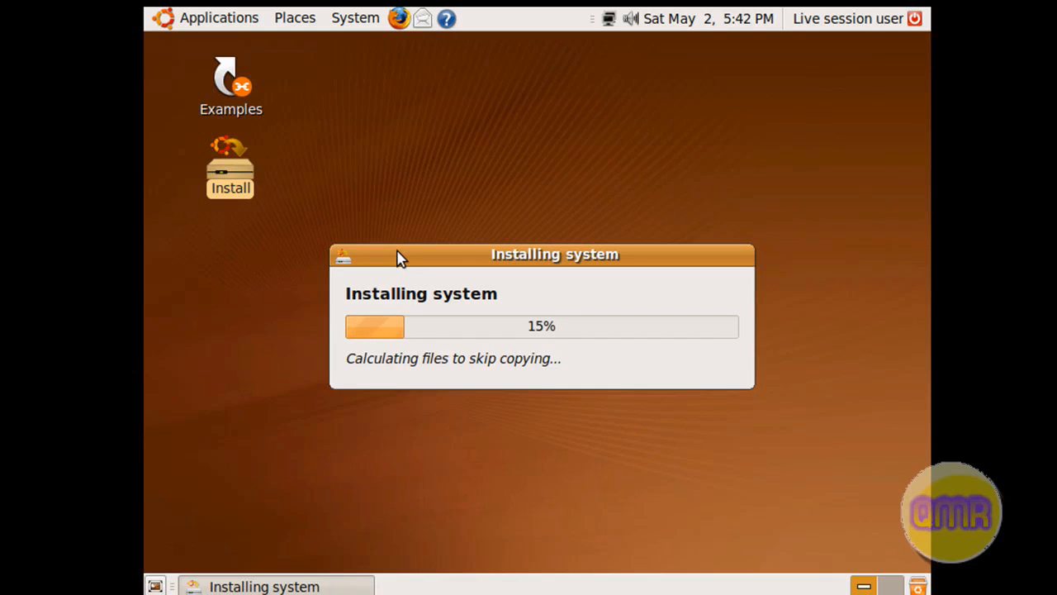
{"action": "mouse_move", "coordinate": [685, 160]}
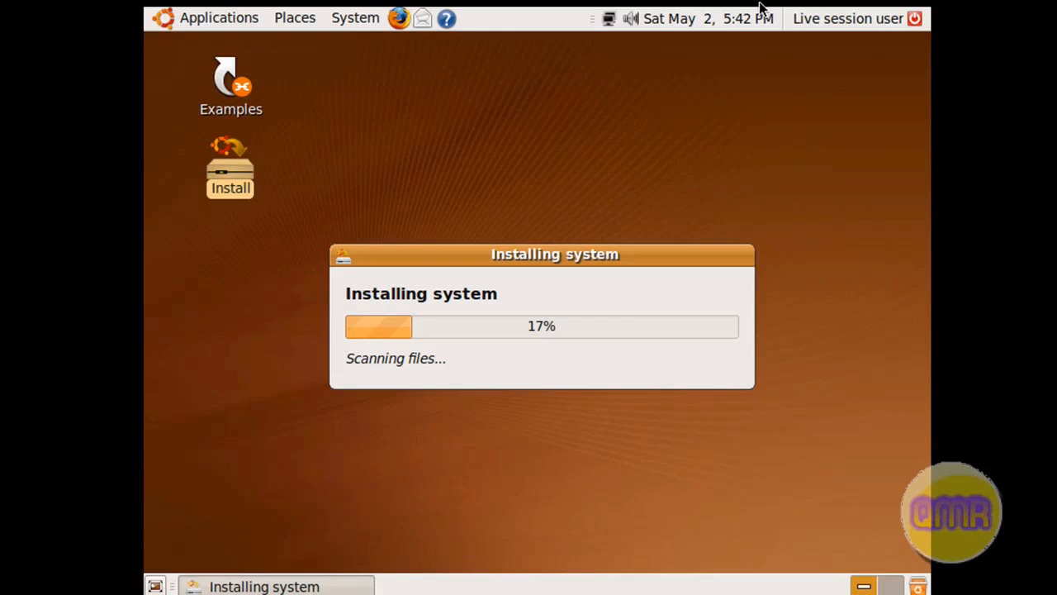
{"action": "mouse_move", "coordinate": [525, 225]}
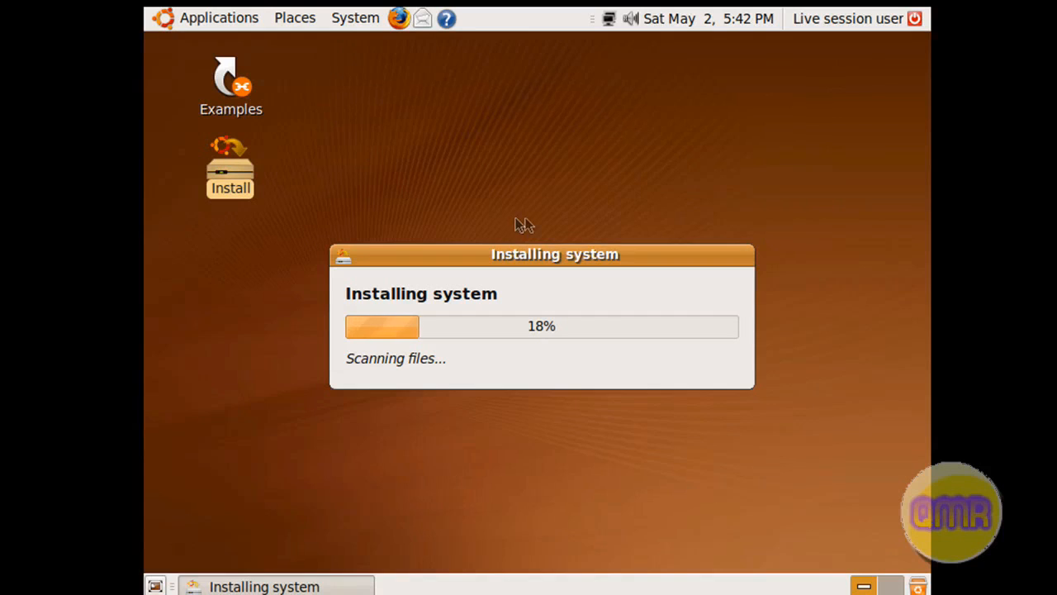
{"action": "mouse_move", "coordinate": [185, 195]}
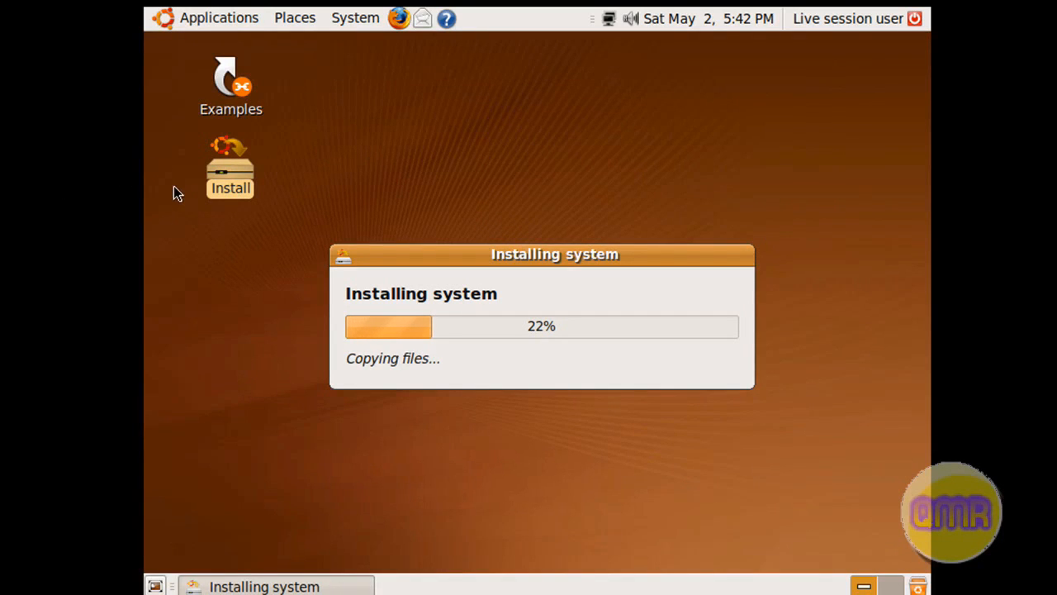
{"action": "mouse_move", "coordinate": [182, 195]}
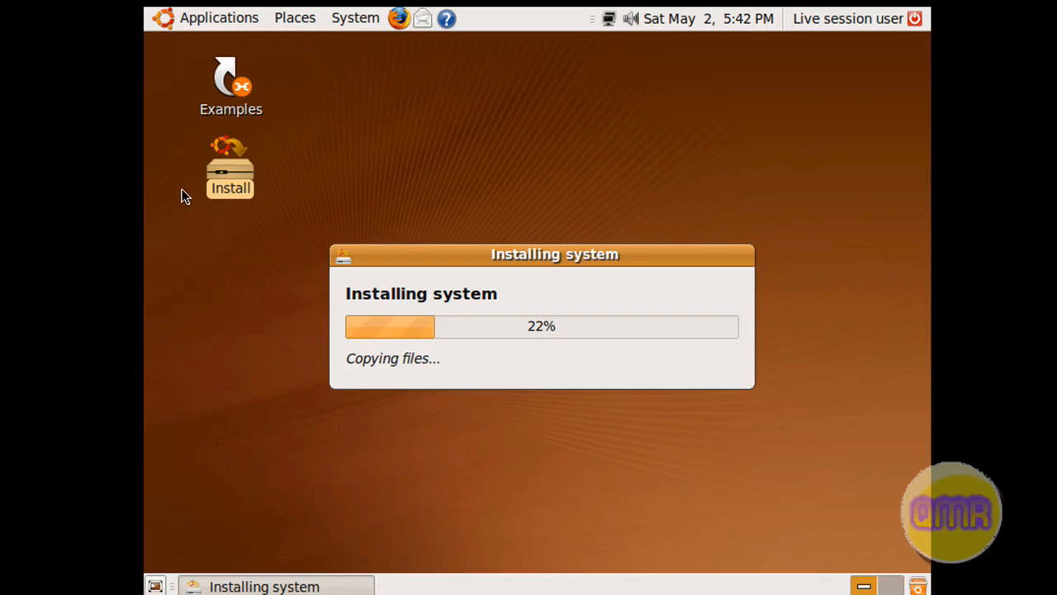
{"action": "mouse_move", "coordinate": [206, 188]}
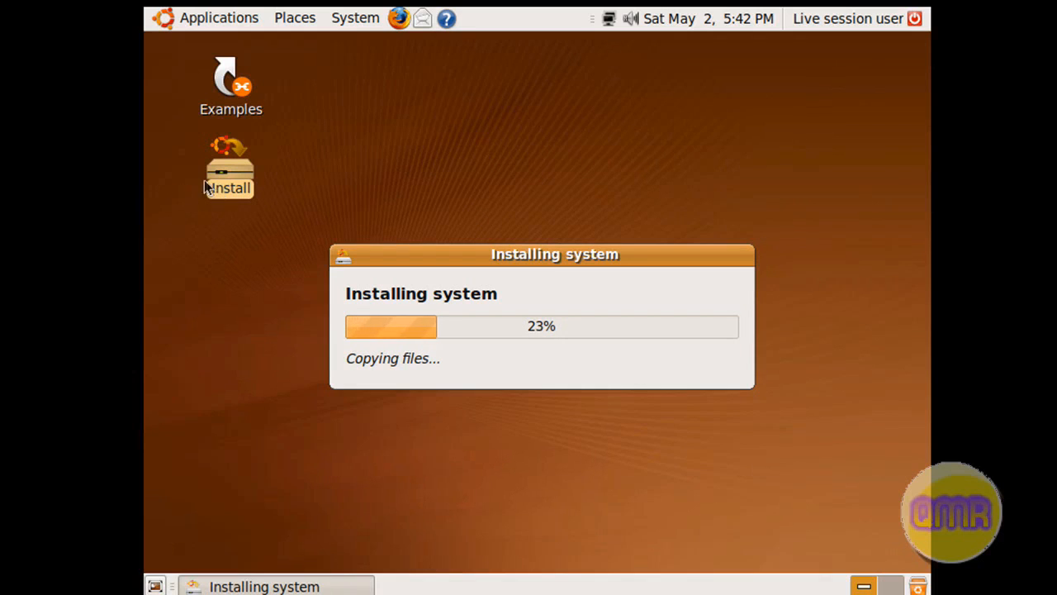
{"action": "mouse_move", "coordinate": [201, 182]}
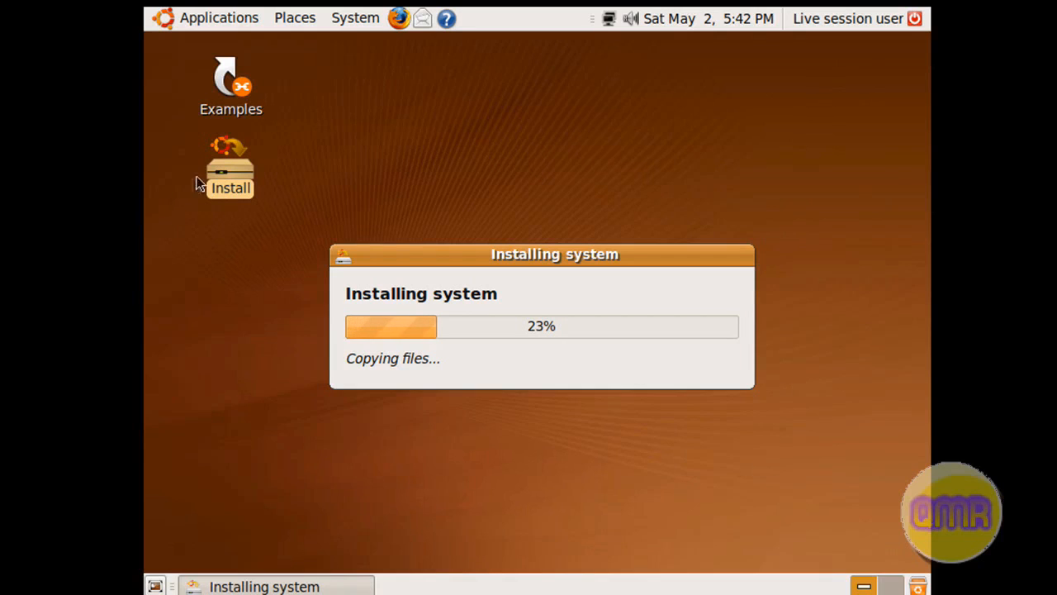